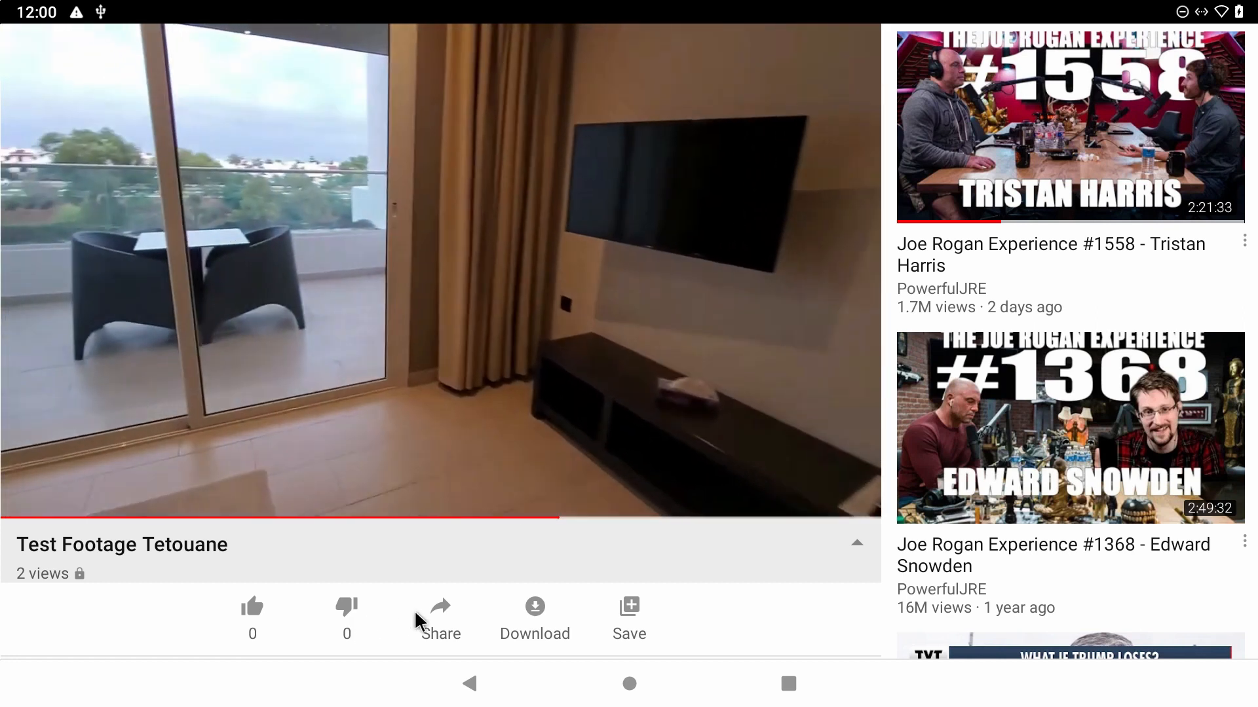
- Pause the Tetouane test footage and start playing the Test Video Goat Farm upload
{"action": "left_click", "coordinate": [440, 280]}
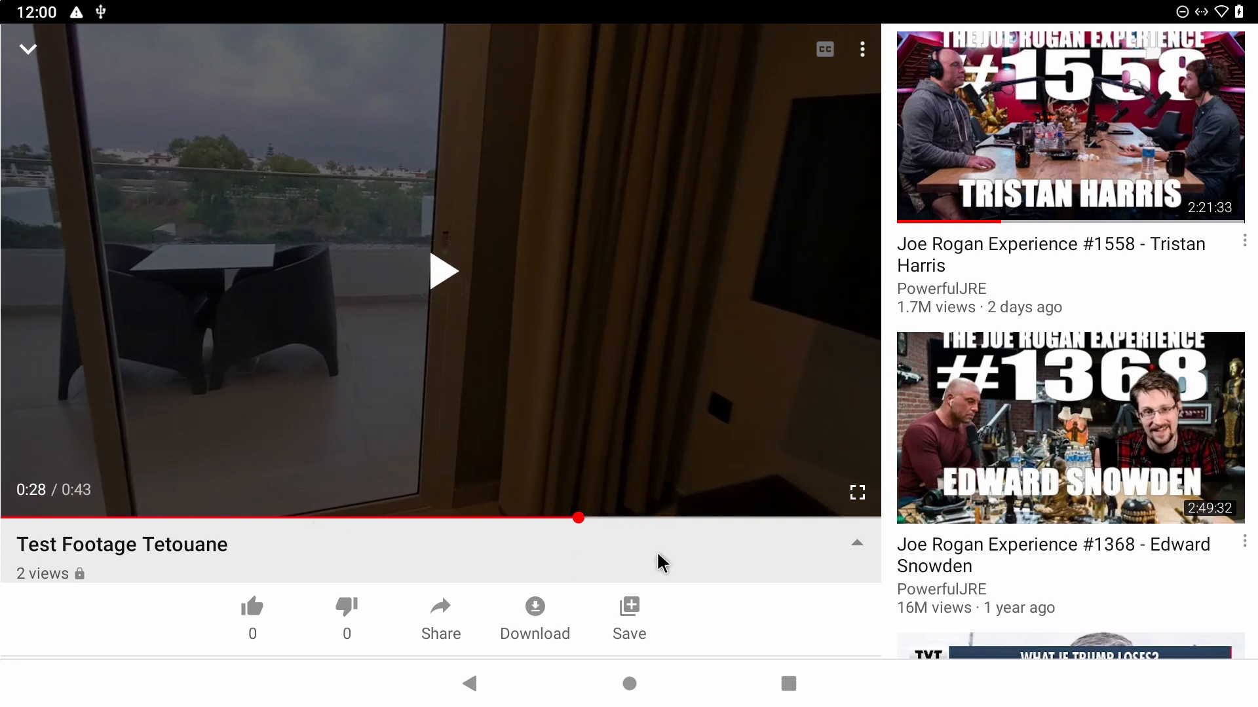
{"action": "left_click_drag", "start_coordinate": [578, 519], "coordinate": [295, 519]}
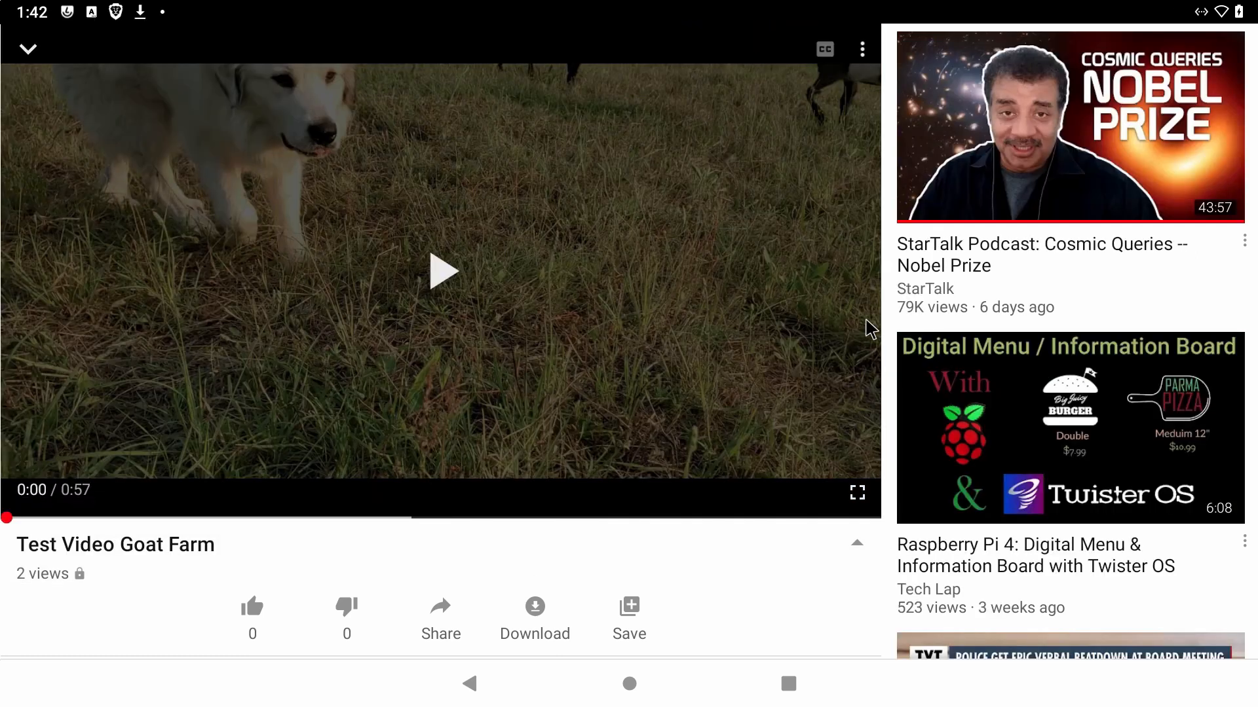
{"action": "left_click", "coordinate": [440, 275]}
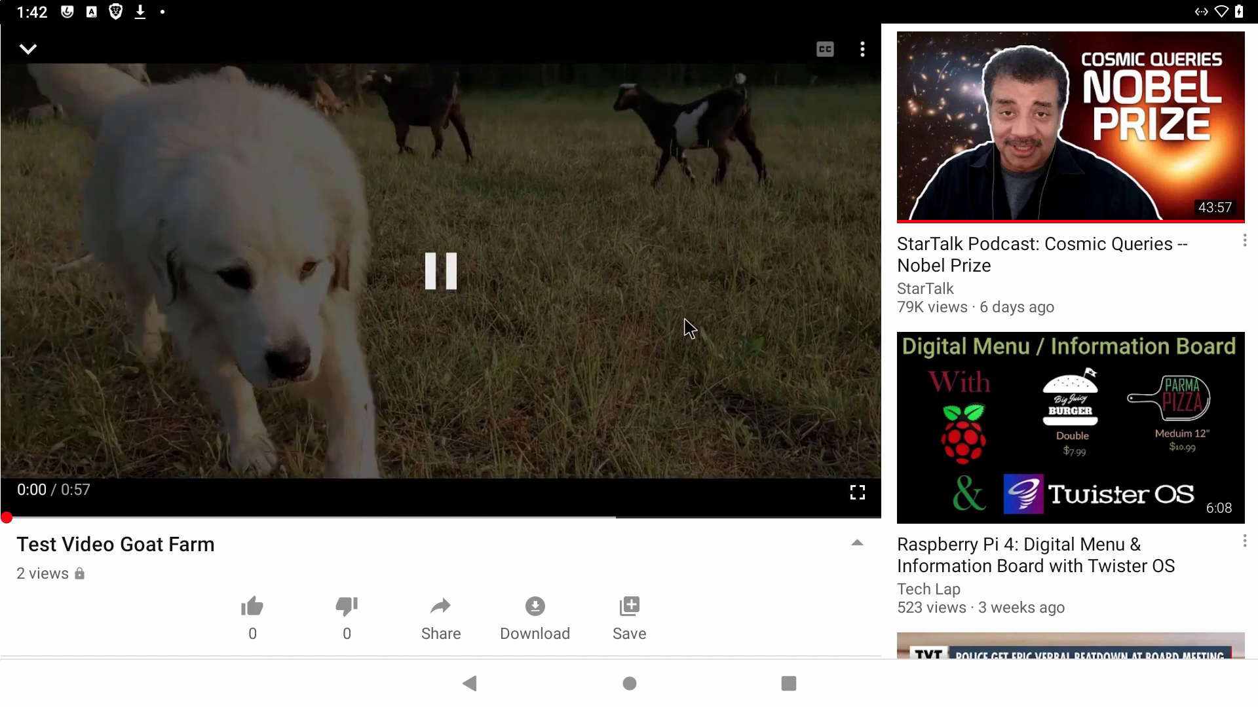
- Check the Goat Farm video's playback options, then return to full-screen playback
{"action": "left_click", "coordinate": [862, 49]}
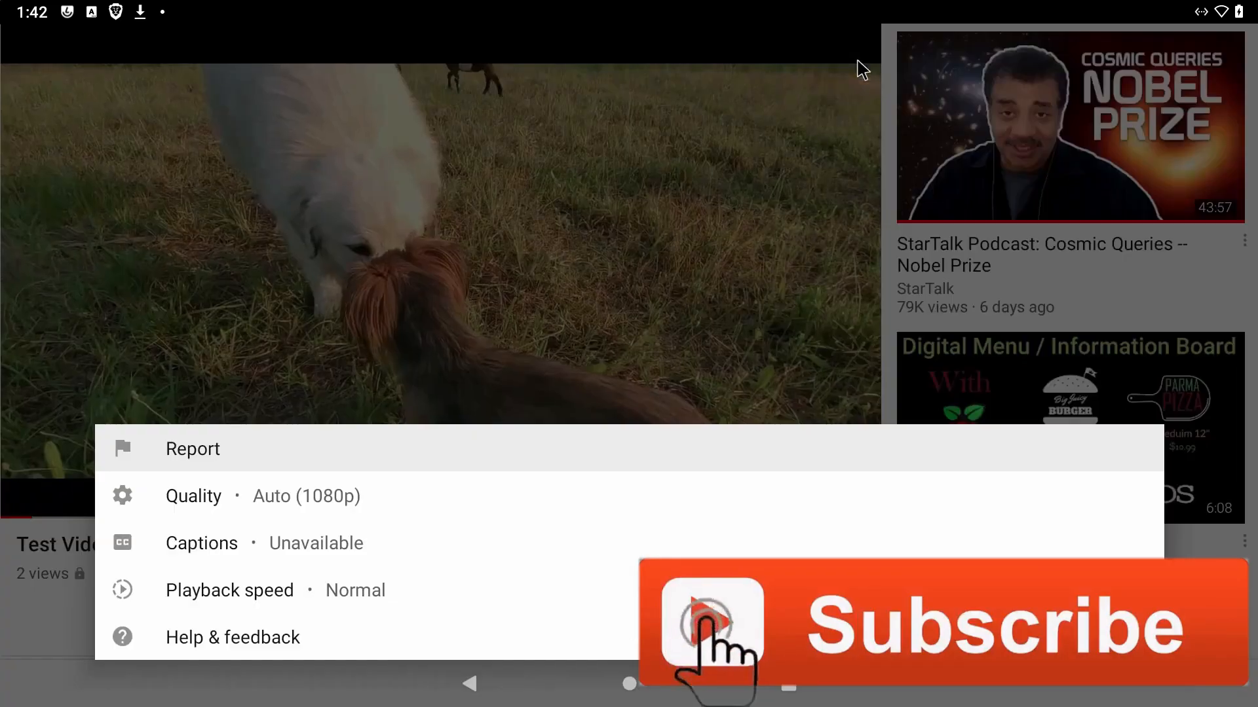
{"action": "left_click", "coordinate": [193, 496]}
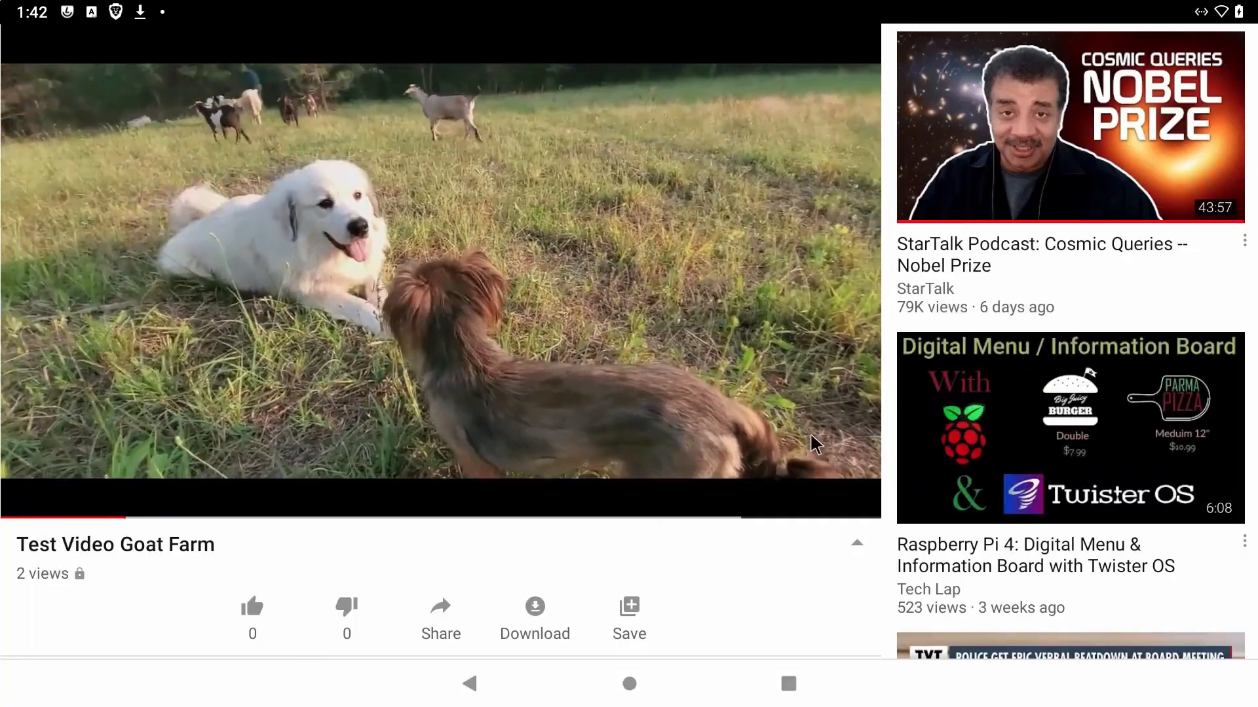
{"action": "left_click", "coordinate": [440, 272]}
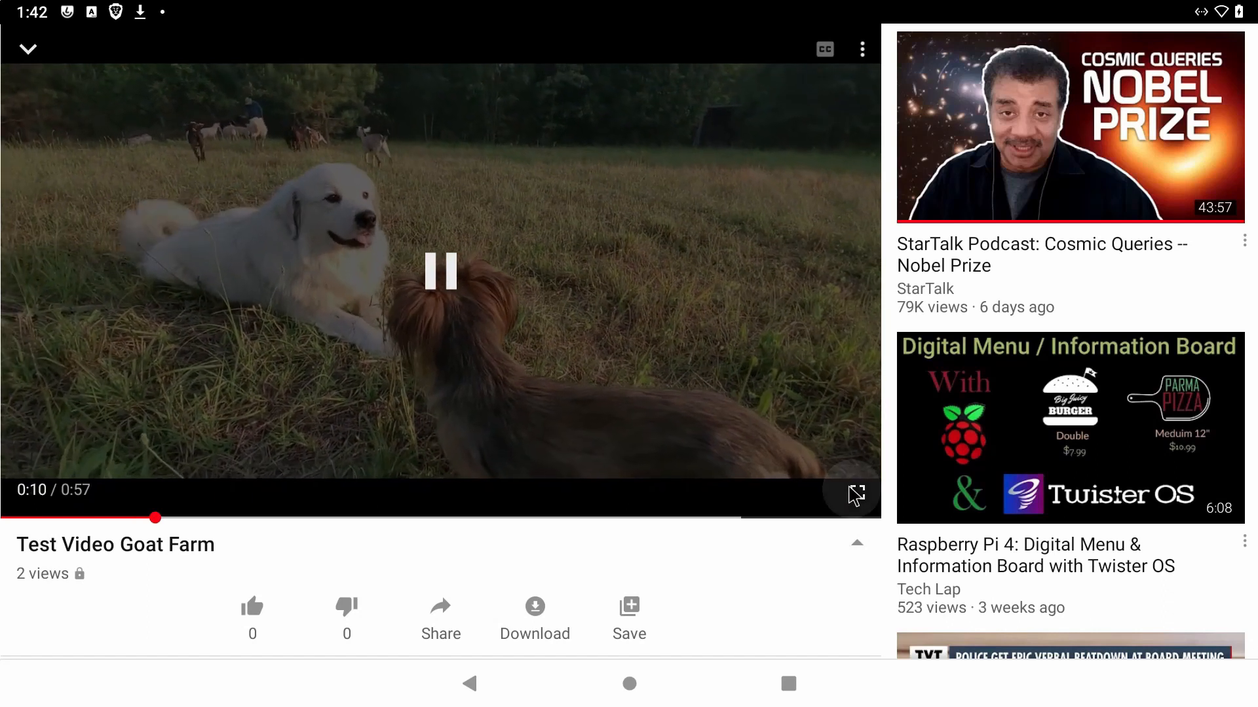
{"action": "left_click", "coordinate": [862, 49]}
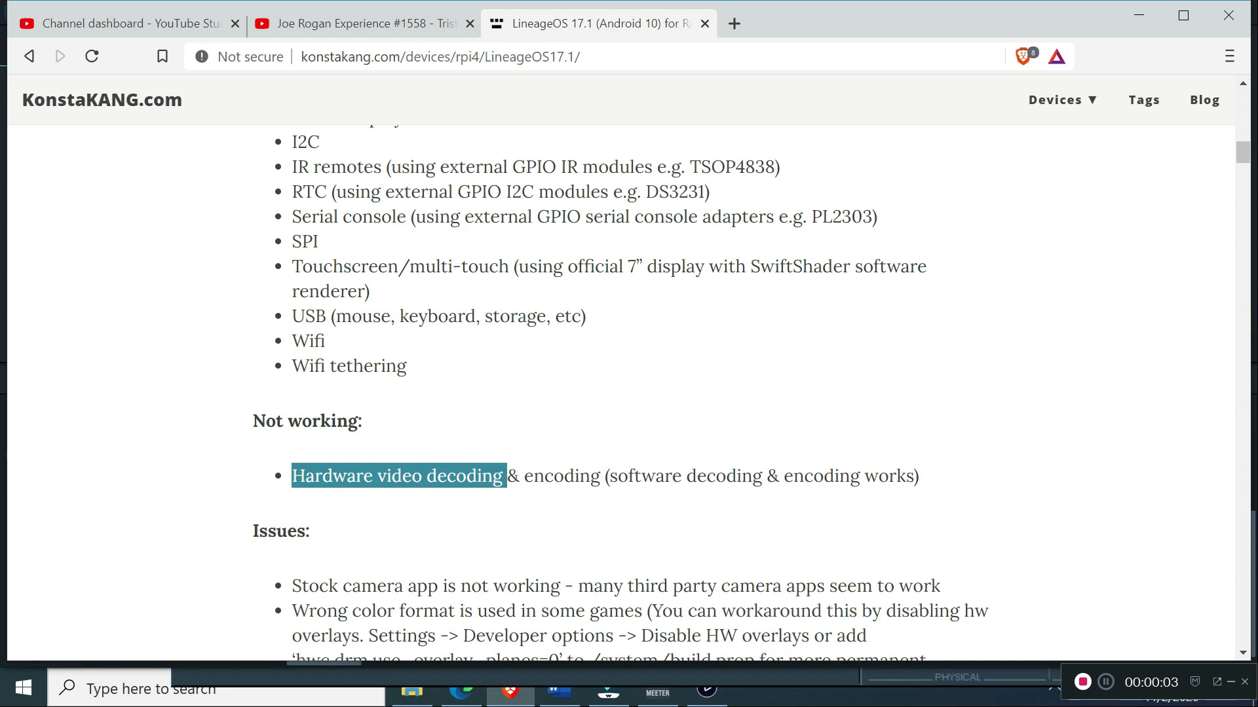
- Highlight 'Hardware video decoding' under Not working on the KonstaKANG LineageOS 17.1 page
{"action": "left_click_drag", "start_coordinate": [506, 475], "coordinate": [911, 476]}
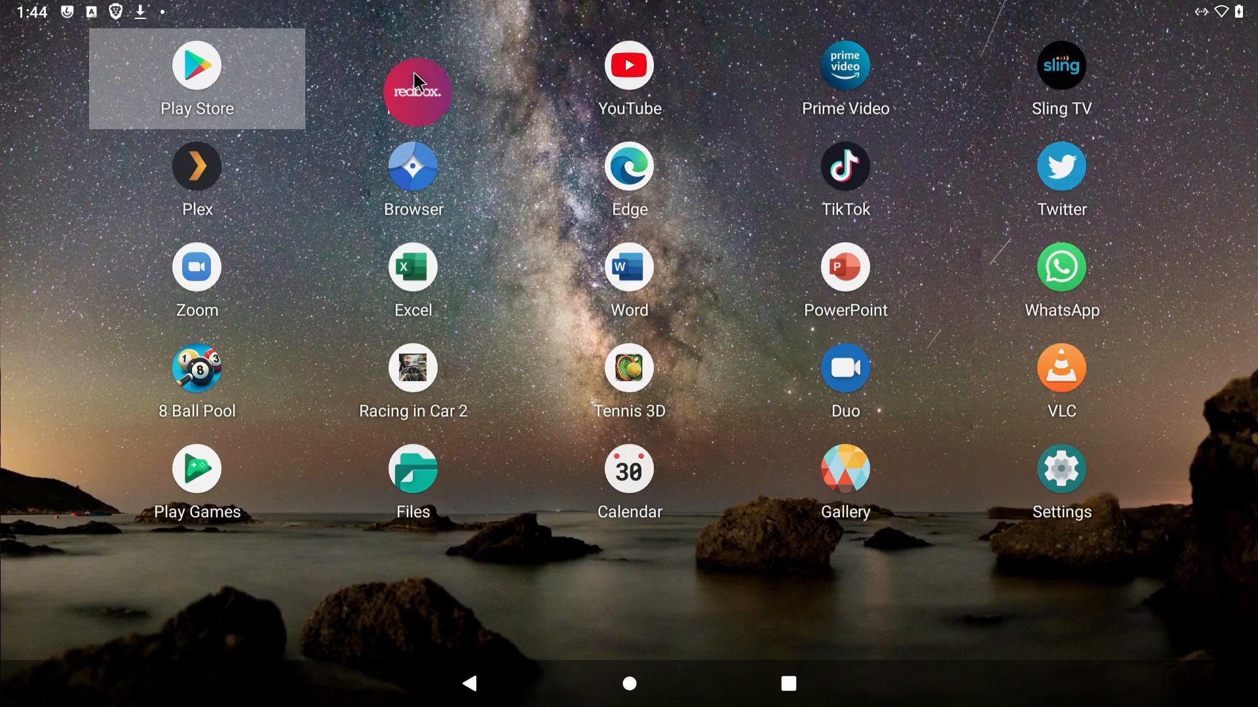
- Launch Redbox, browse the catalogue and play the trailer for The Vanished
{"action": "left_click", "coordinate": [416, 91]}
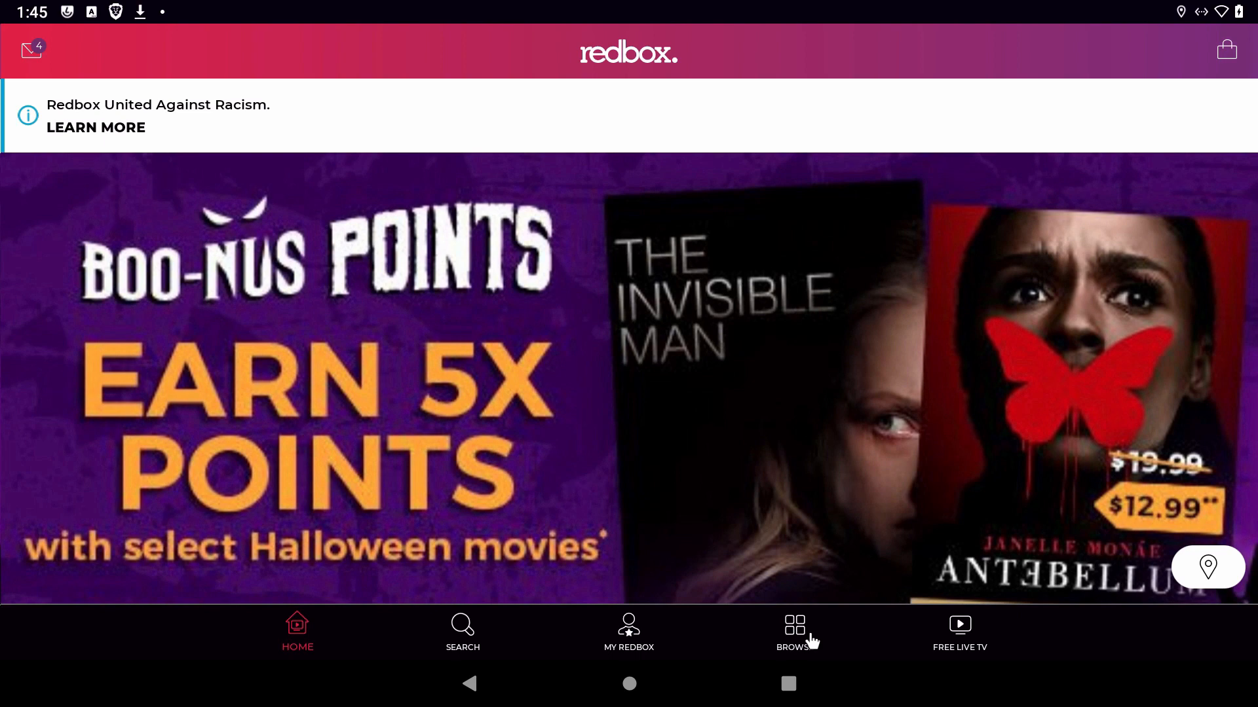
{"action": "left_click", "coordinate": [794, 623]}
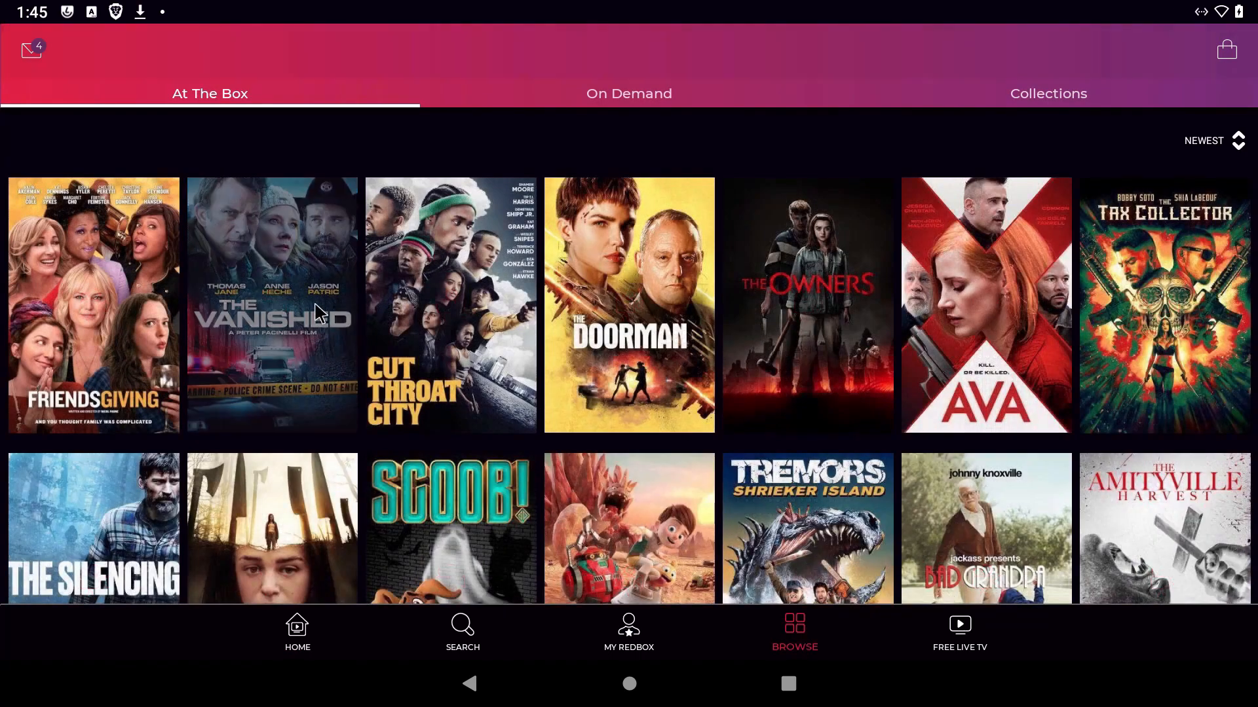
{"action": "left_click", "coordinate": [272, 306]}
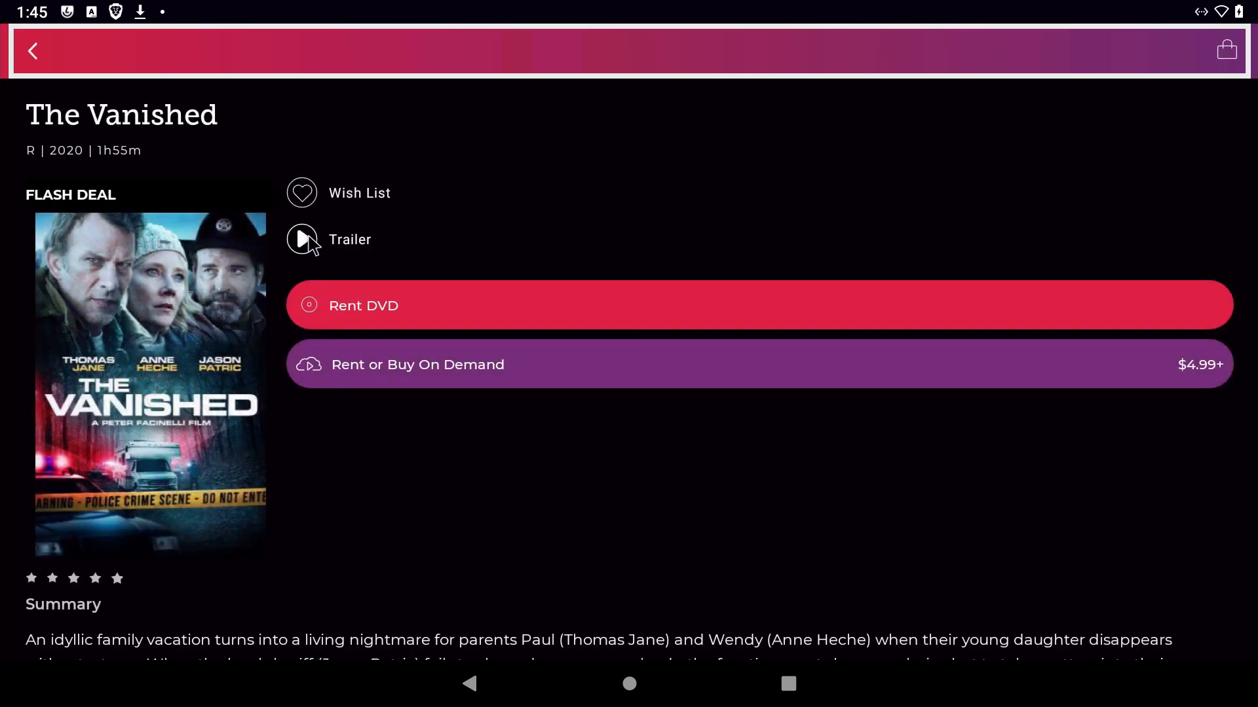
{"action": "left_click", "coordinate": [301, 238]}
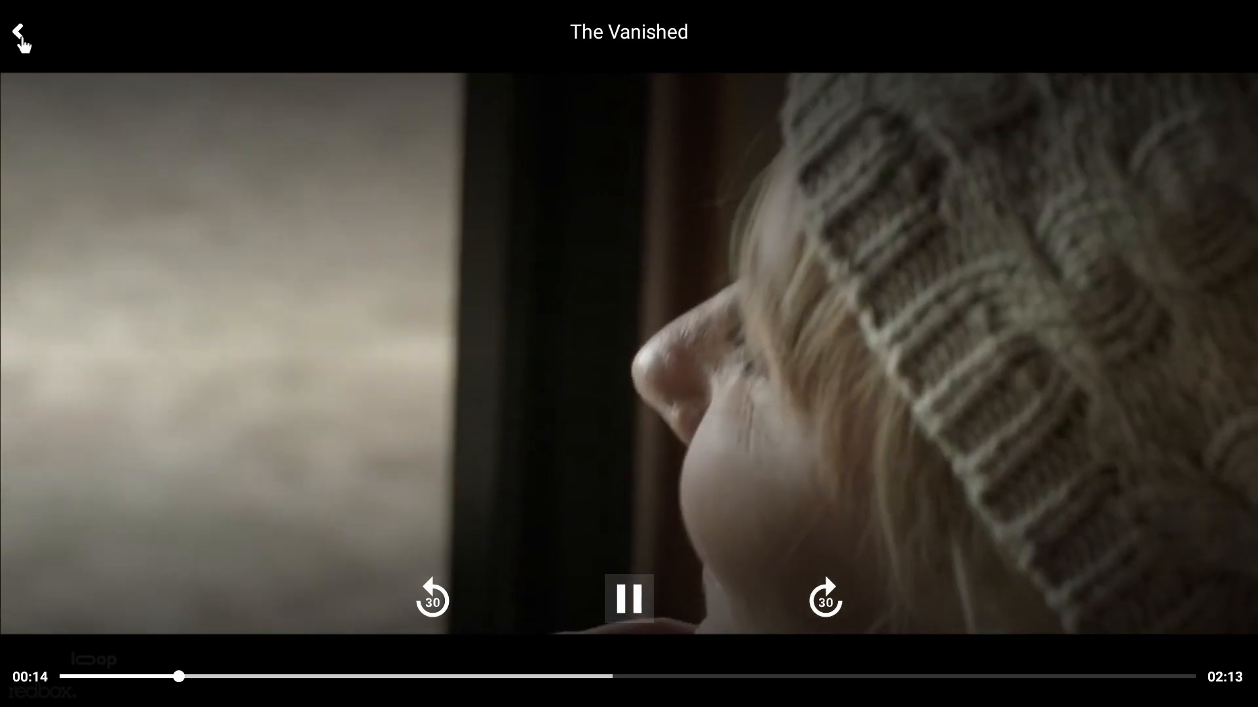
- Leave the trailer and switch away from Redbox to the home screen
{"action": "left_click", "coordinate": [18, 32]}
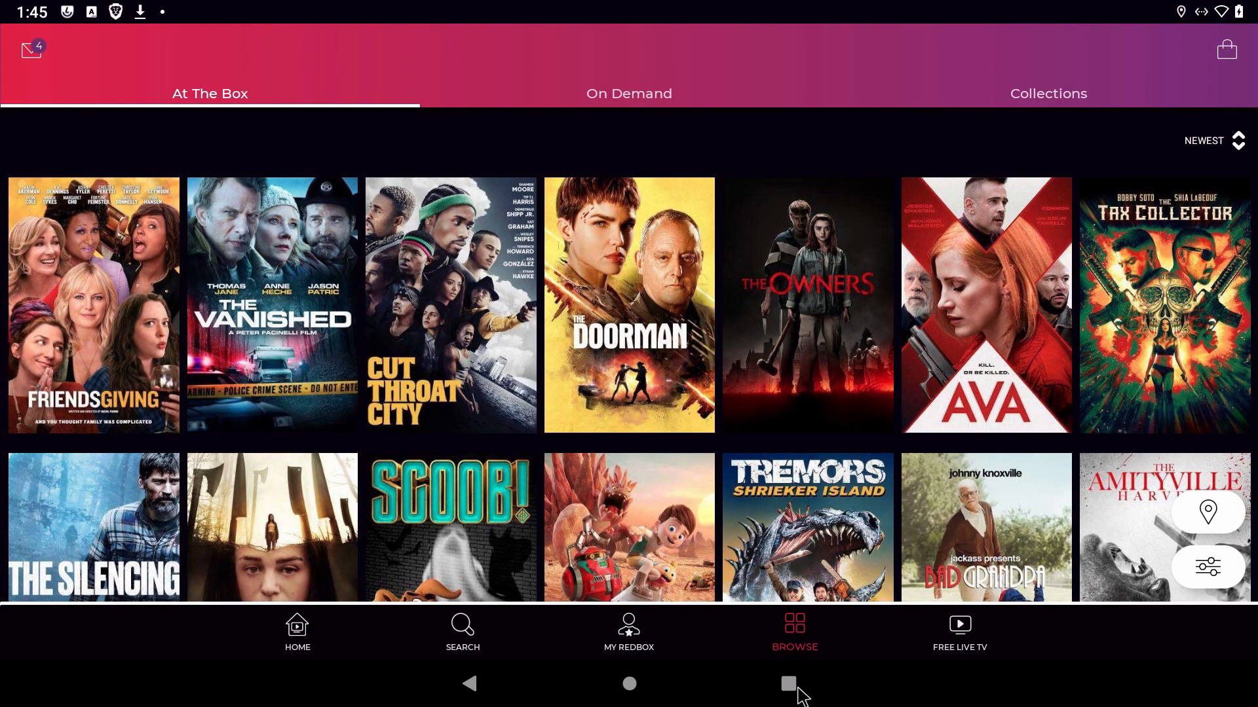
{"action": "left_click", "coordinate": [788, 683]}
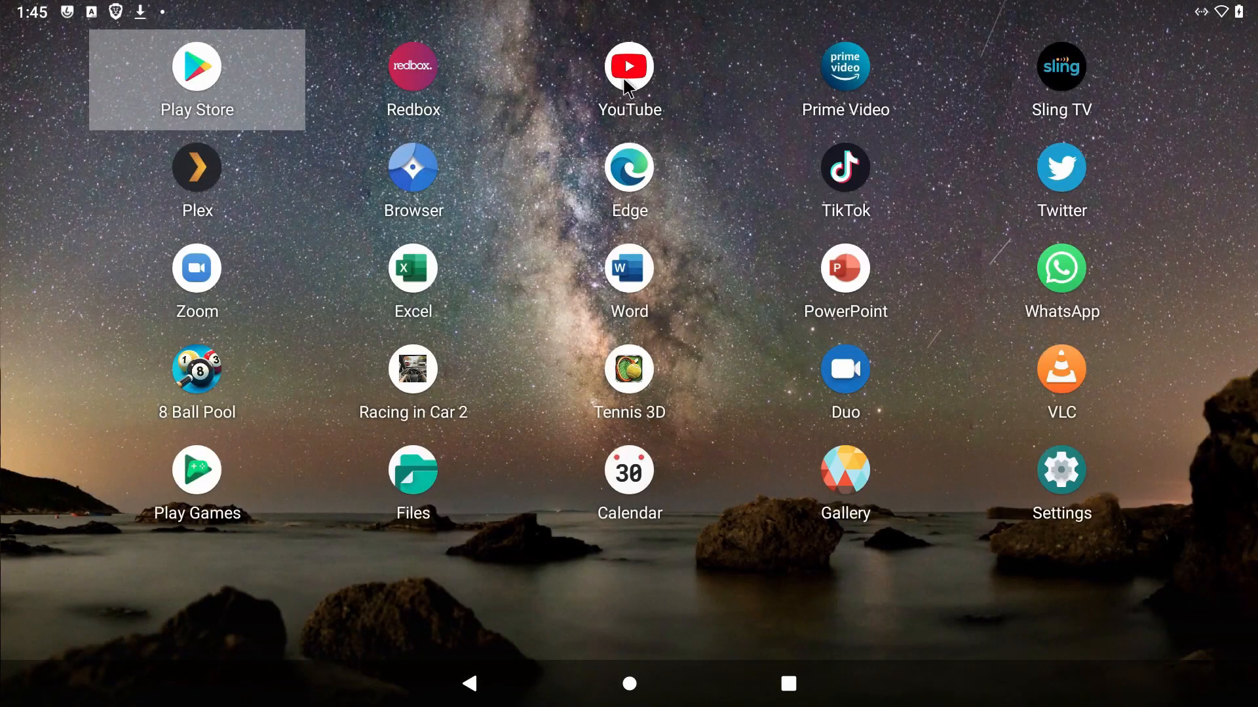
- Launch Prime Video and start Absentia episode 1 from the beginning
{"action": "left_click", "coordinate": [846, 65]}
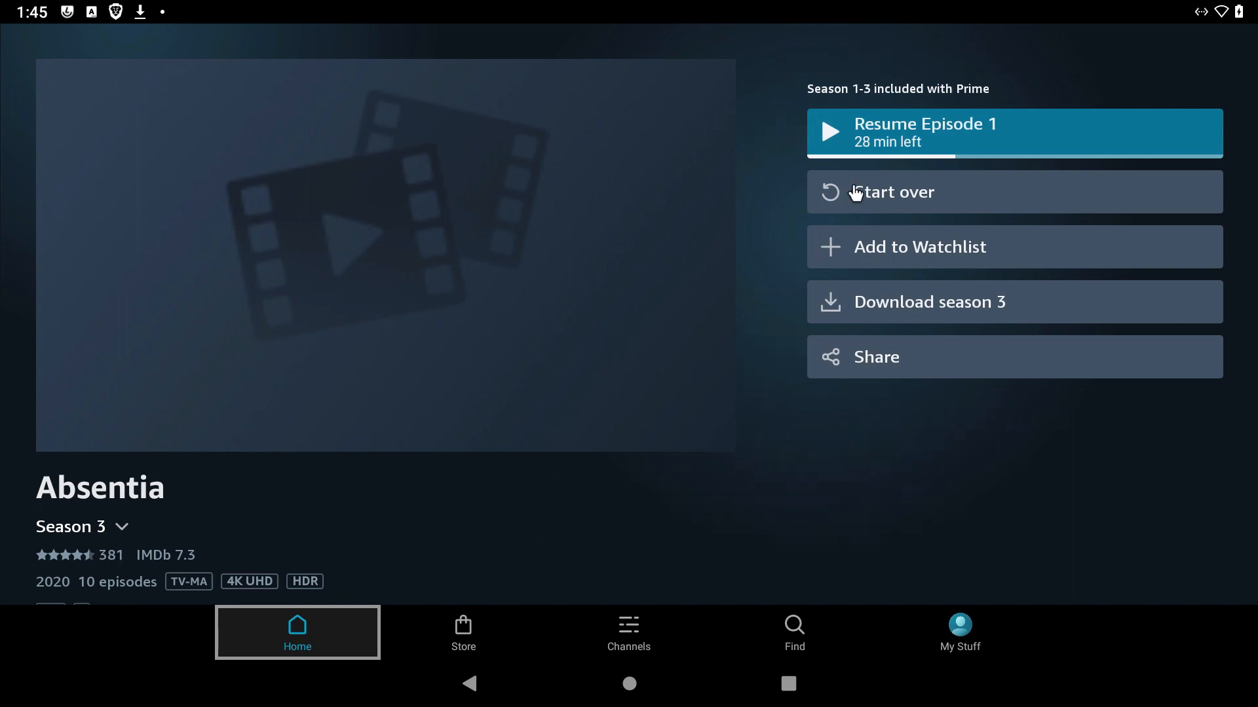
{"action": "left_click", "coordinate": [1014, 133]}
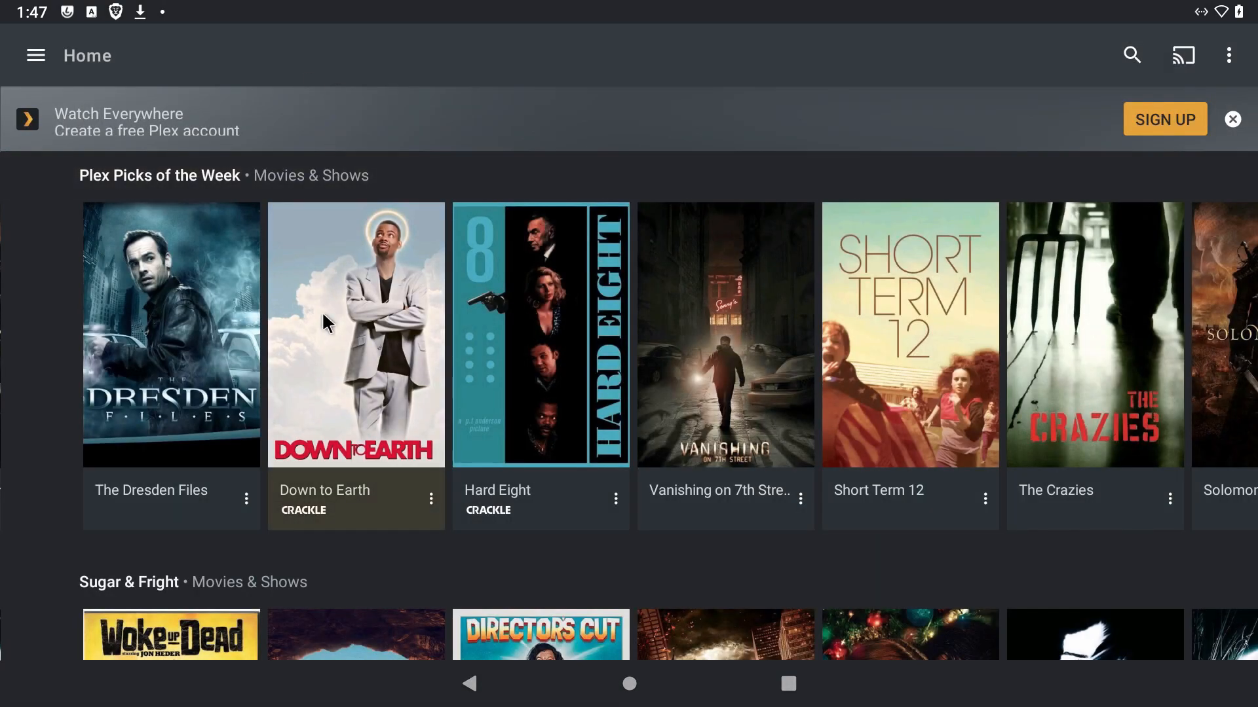
- Play a movie from Plex Picks of the Week, then leave it for the home screen
{"action": "left_click", "coordinate": [355, 341]}
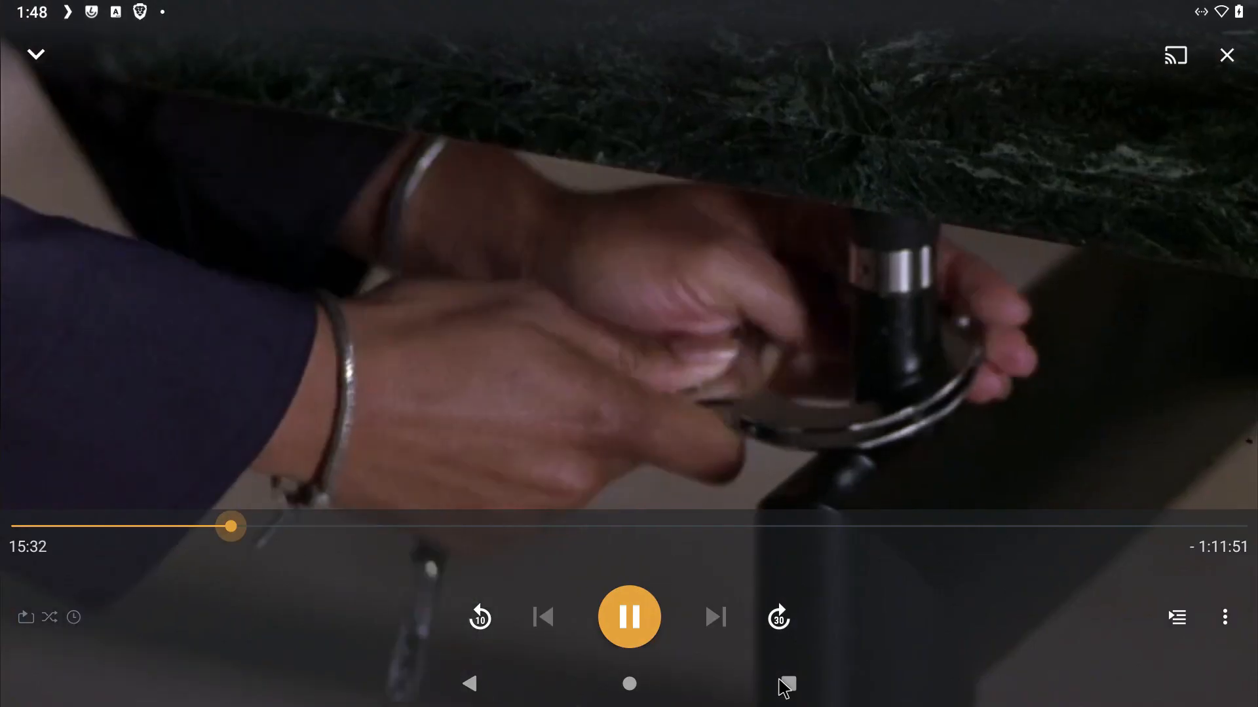
{"action": "left_click", "coordinate": [1227, 55]}
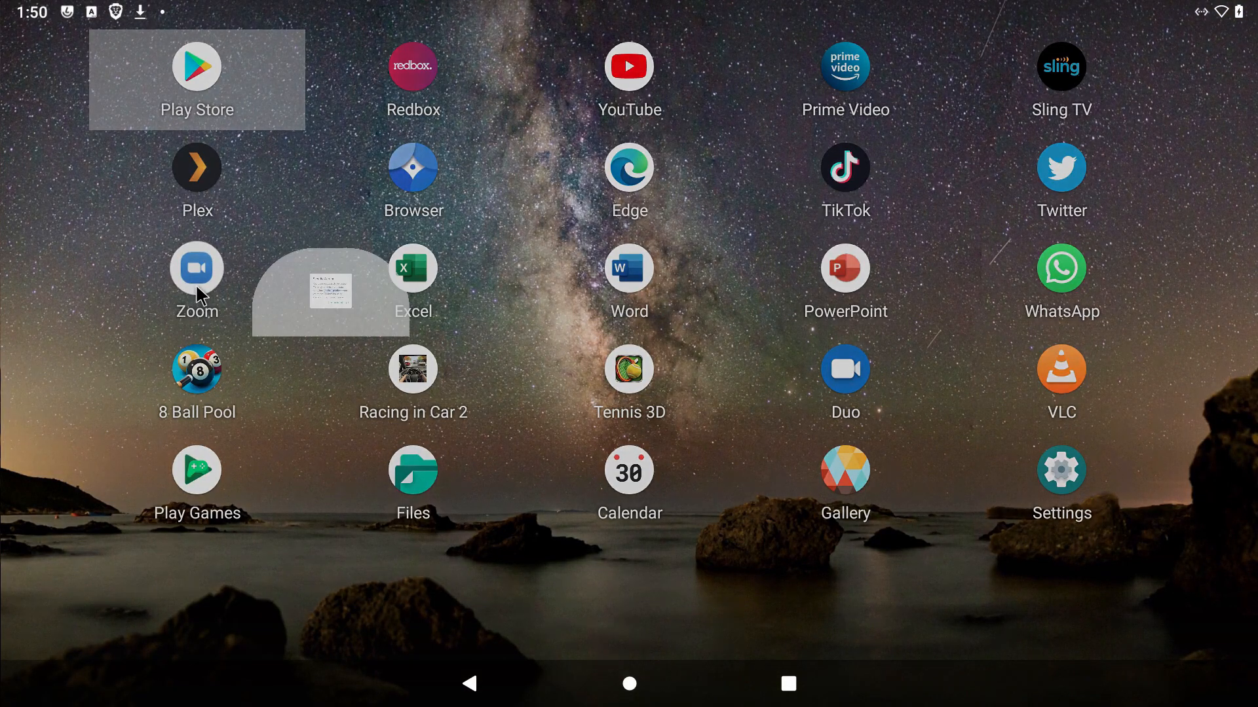
- Launch Zoom and choose Continue to Use on the rooted-device security warning
{"action": "left_click", "coordinate": [197, 268]}
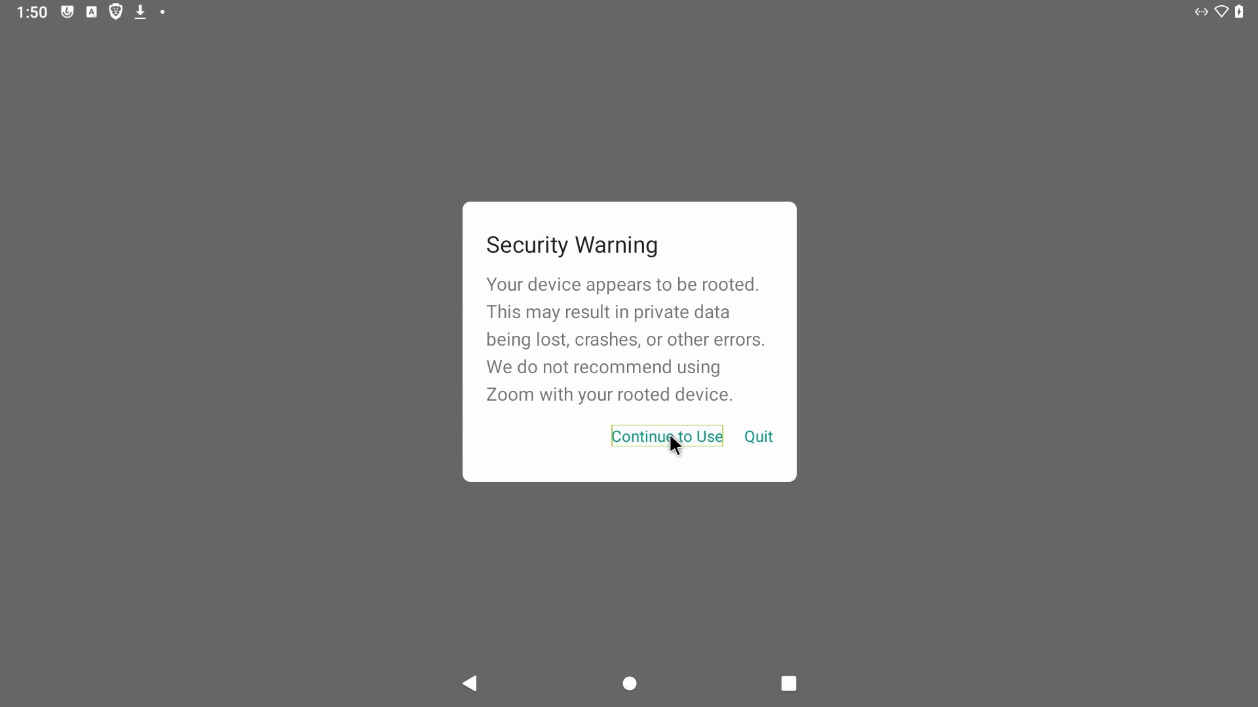
{"action": "left_click", "coordinate": [667, 437]}
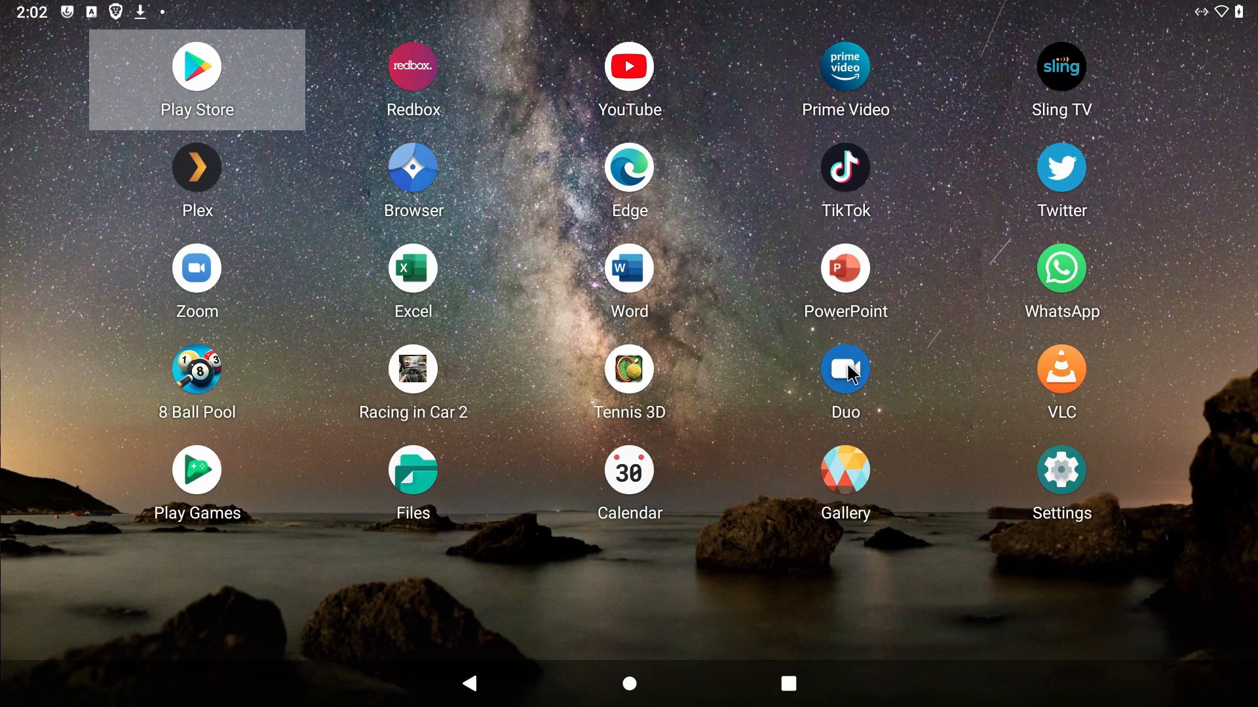
- Launch Skype and continue past the Choose Your Profile Picture step
{"action": "left_click", "coordinate": [845, 370]}
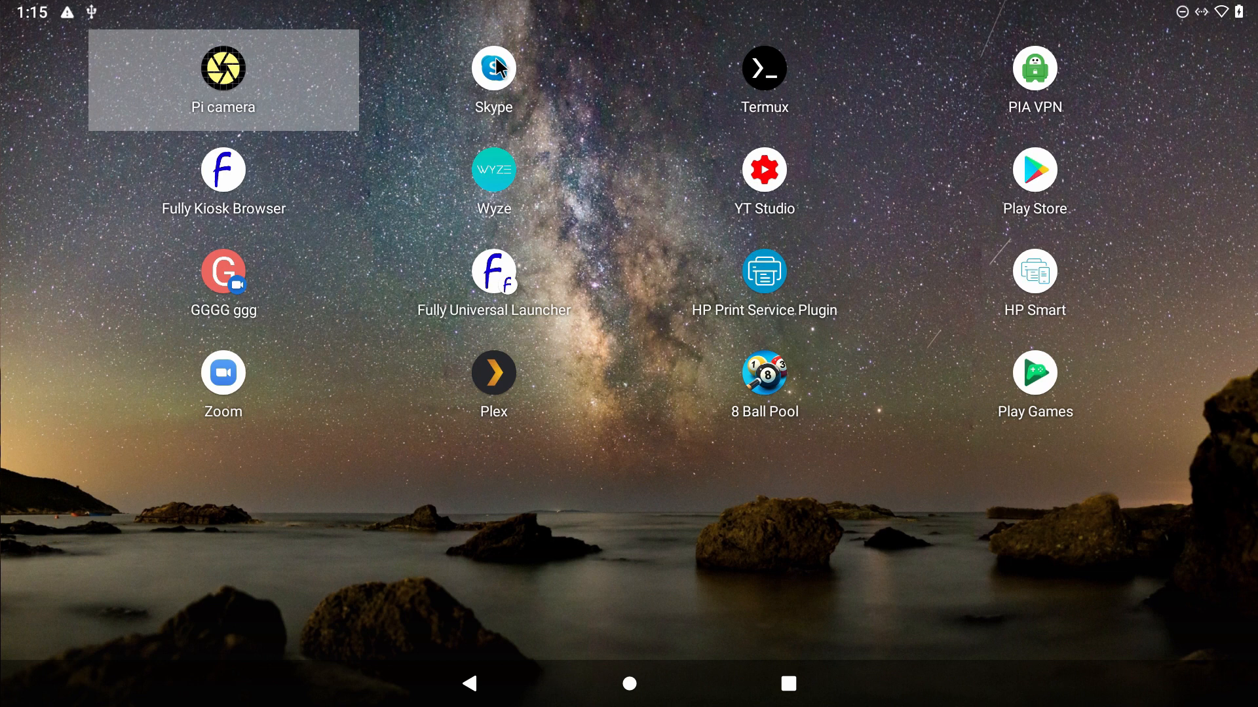
{"action": "left_click", "coordinate": [492, 68]}
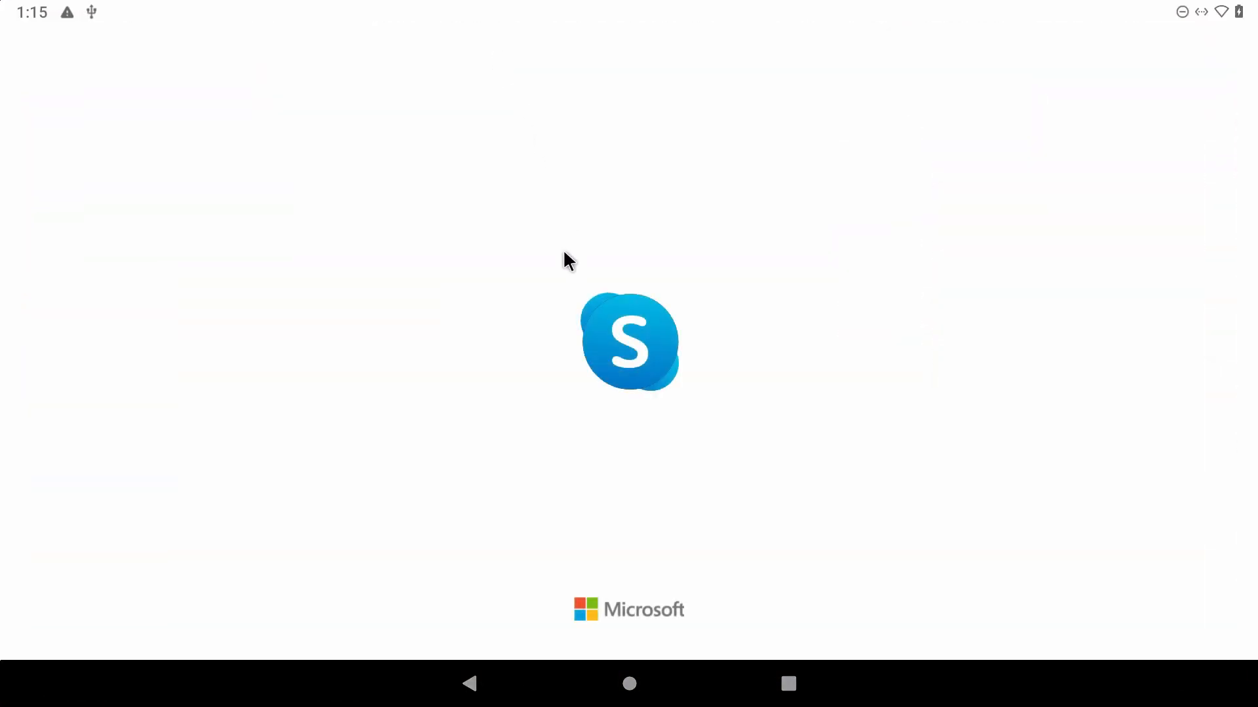
{"action": "mouse_move", "coordinate": [515, 367]}
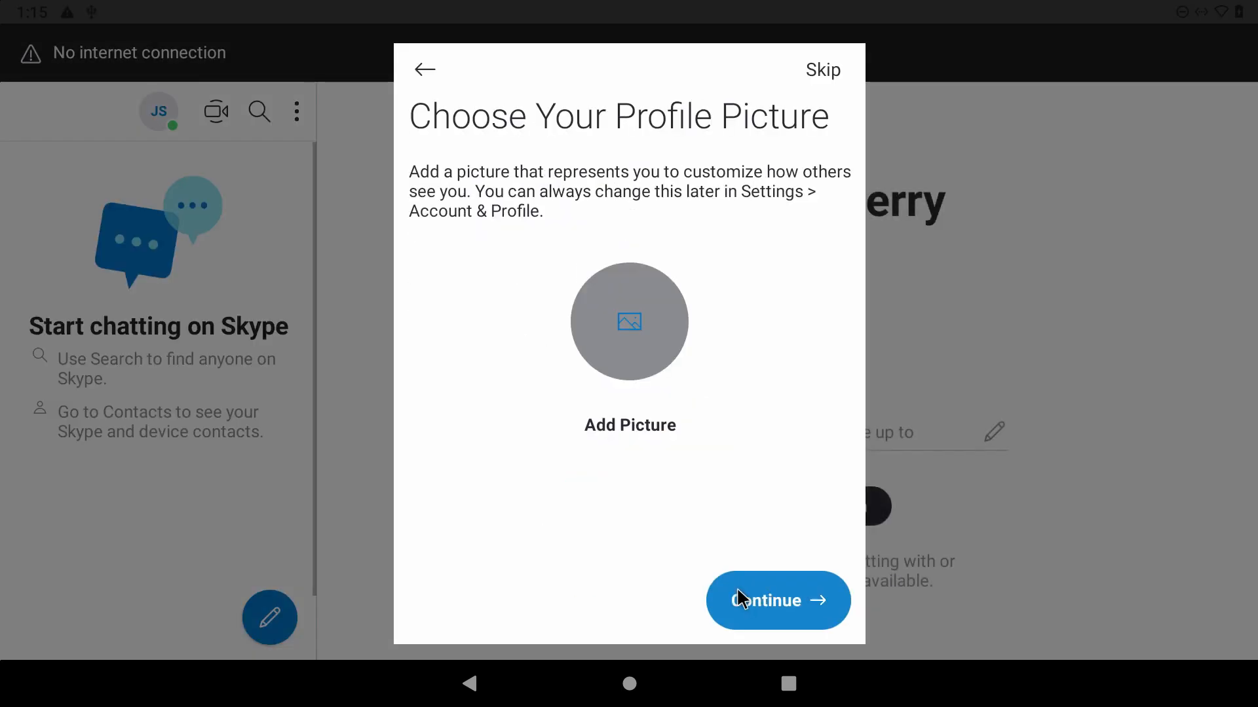
{"action": "left_click", "coordinate": [778, 600]}
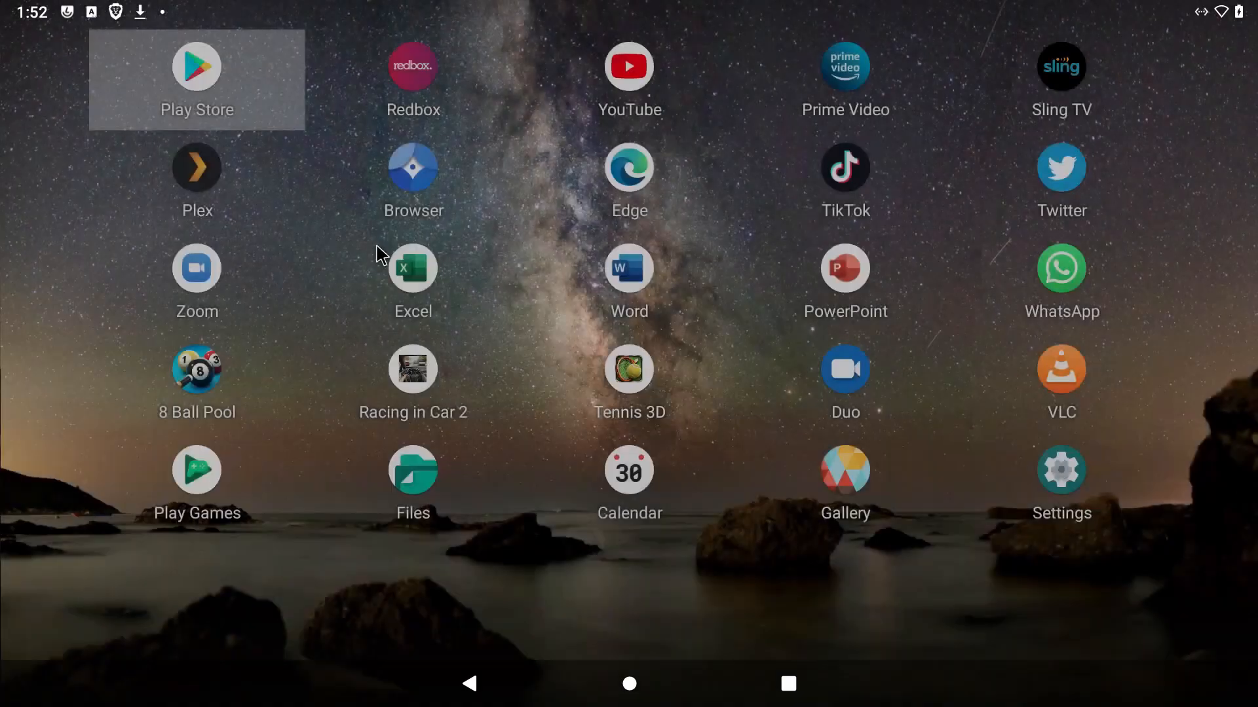
- Launch Excel and answer its optional diagnostic data prompt
{"action": "left_click", "coordinate": [413, 267]}
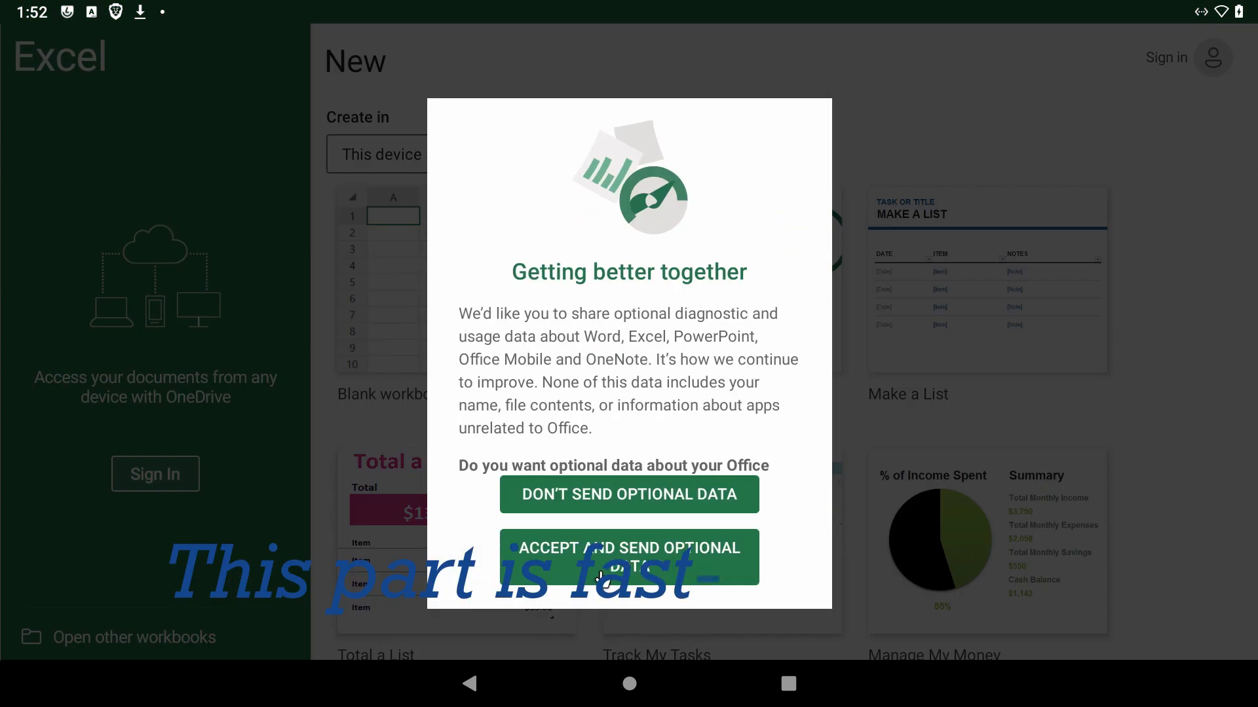
{"action": "left_click", "coordinate": [629, 557]}
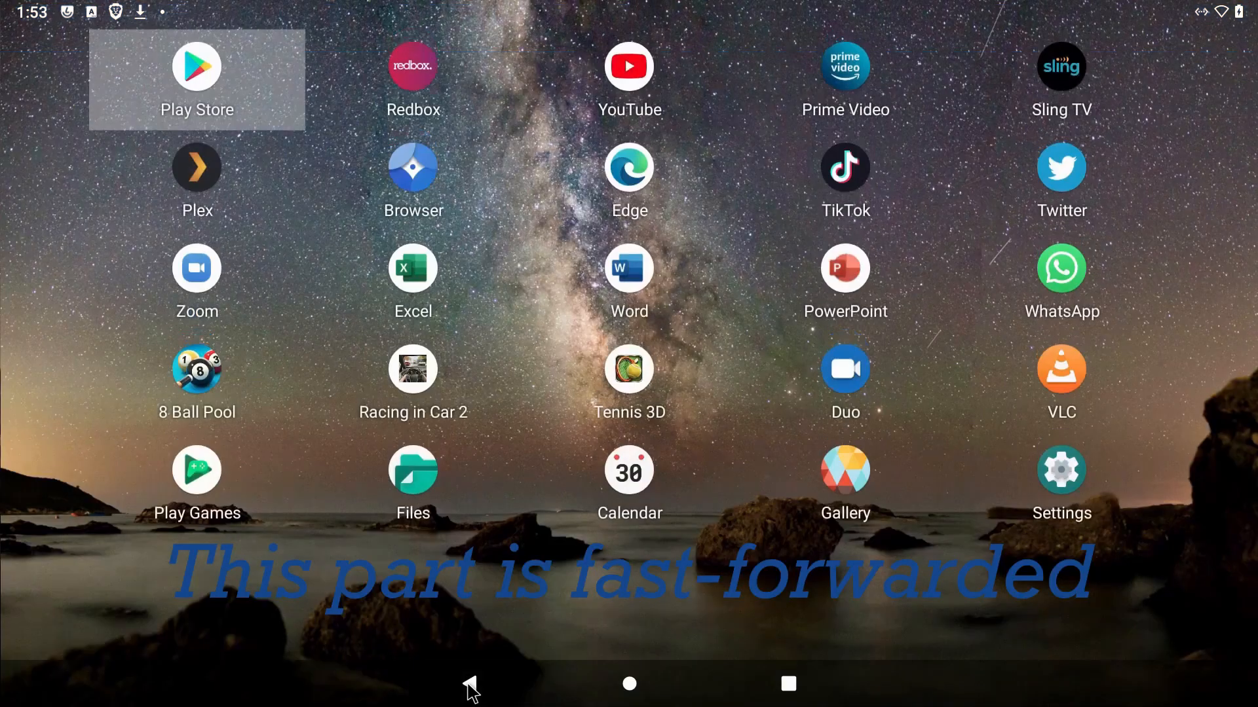
- Launch PowerPoint, create a blank presentation and dismiss the autosave notice
{"action": "left_click", "coordinate": [845, 267]}
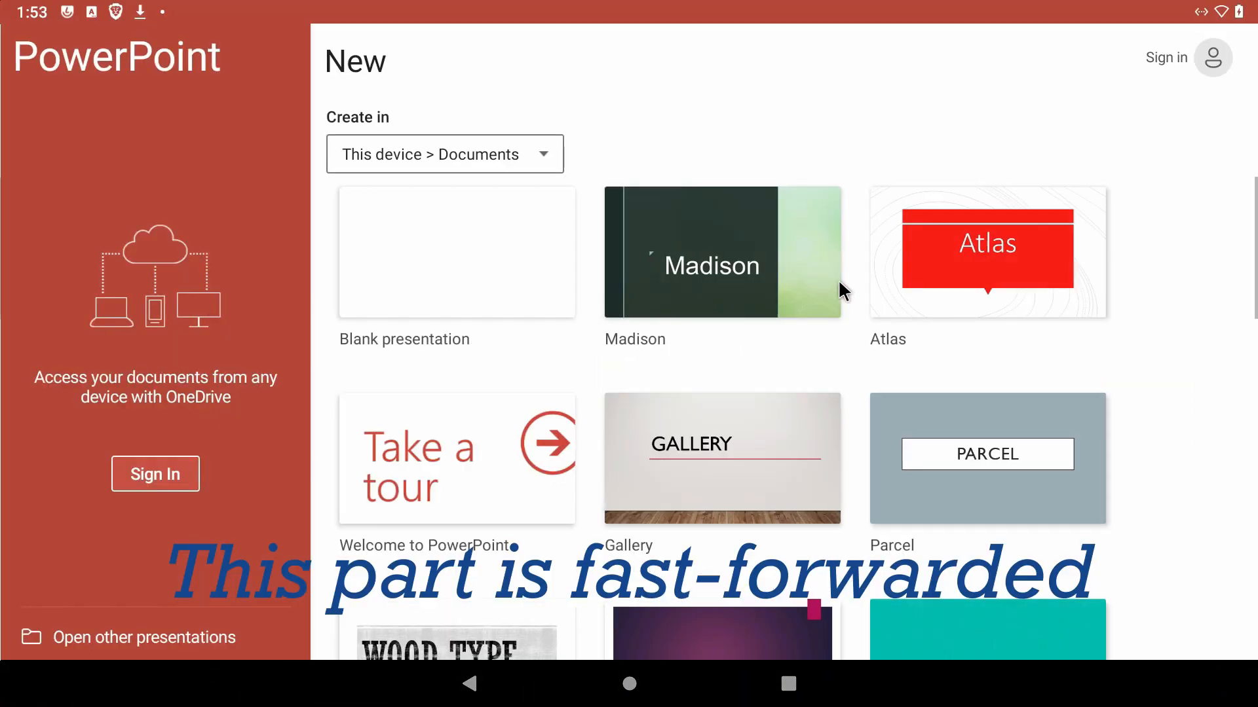
{"action": "left_click", "coordinate": [456, 250]}
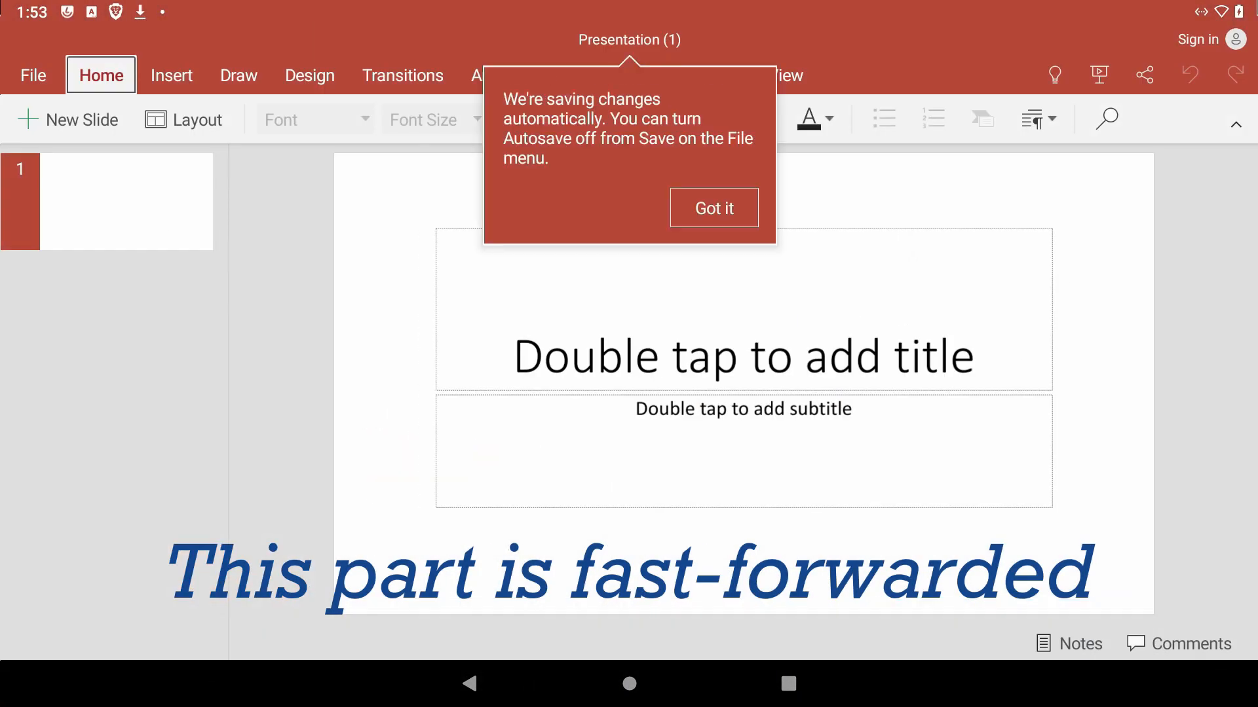
{"action": "left_click", "coordinate": [629, 683]}
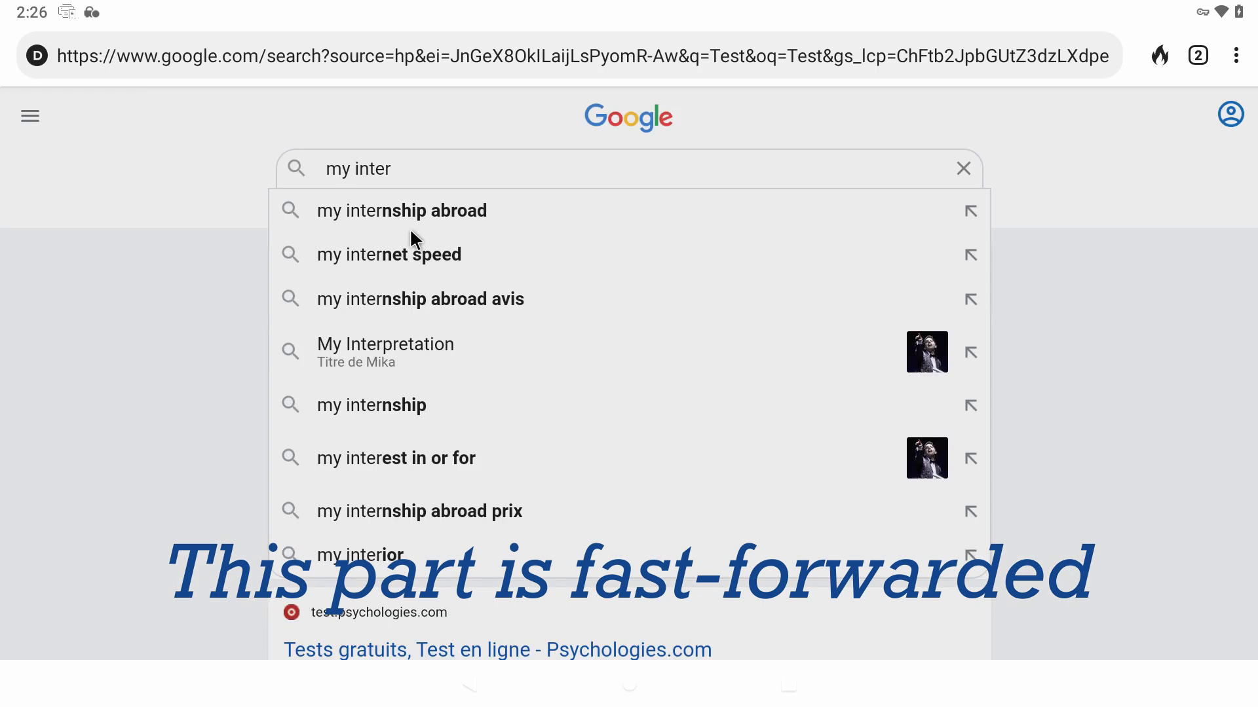
- Search Google for 'my internet speed' and run its internet speed test
{"action": "left_click", "coordinate": [389, 254]}
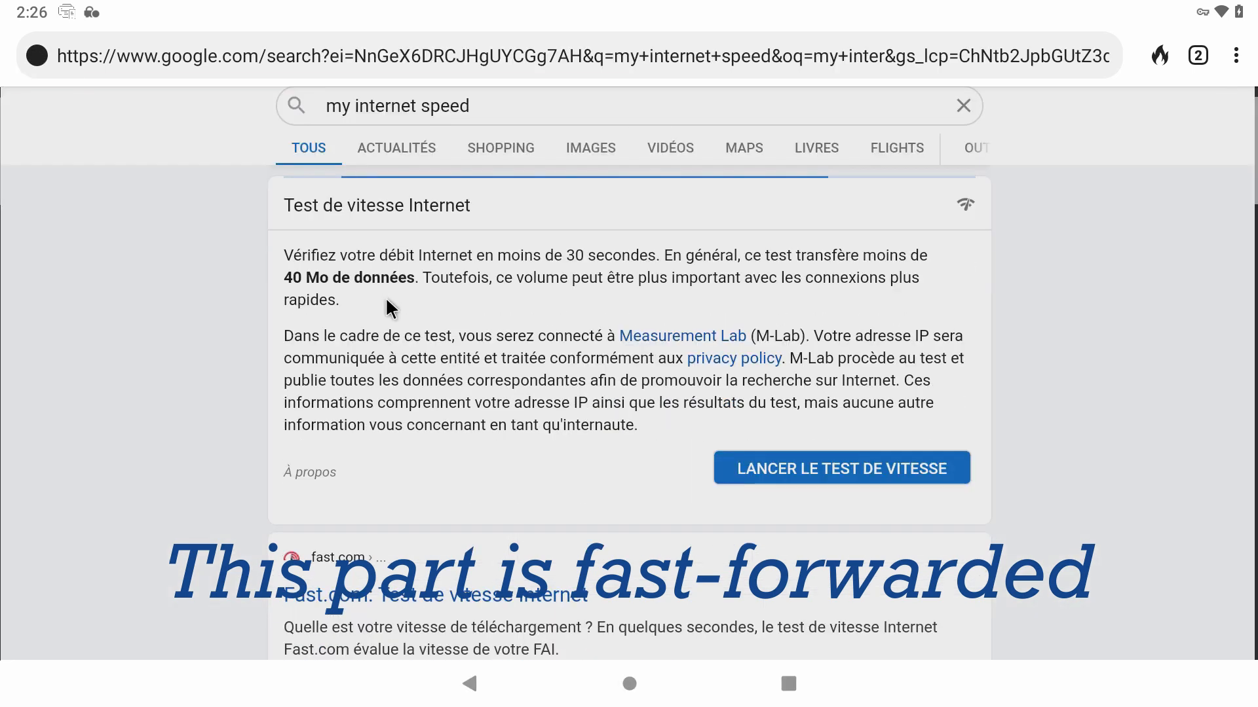
{"action": "left_click", "coordinate": [841, 467]}
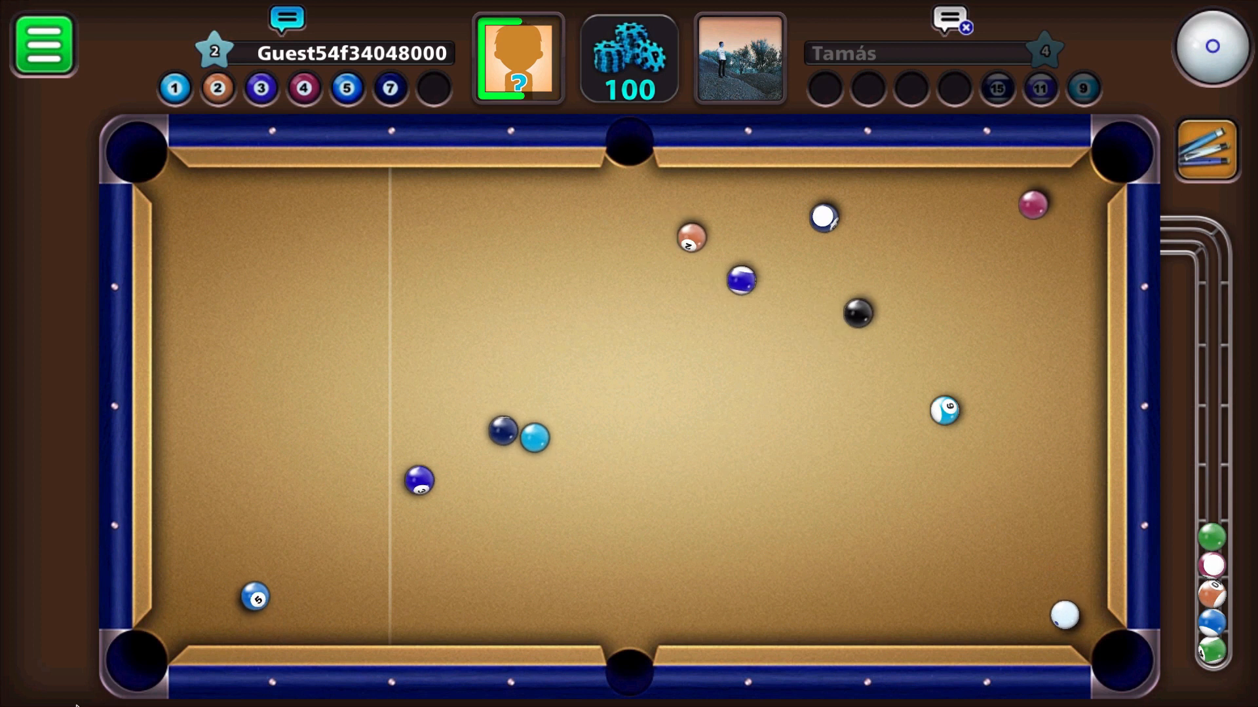
- Take a shot in the ongoing 8 Ball Pool match
{"action": "left_click", "coordinate": [285, 20]}
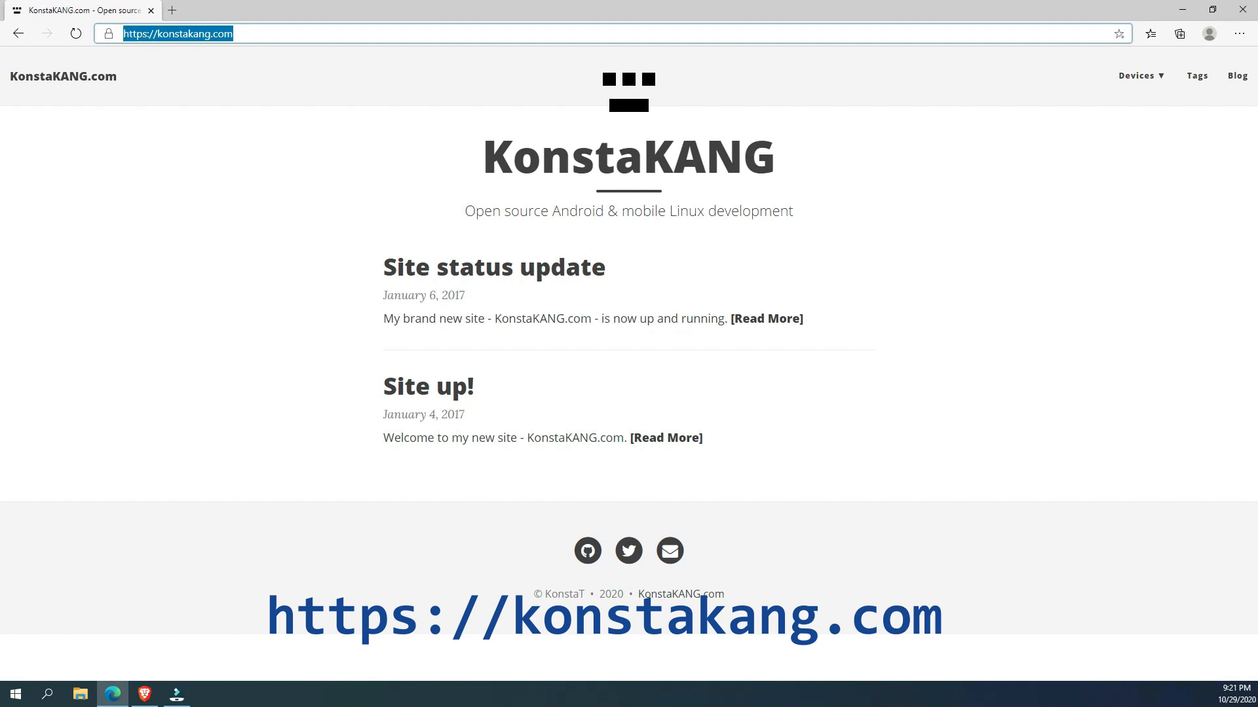
- From KonstaKANG's Raspberry Pi 4 page, start the AndroidFileHost download of the LineageOS 17.1 build
{"action": "left_click", "coordinate": [1141, 75]}
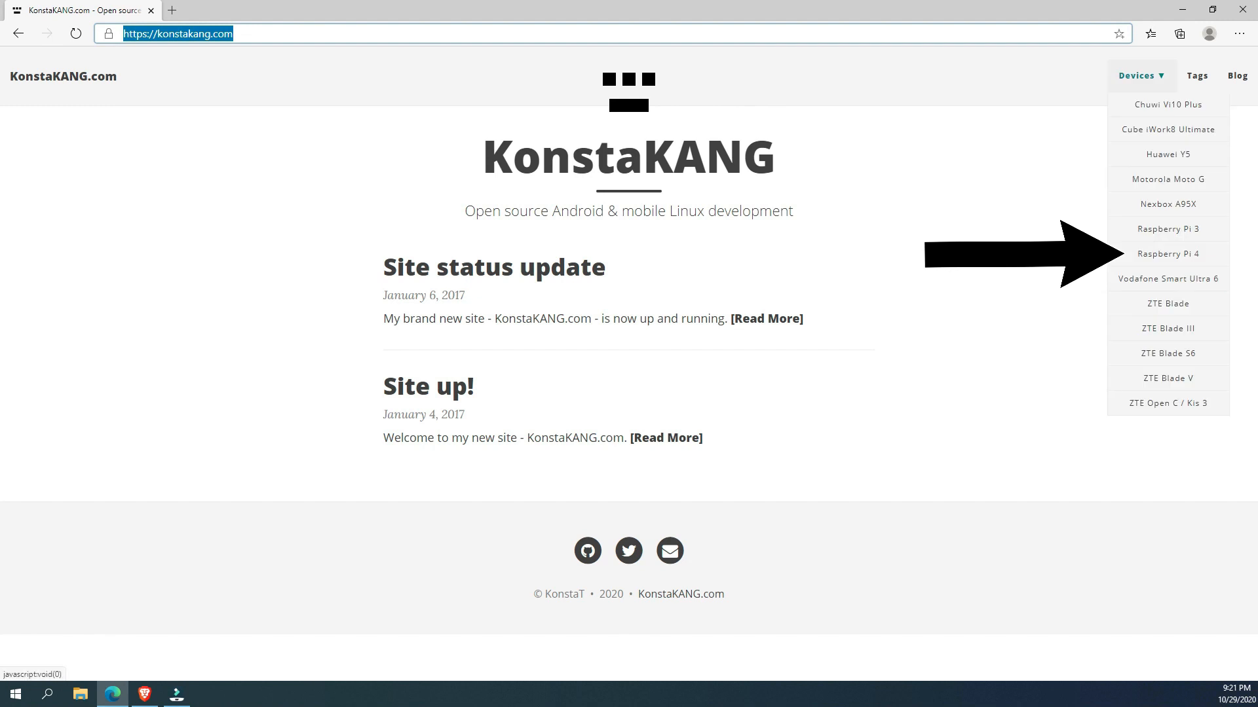
{"action": "mouse_move", "coordinate": [1168, 254]}
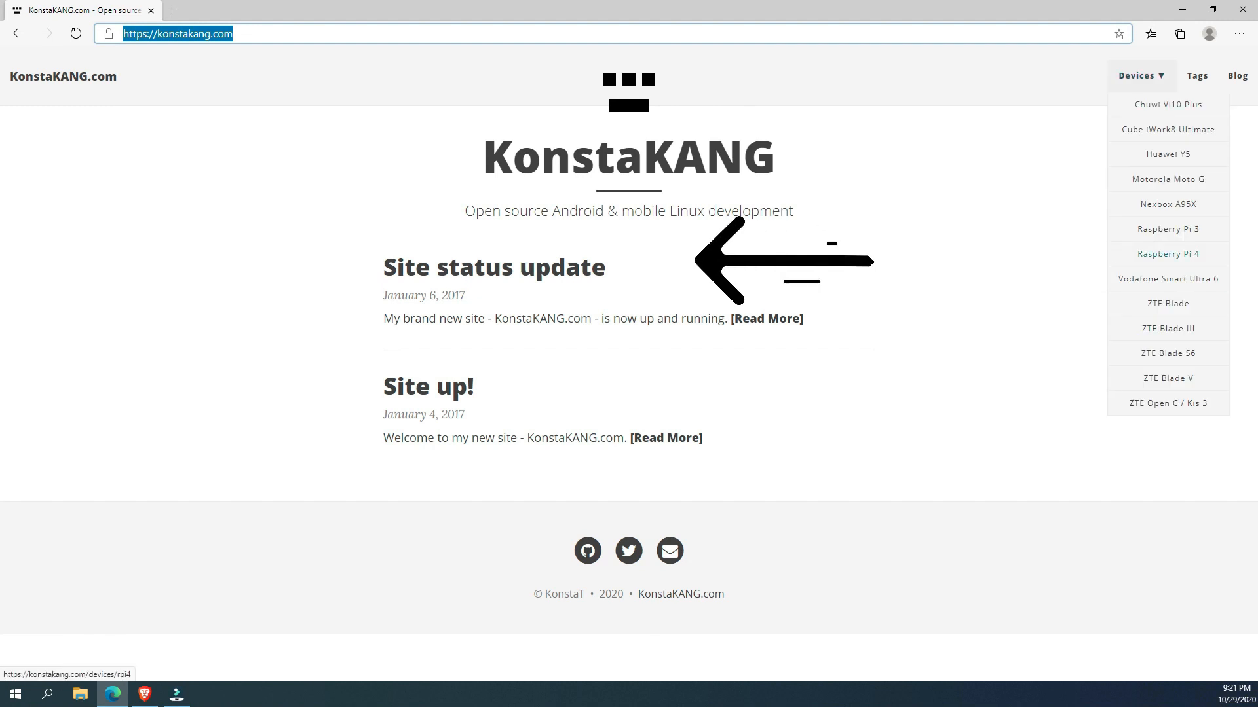
{"action": "left_click", "coordinate": [1168, 254]}
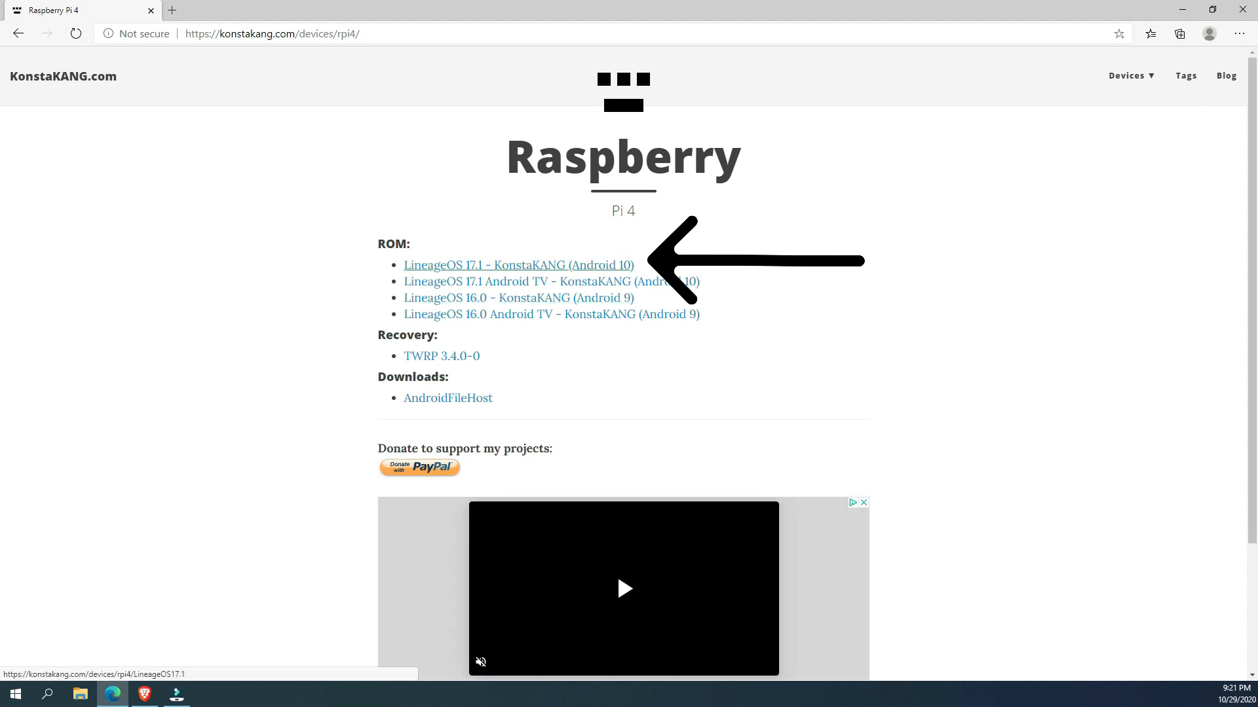
{"action": "left_click", "coordinate": [519, 265]}
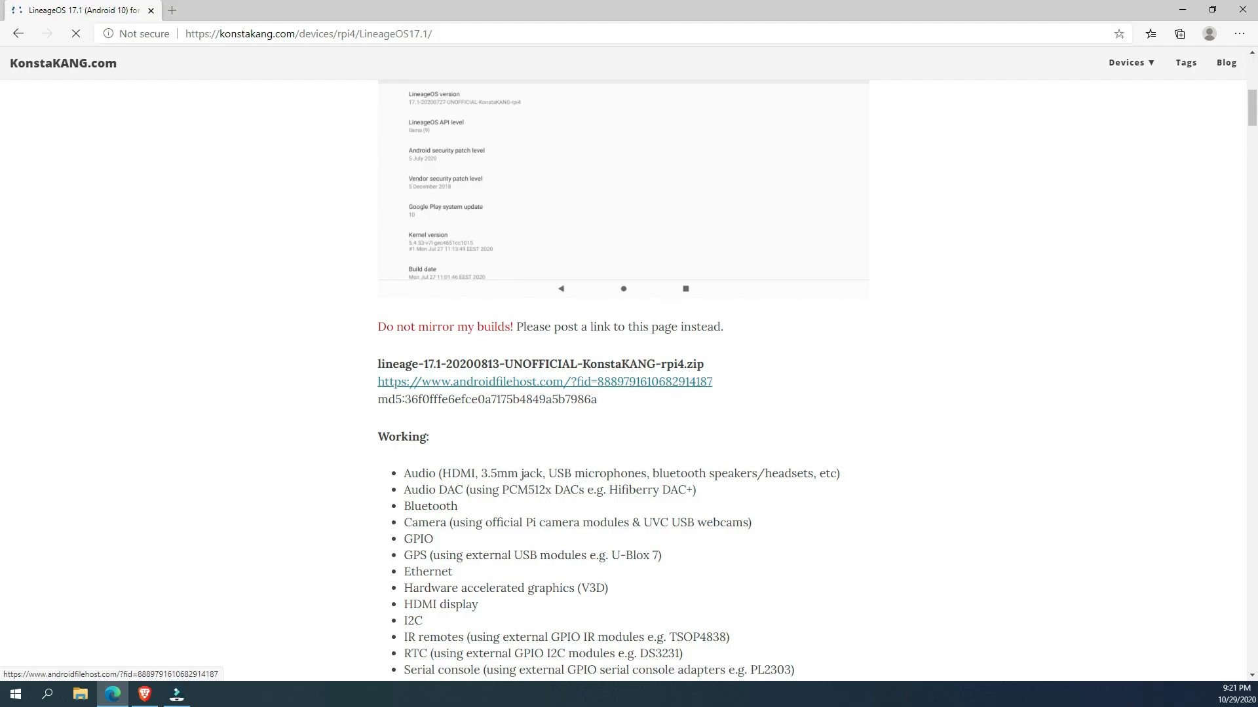
{"action": "left_click", "coordinate": [545, 381]}
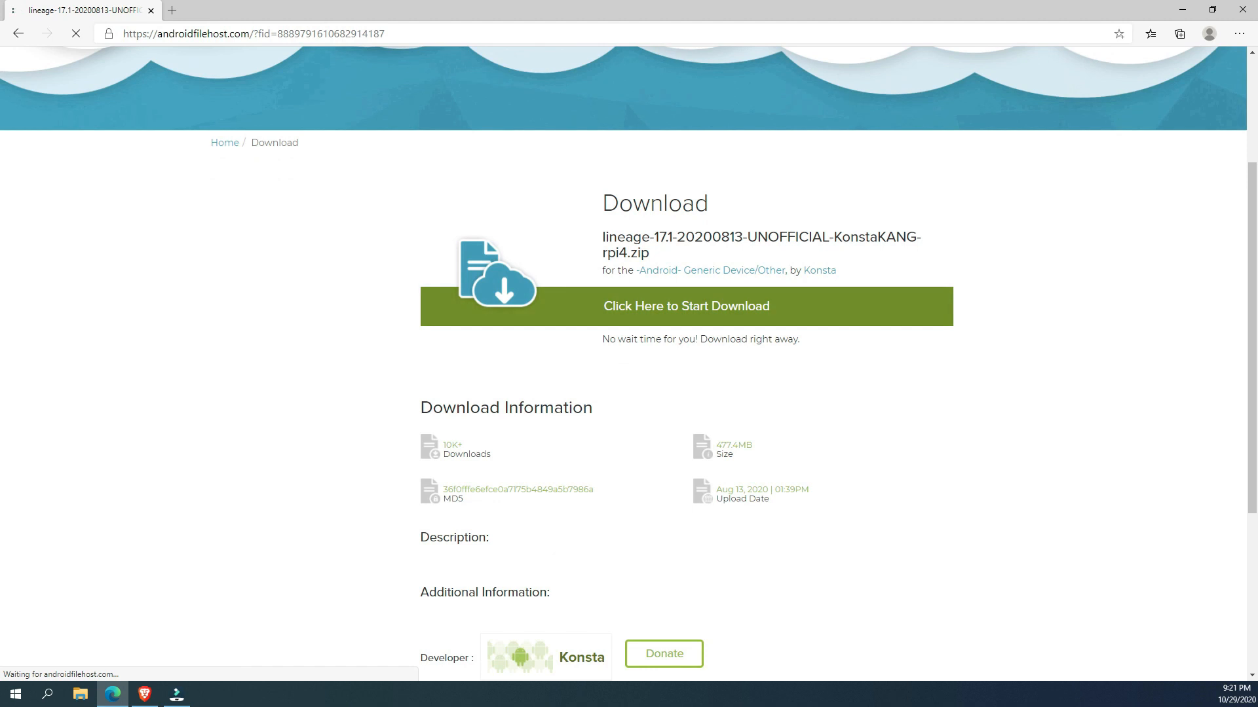
{"action": "left_click", "coordinate": [686, 307]}
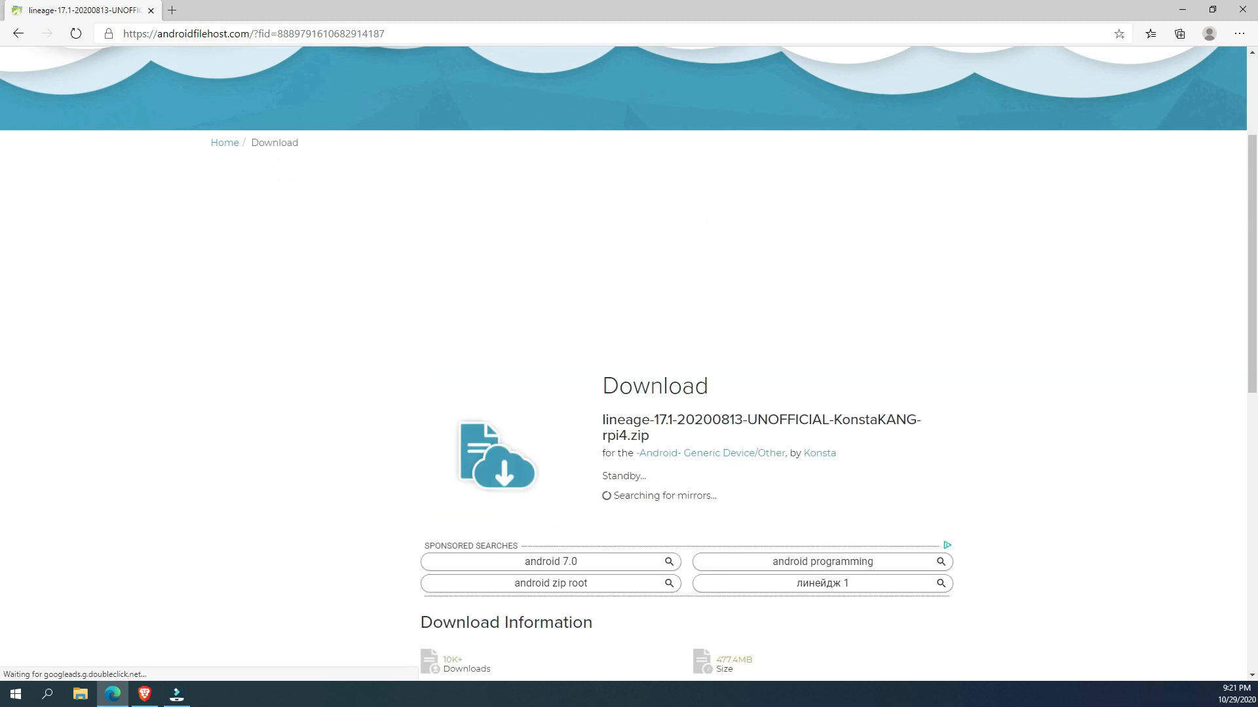
{"action": "scroll", "scroll_direction": "down", "scroll_amount": 3}
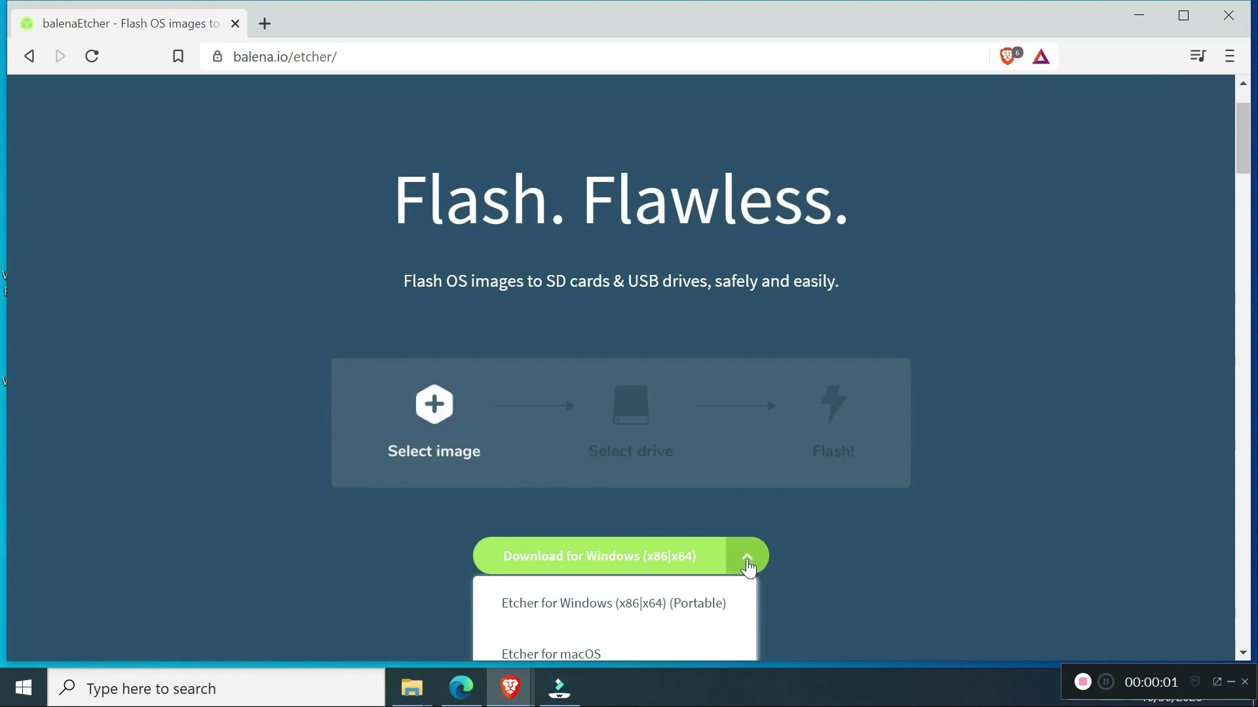
- Scroll the balenaEtcher page to reveal the Windows, macOS and Linux download options
{"action": "scroll", "scroll_direction": "down", "scroll_amount": 3}
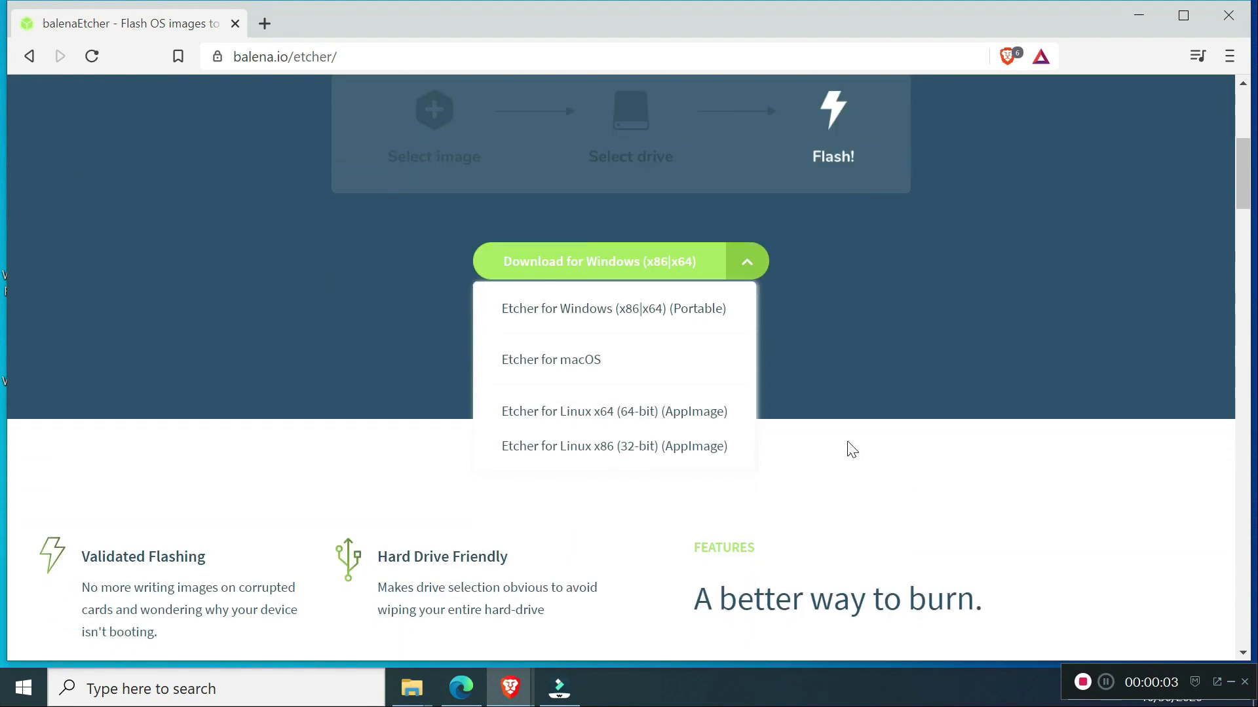
{"action": "mouse_move", "coordinate": [571, 445]}
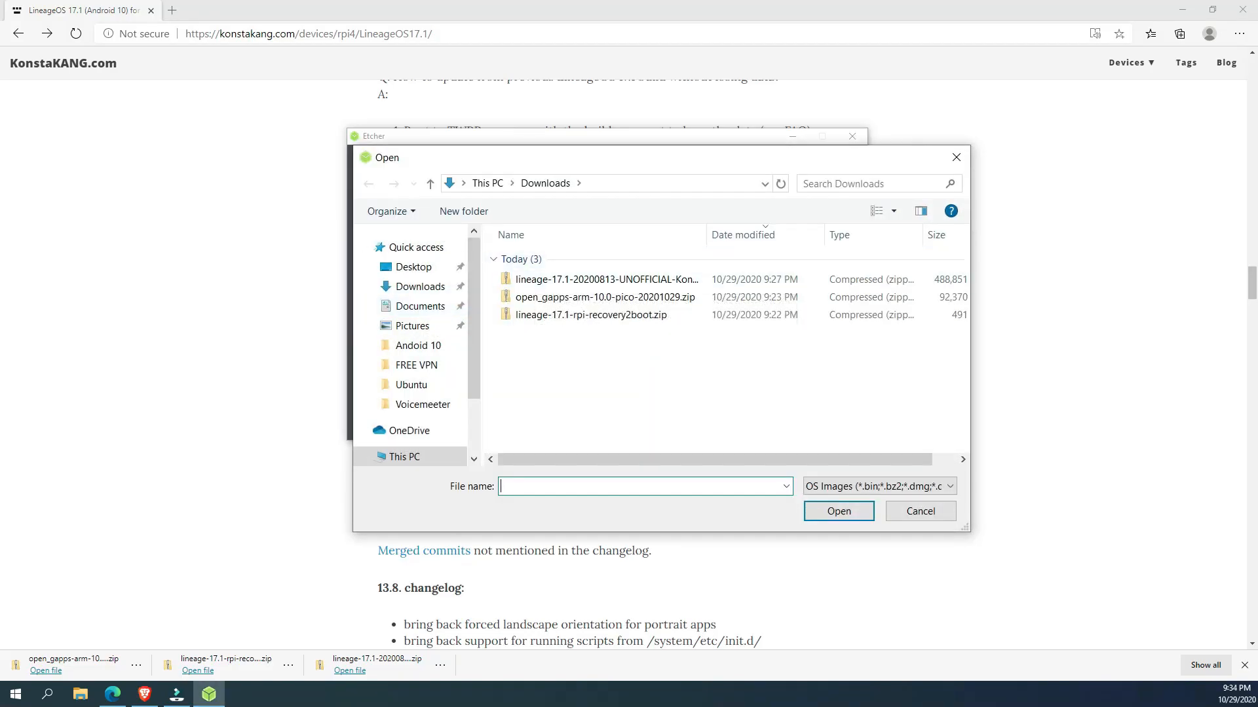
- Flash the lineage-17.1 rpi4 zip onto the 15.9 GB Generic USB storage device
{"action": "left_click", "coordinate": [838, 511]}
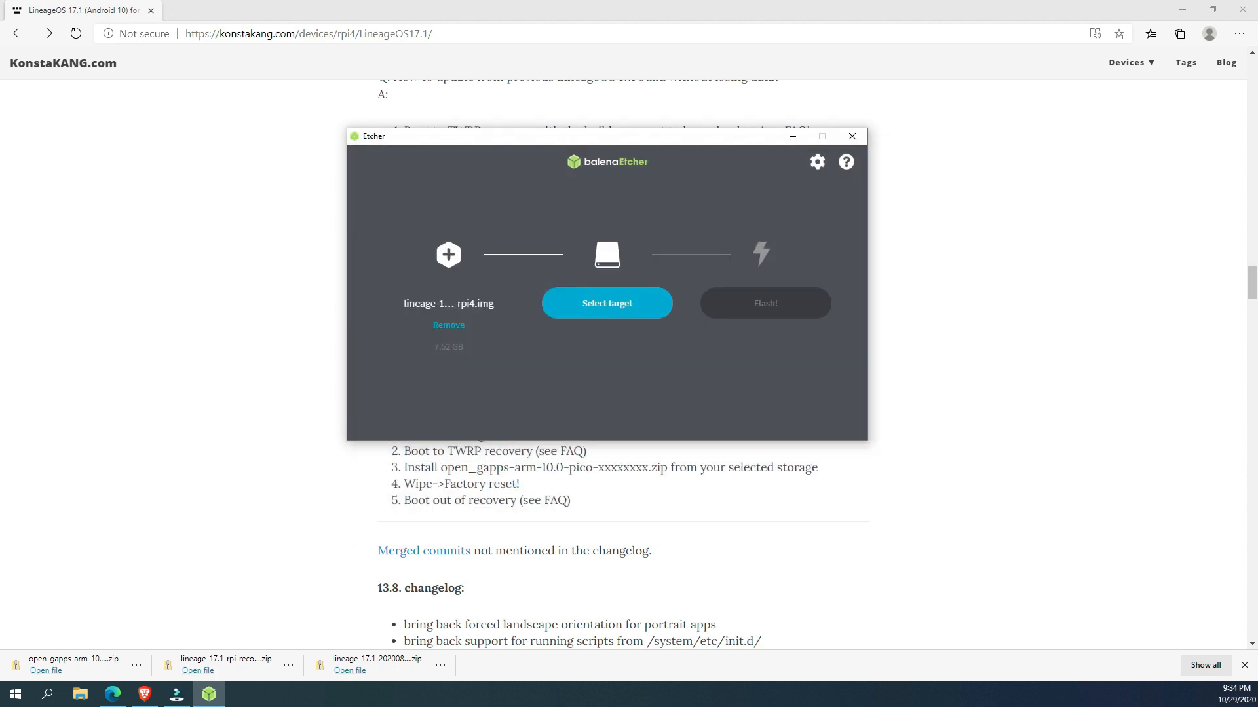
{"action": "left_click", "coordinate": [607, 302]}
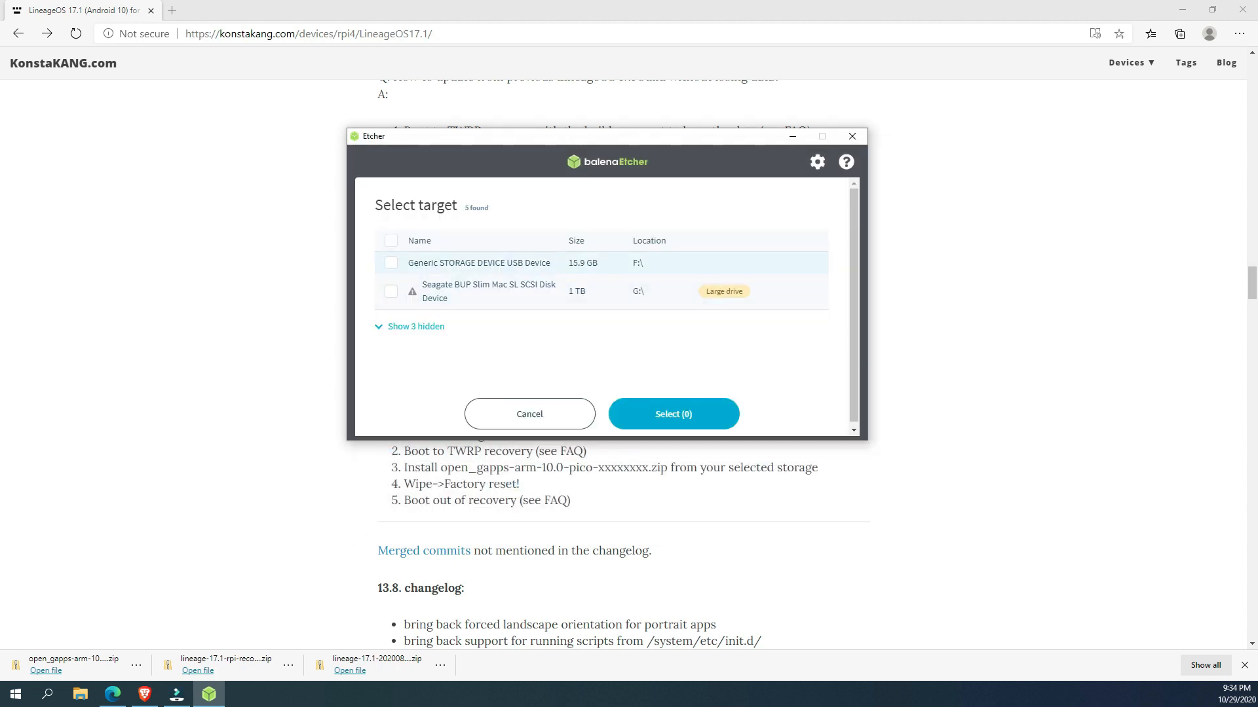
{"action": "left_click", "coordinate": [673, 414]}
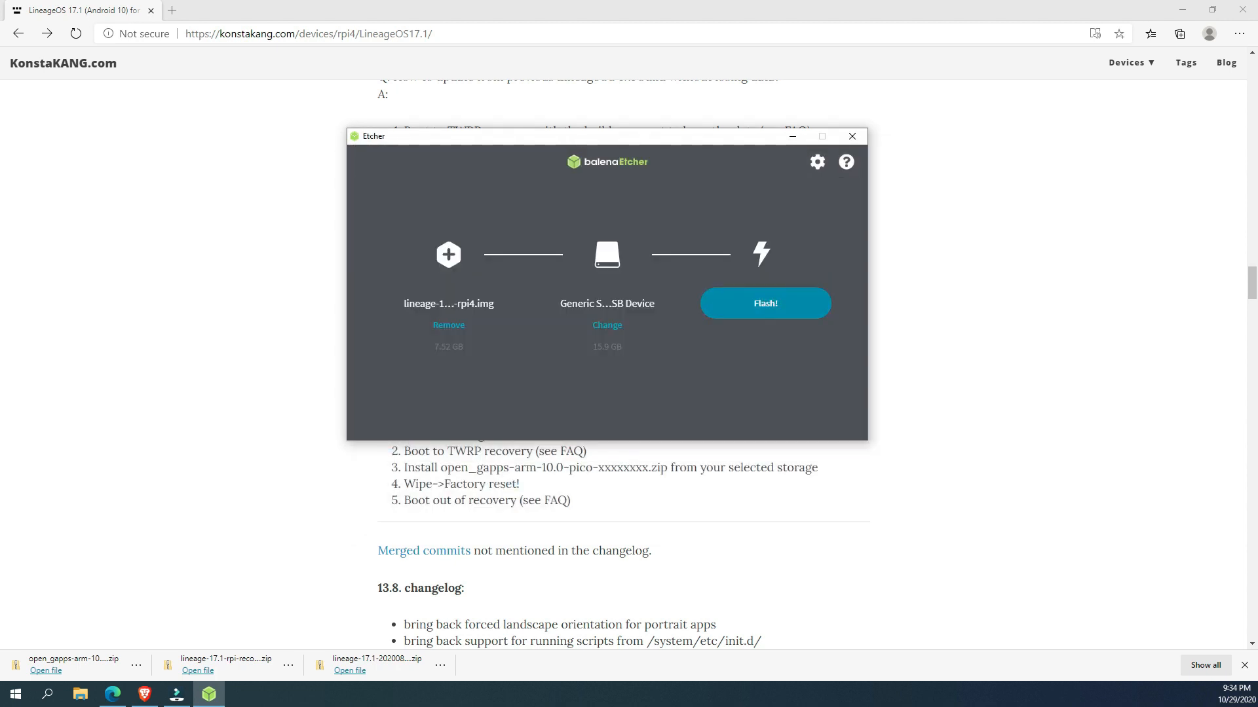
{"action": "left_click", "coordinate": [765, 303]}
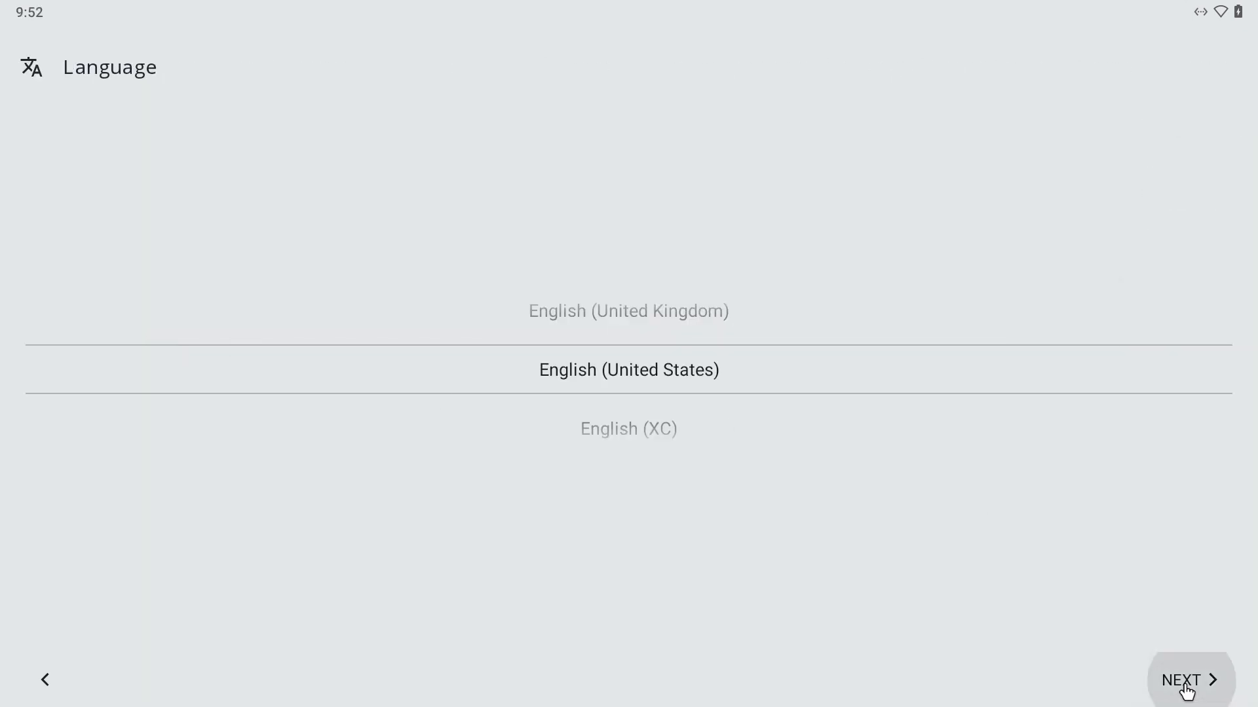
- Accept English (US), Central Time and default LineageOS features, then skip the screen lock
{"action": "left_click", "coordinate": [1184, 681]}
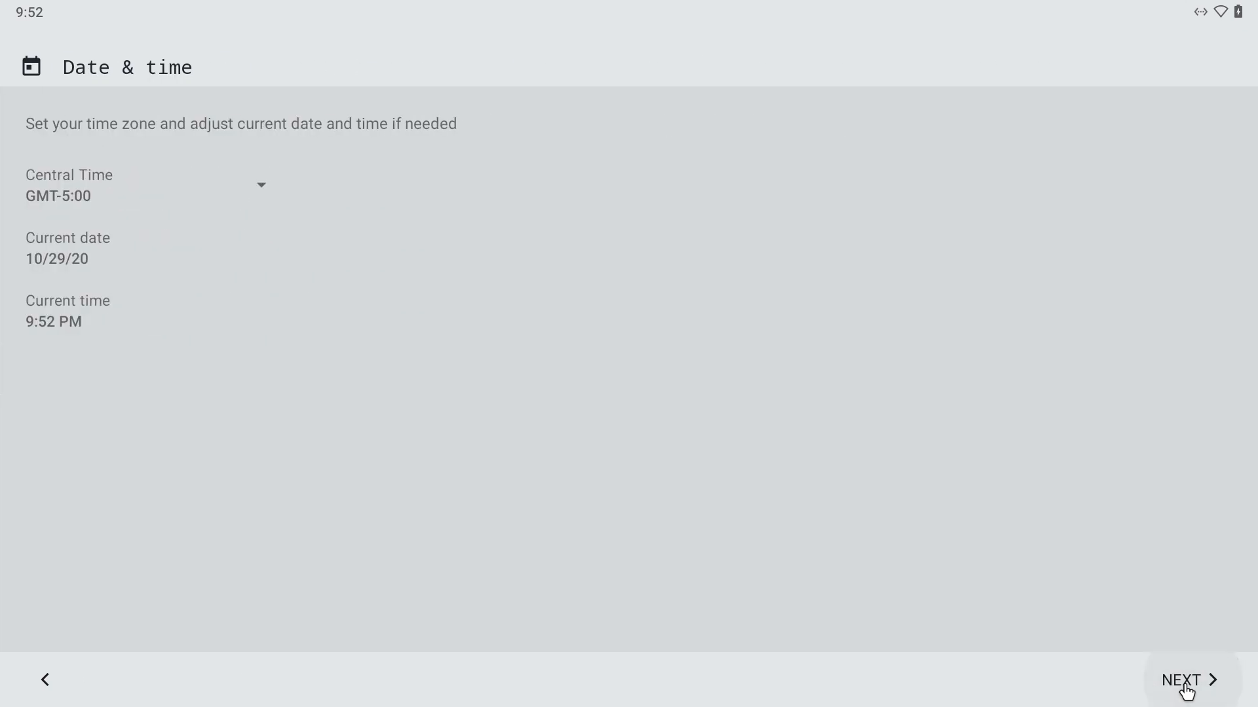
{"action": "left_click", "coordinate": [1182, 681]}
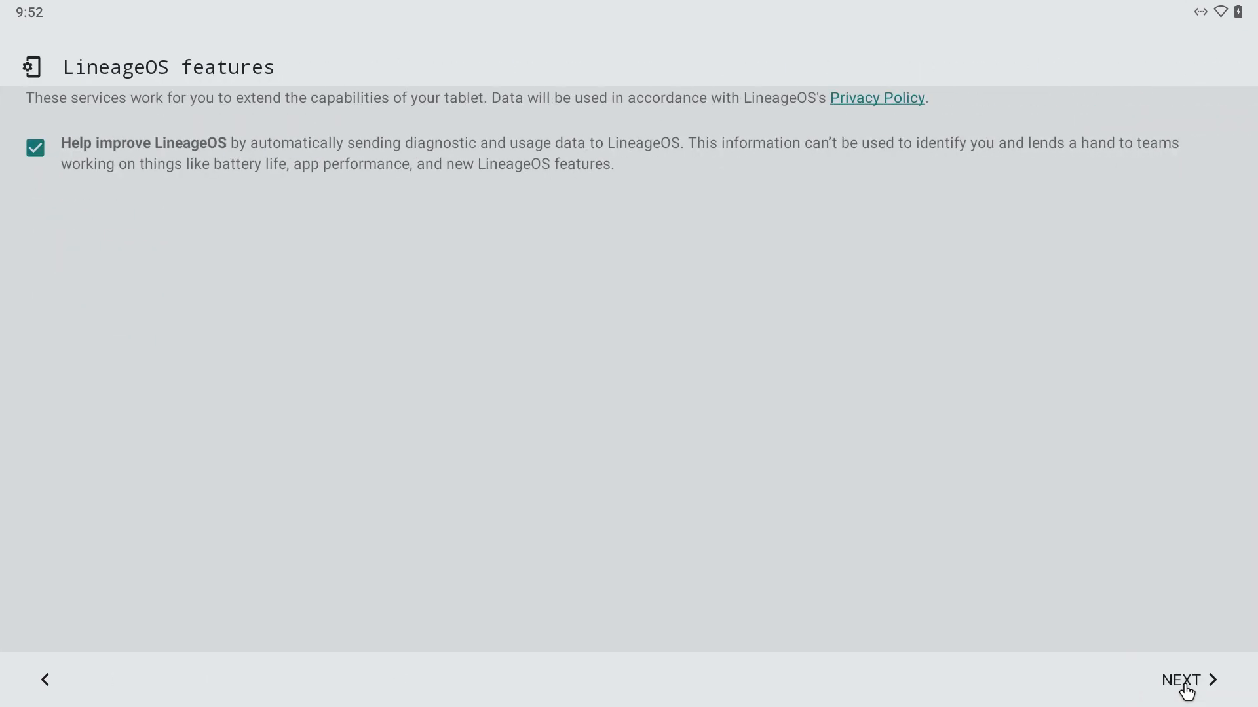
{"action": "left_click", "coordinate": [1182, 680]}
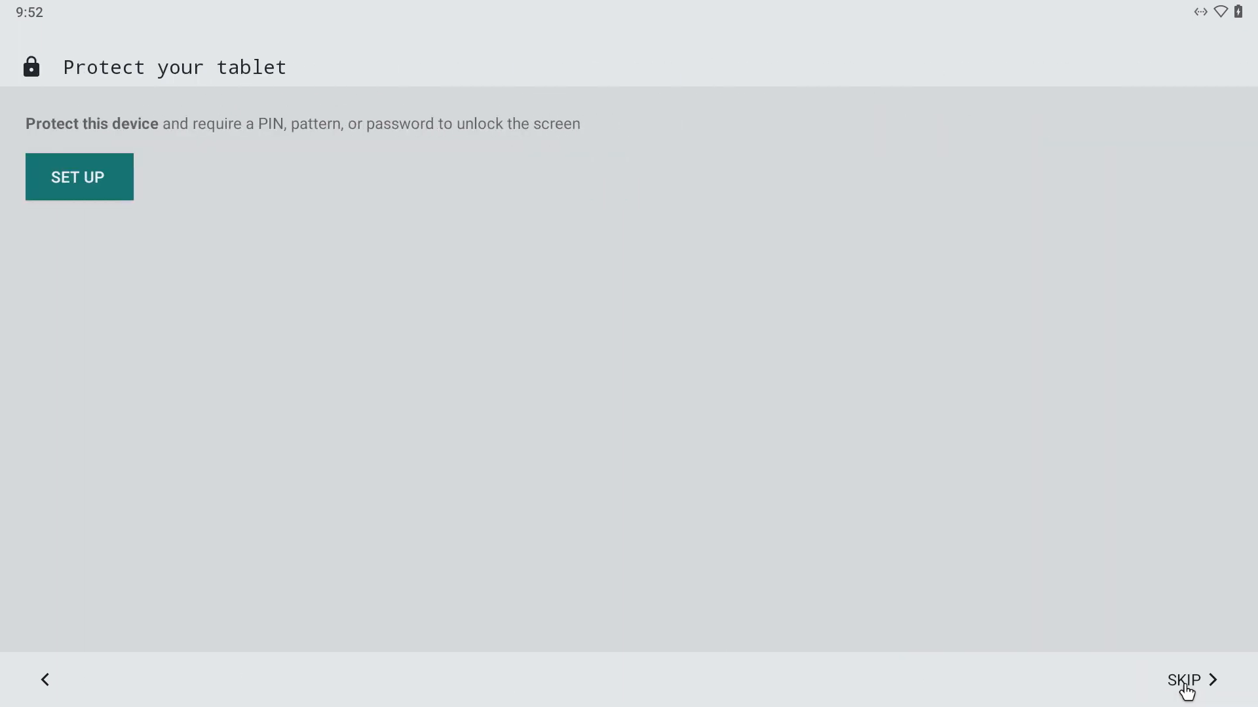
{"action": "left_click", "coordinate": [1184, 680]}
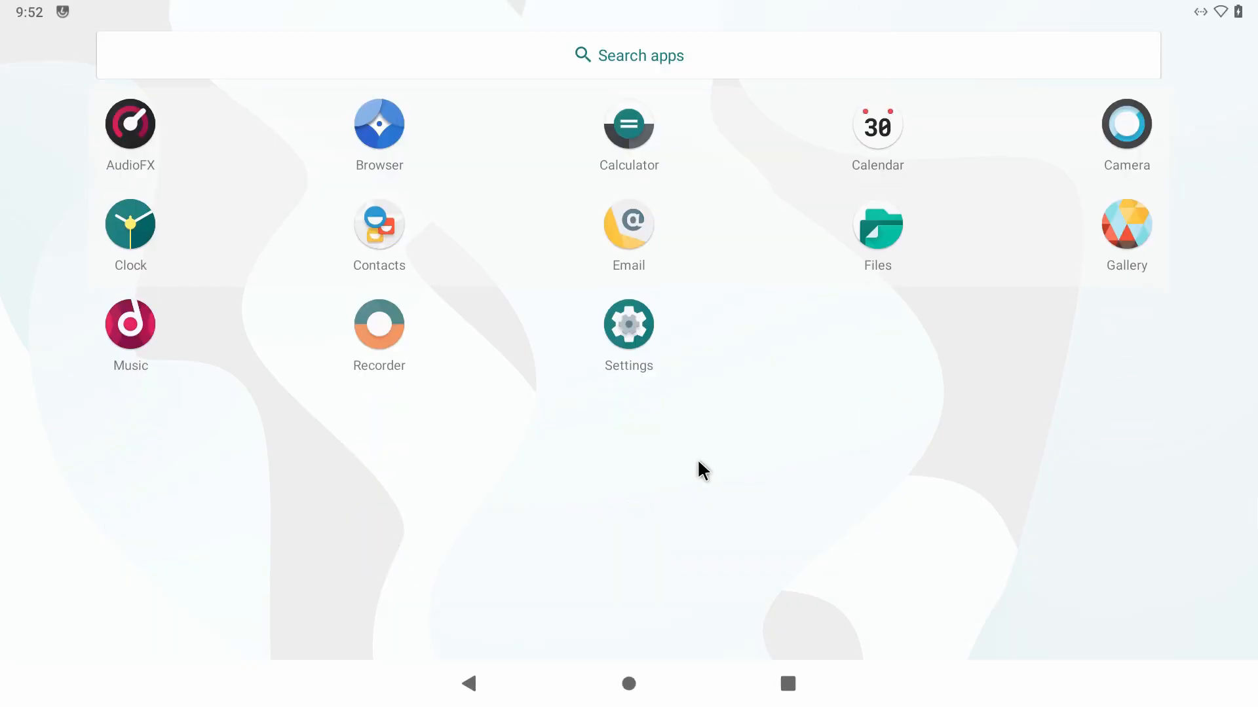
{"action": "mouse_move", "coordinate": [443, 216]}
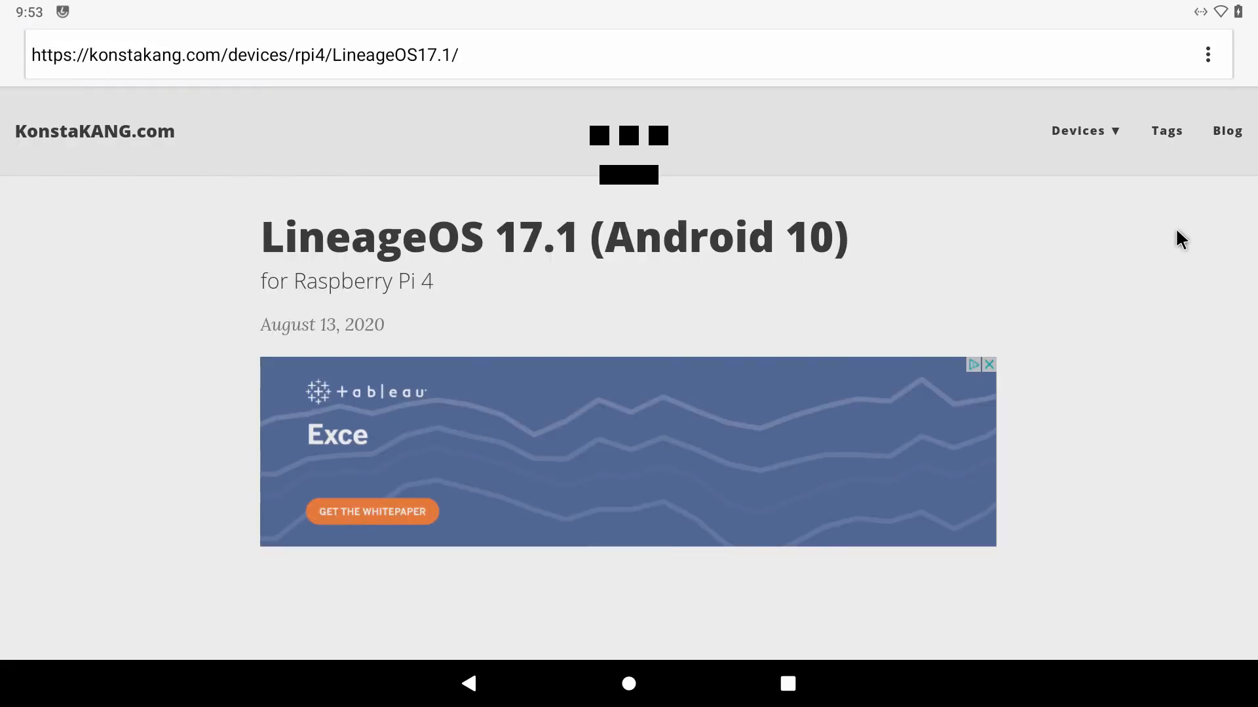
- Download lineage-17.1-rpi-recovery2boot.zip, granting the browser storage access
{"action": "scroll", "scroll_direction": "down", "scroll_amount": 3}
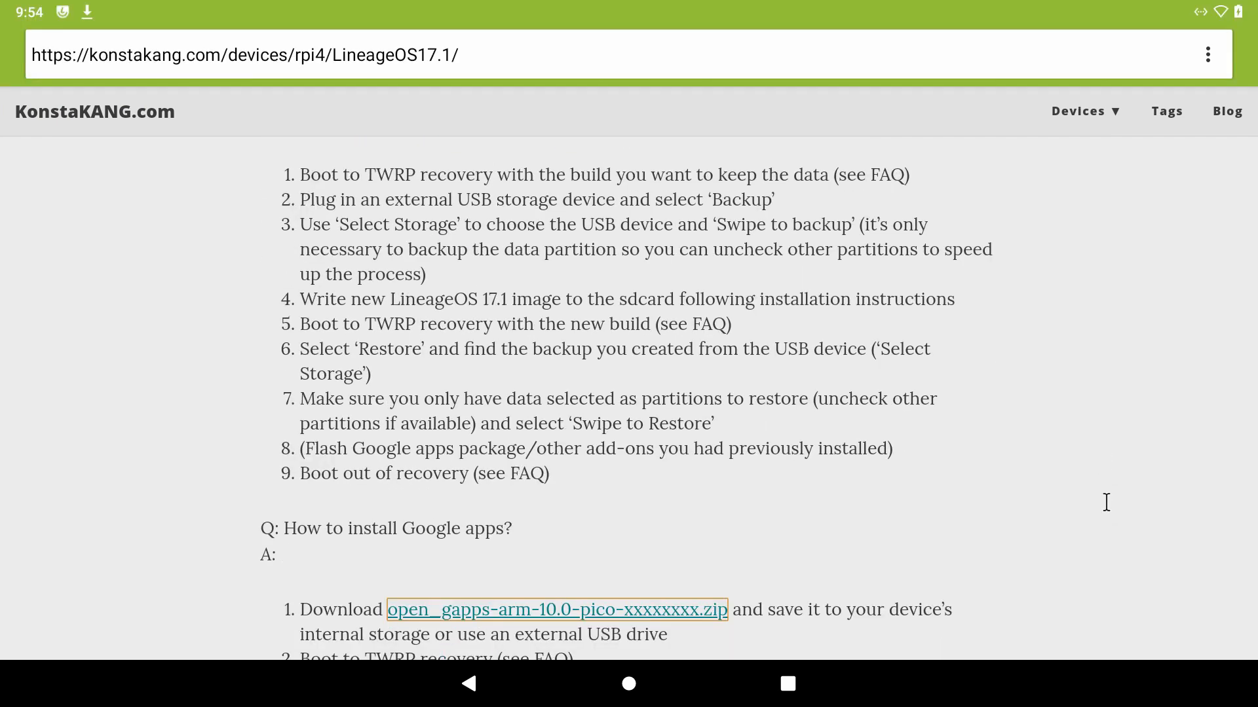
{"action": "scroll", "scroll_direction": "down", "scroll_amount": 3}
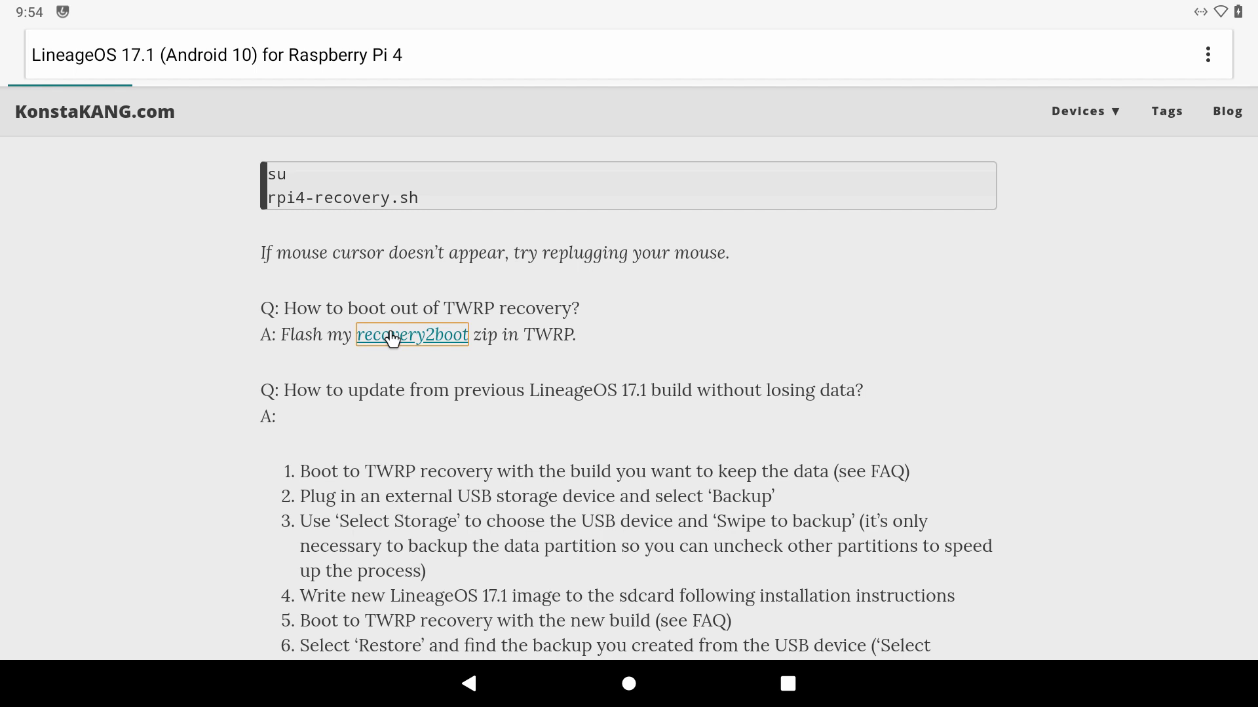
{"action": "left_click", "coordinate": [392, 335]}
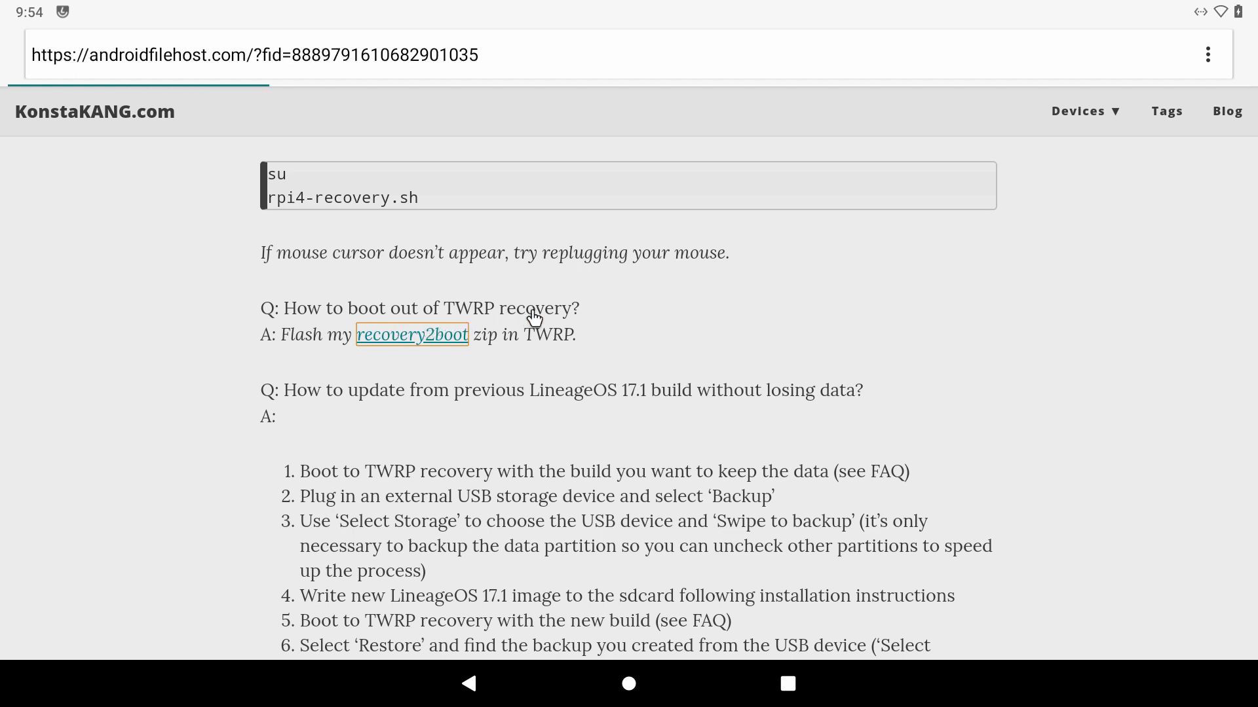
{"action": "left_click", "coordinate": [411, 335]}
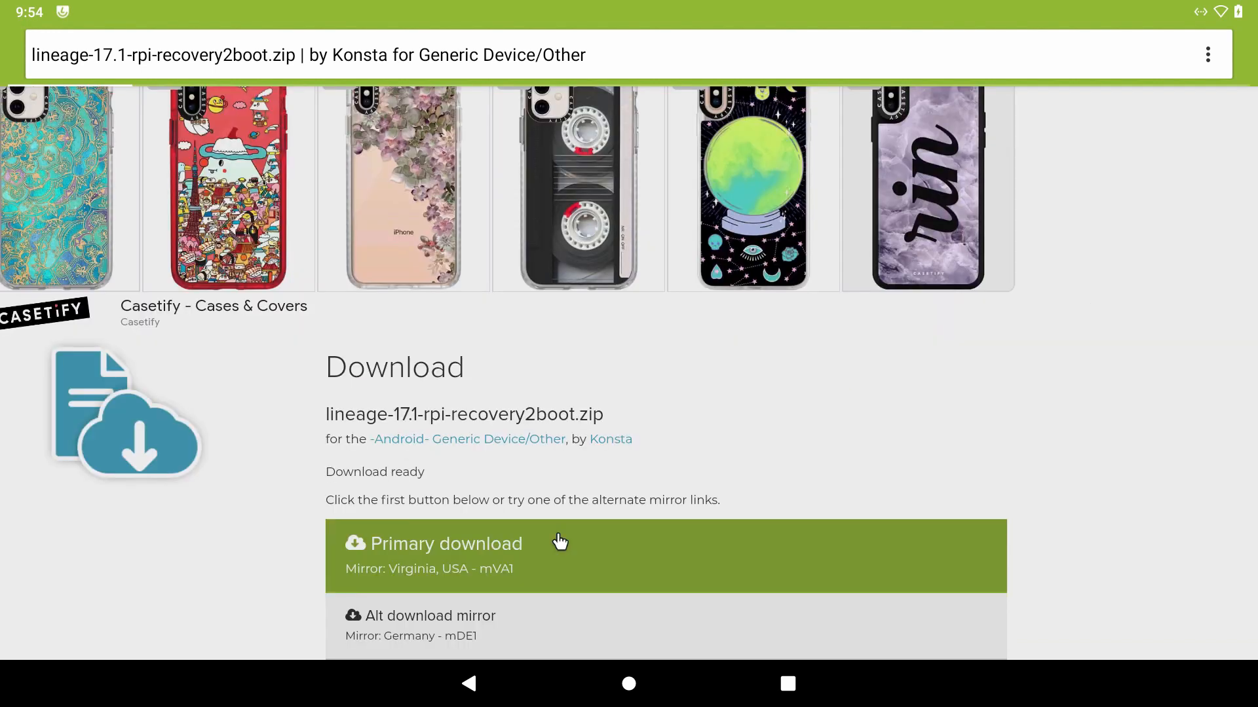
{"action": "left_click", "coordinate": [446, 544]}
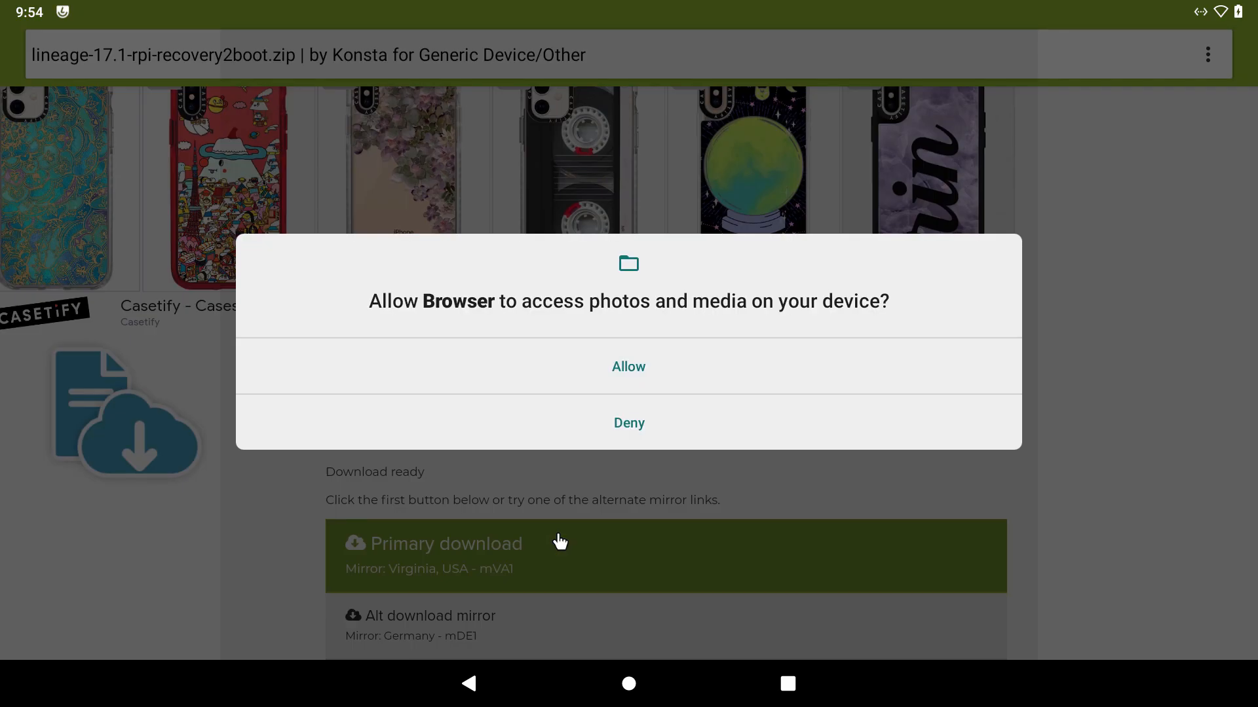
{"action": "mouse_move", "coordinate": [666, 384]}
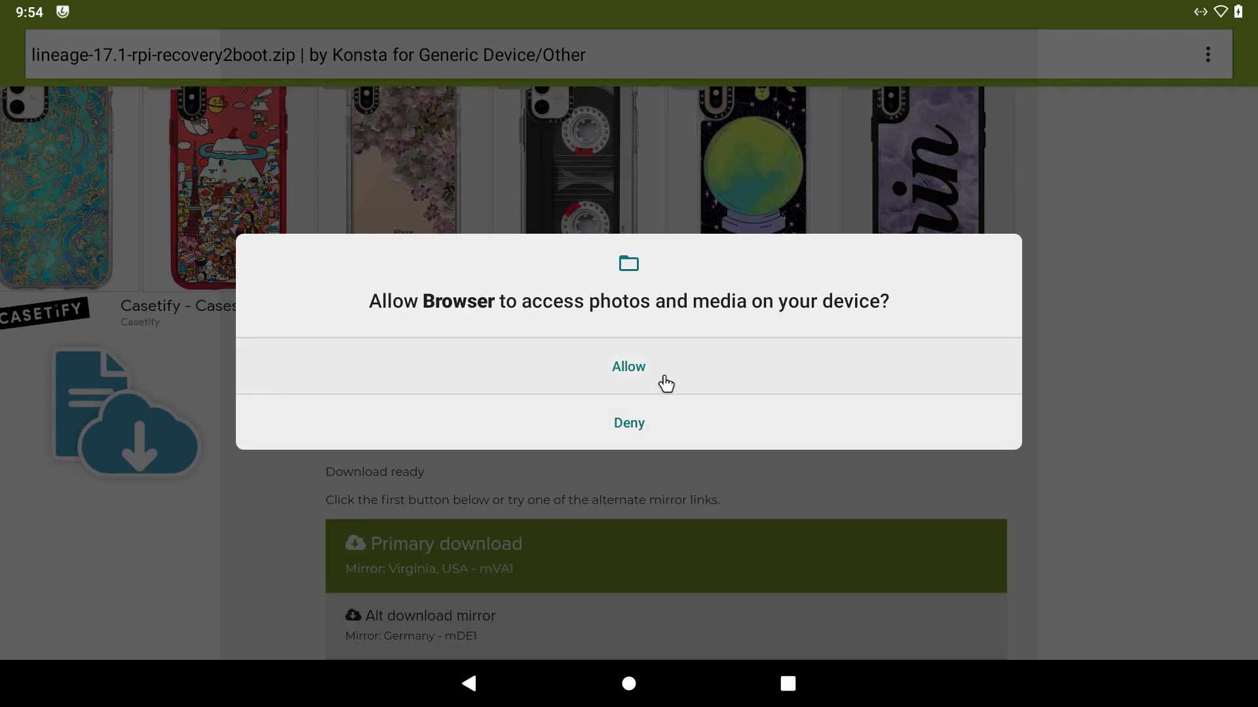
{"action": "left_click", "coordinate": [628, 366]}
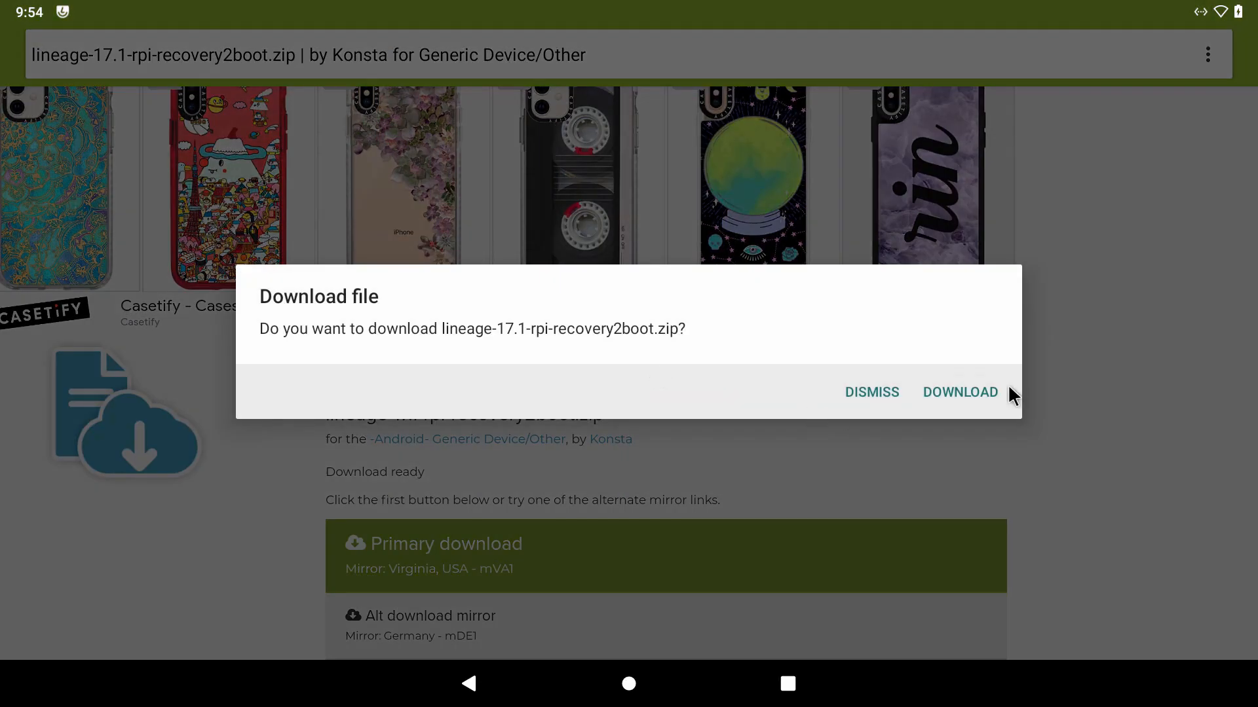
{"action": "left_click", "coordinate": [960, 393]}
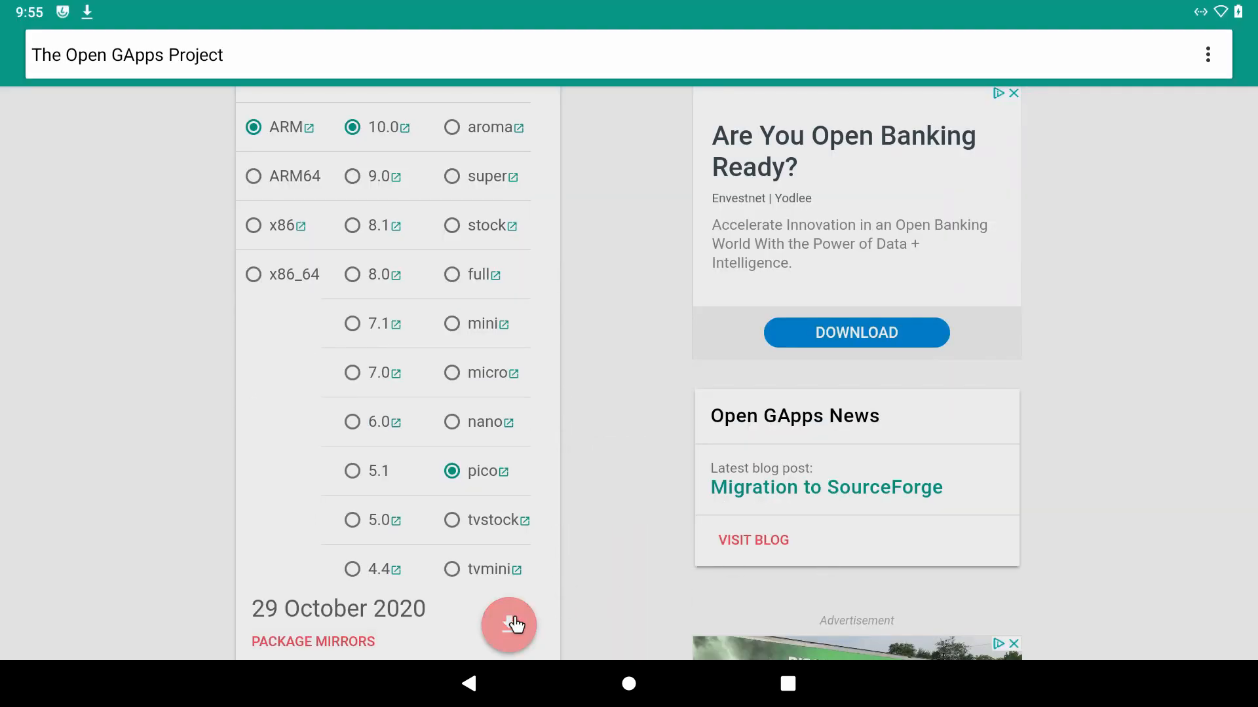
- Start downloading the ARM, Android 10, pico Open GApps package
{"action": "left_click", "coordinate": [508, 624]}
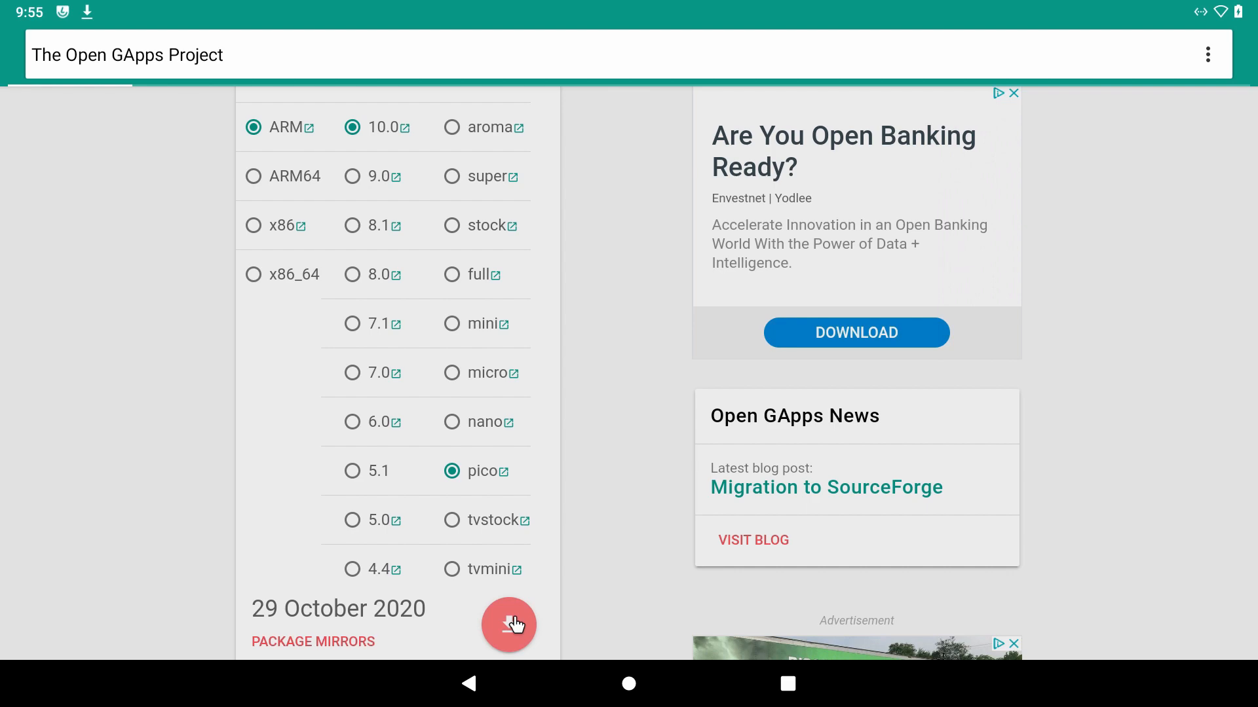
{"action": "left_click", "coordinate": [628, 702]}
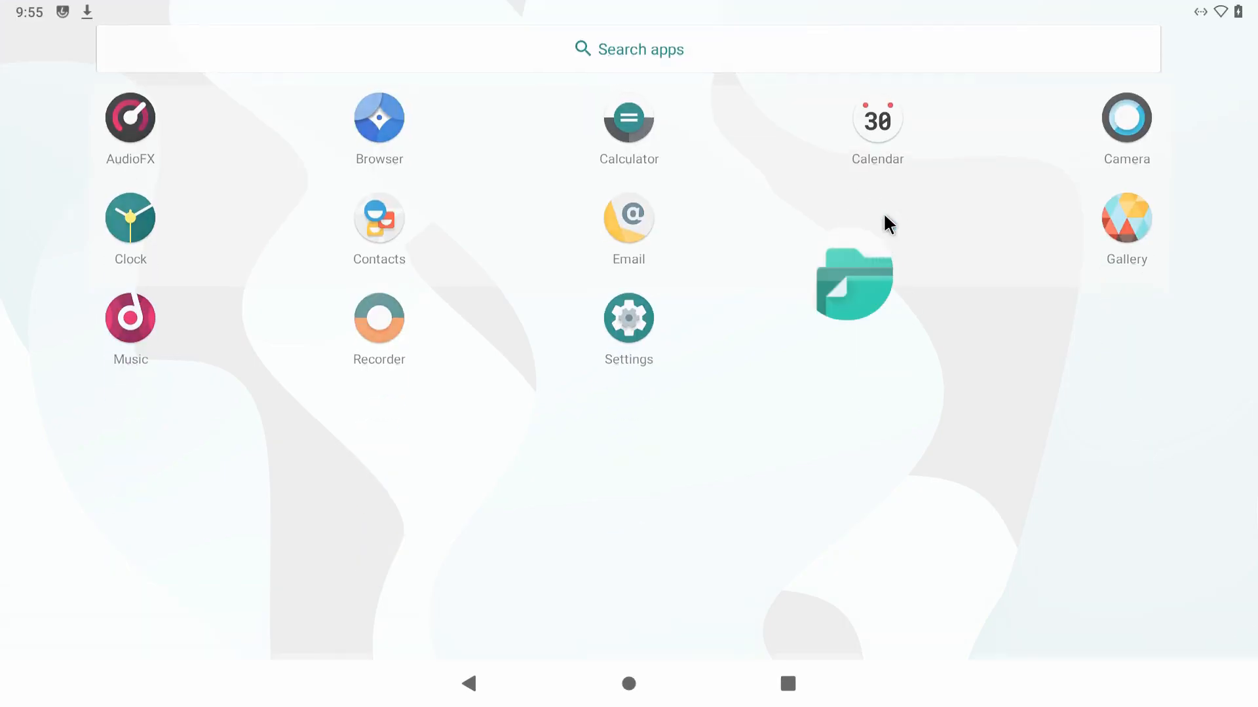
- In Files, show Downloads and browse the Raspberry Pi 4 internal storage
{"action": "left_click", "coordinate": [851, 280]}
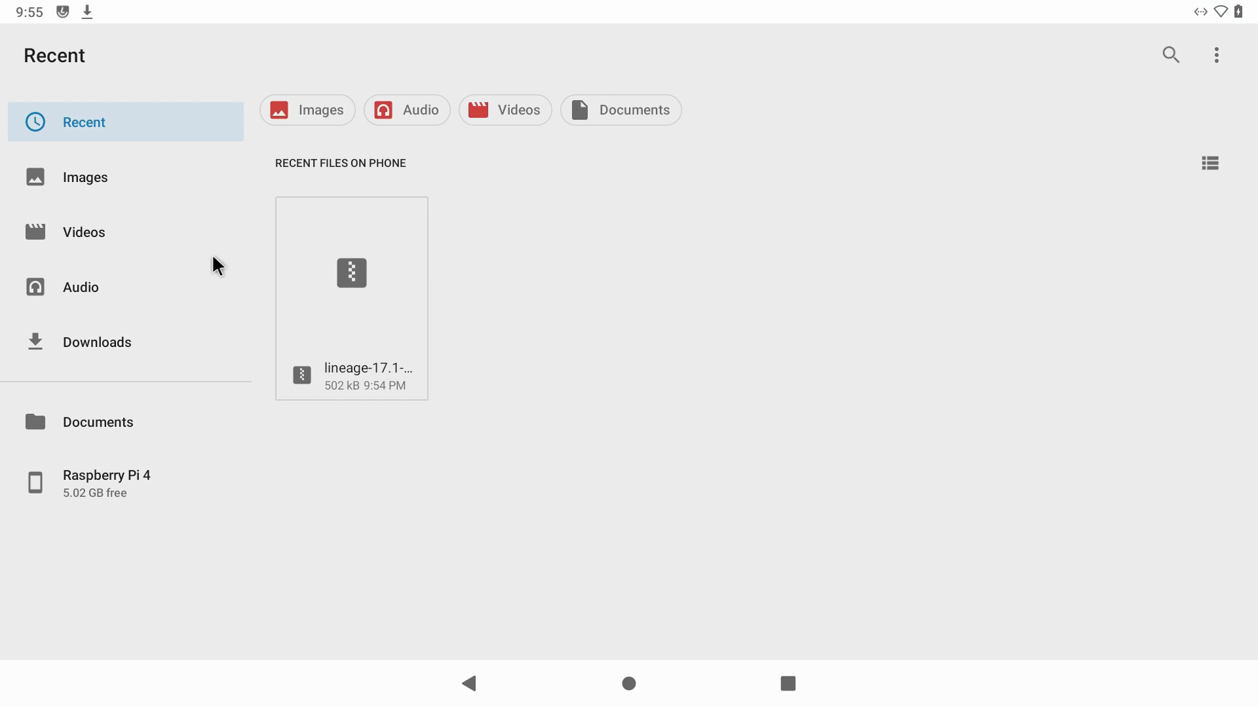
{"action": "left_click", "coordinate": [97, 342]}
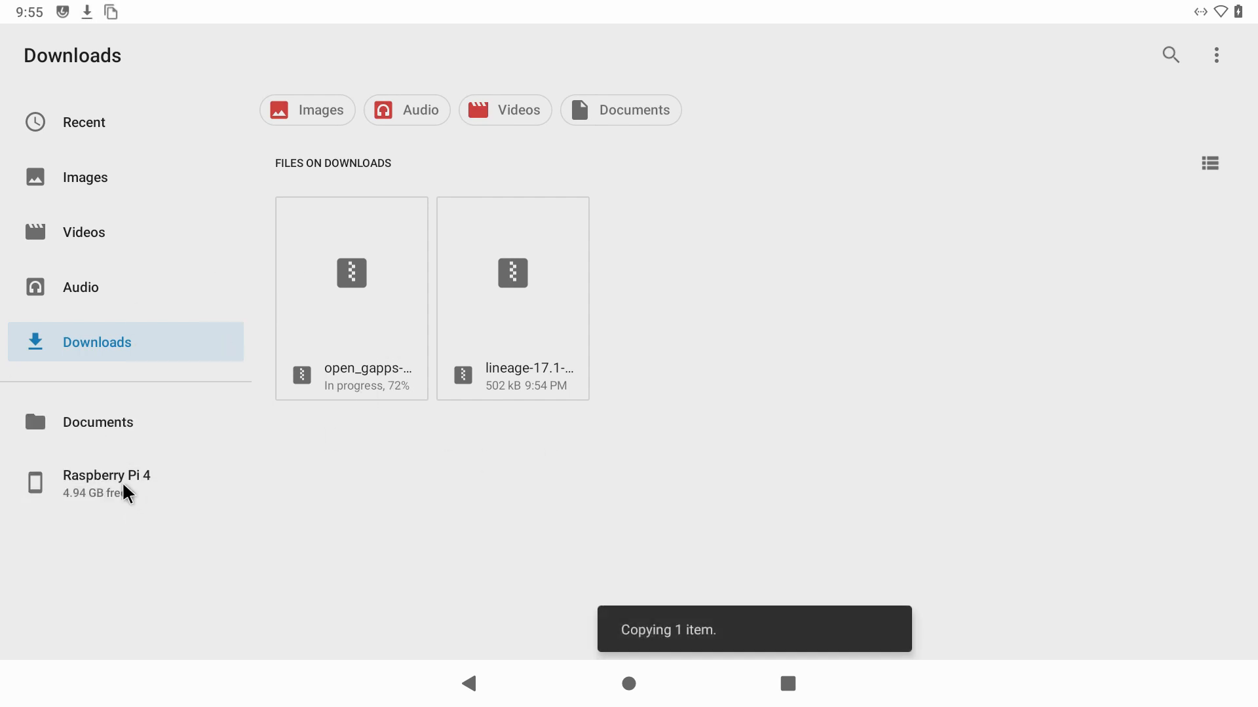
{"action": "left_click", "coordinate": [107, 478]}
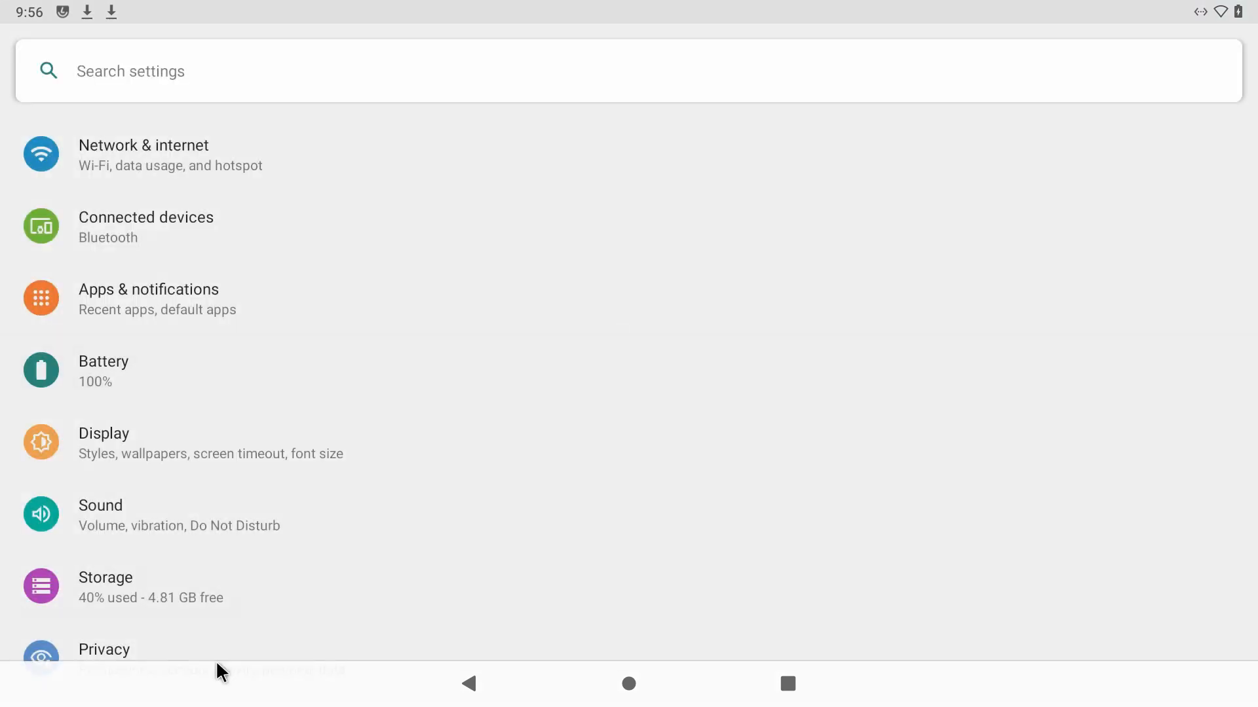
- Find About tablet via search, tap Build number to enable developer settings, then go to System
{"action": "type", "text": "about"}
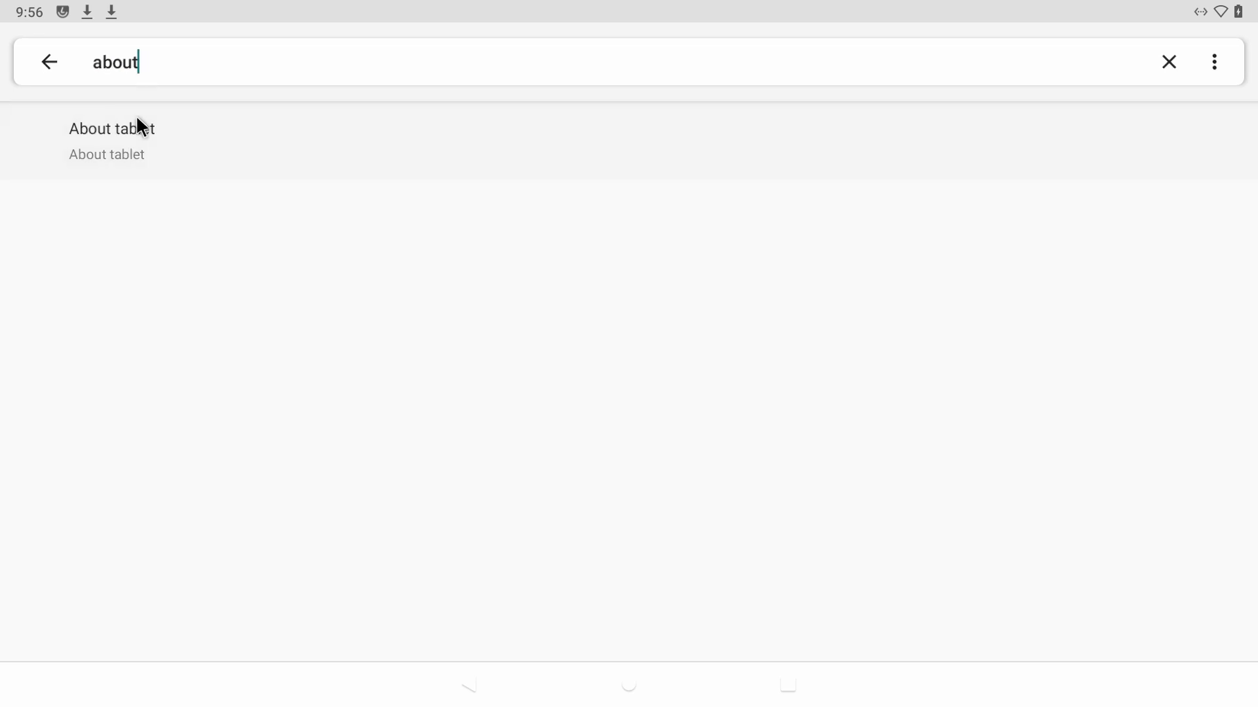
{"action": "left_click", "coordinate": [112, 128]}
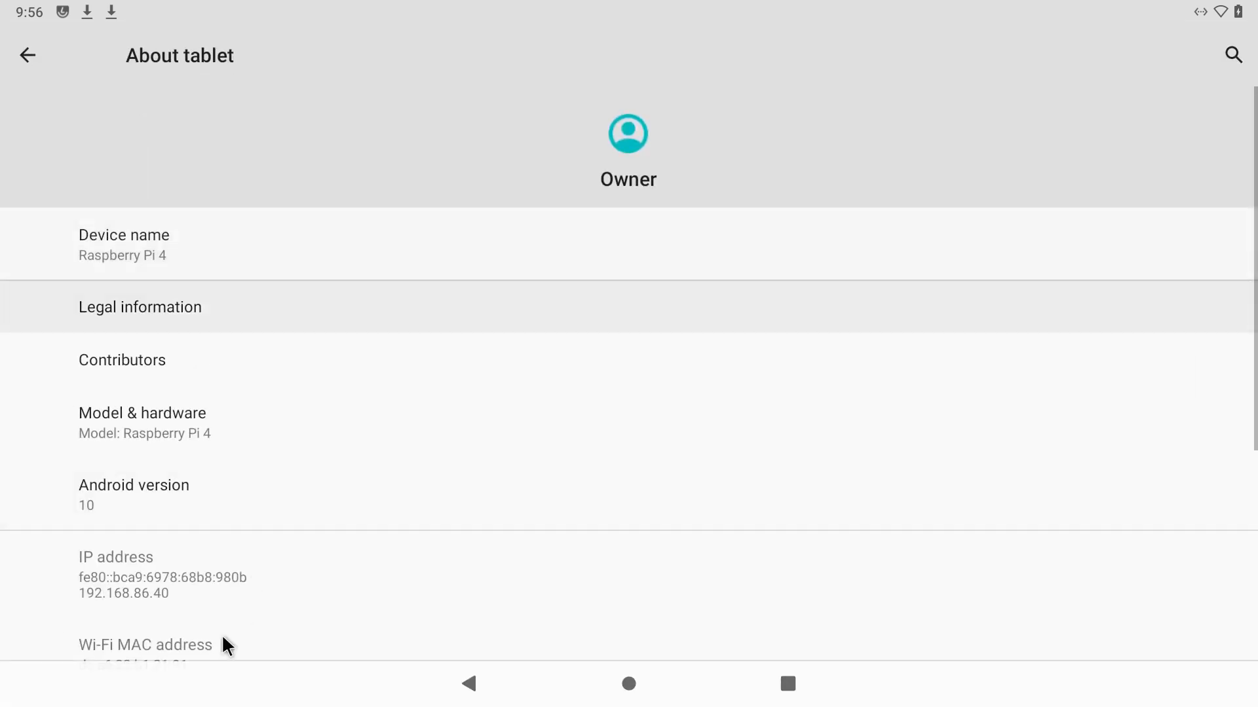
{"action": "scroll", "scroll_direction": "down", "scroll_amount": 3}
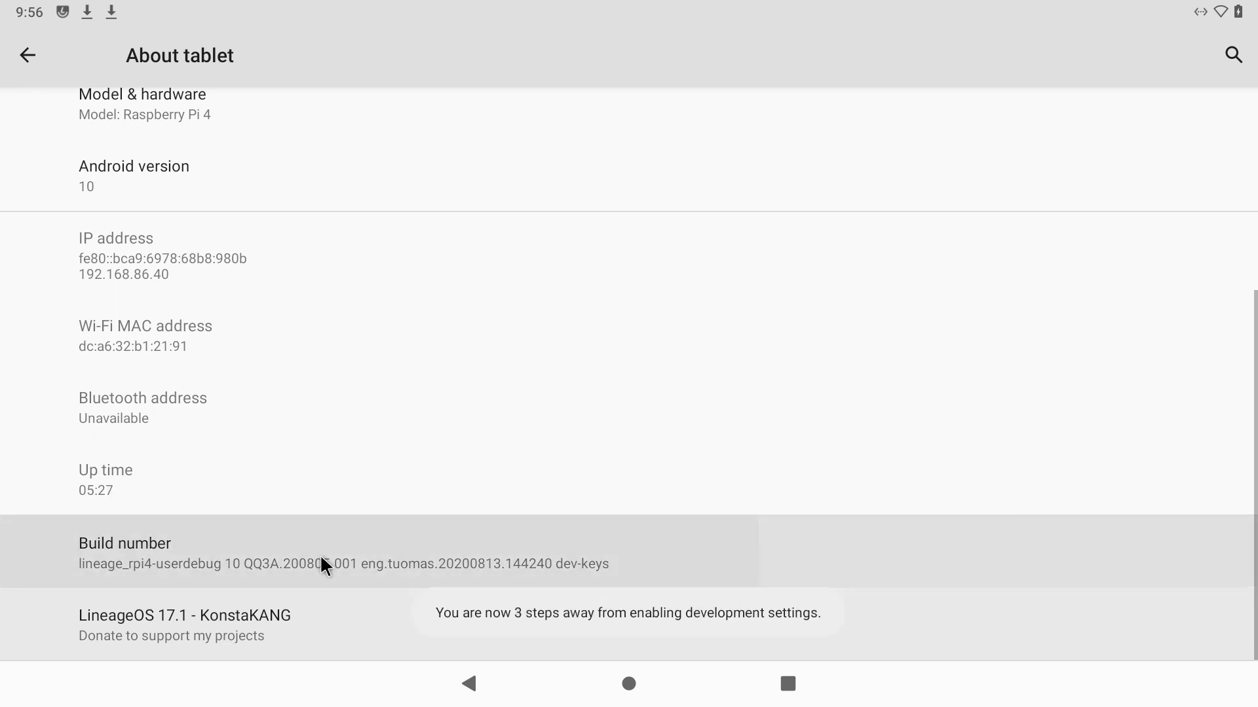
{"action": "left_click", "coordinate": [320, 564]}
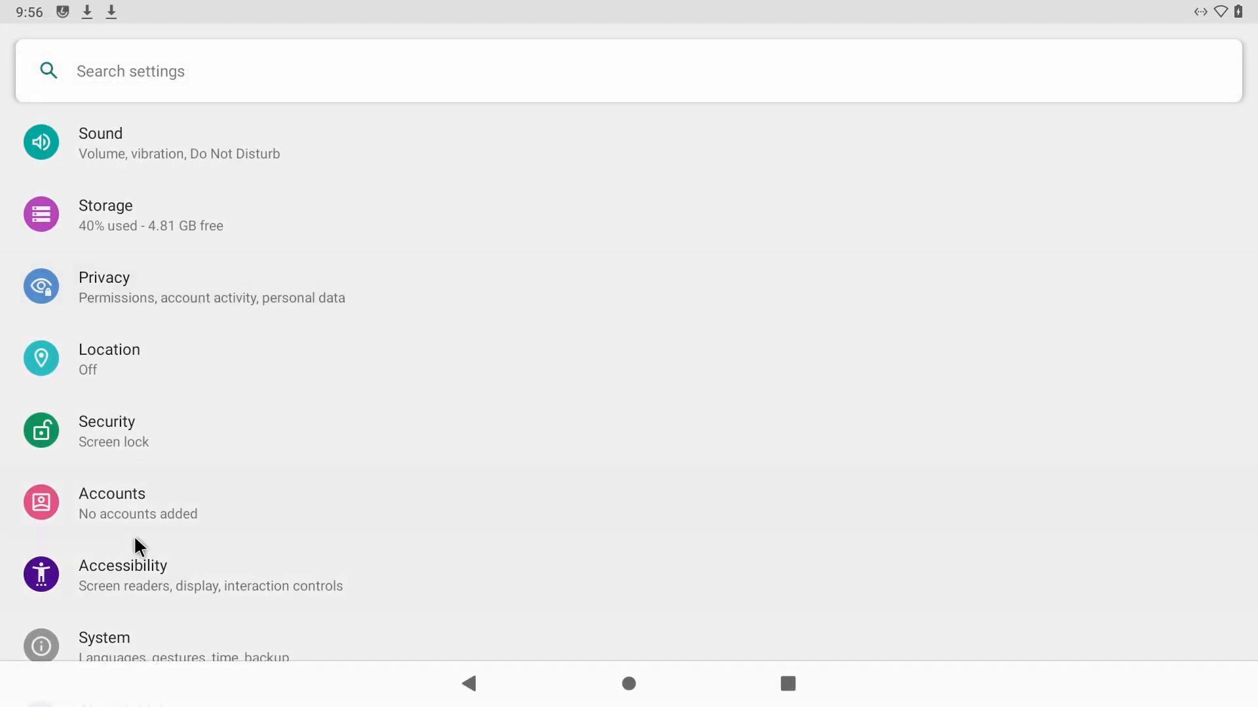
{"action": "left_click", "coordinate": [103, 638]}
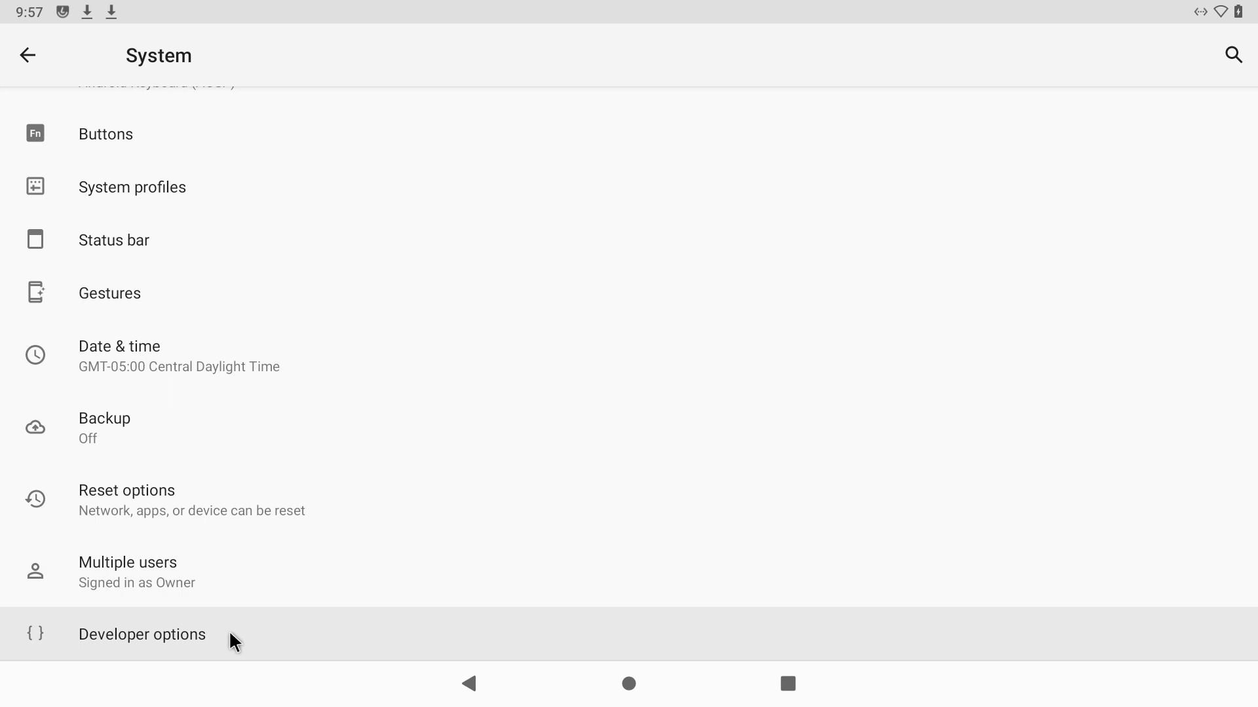
- In Developer options, turn on Root access and Local terminal, then return to the app drawer
{"action": "left_click", "coordinate": [142, 634]}
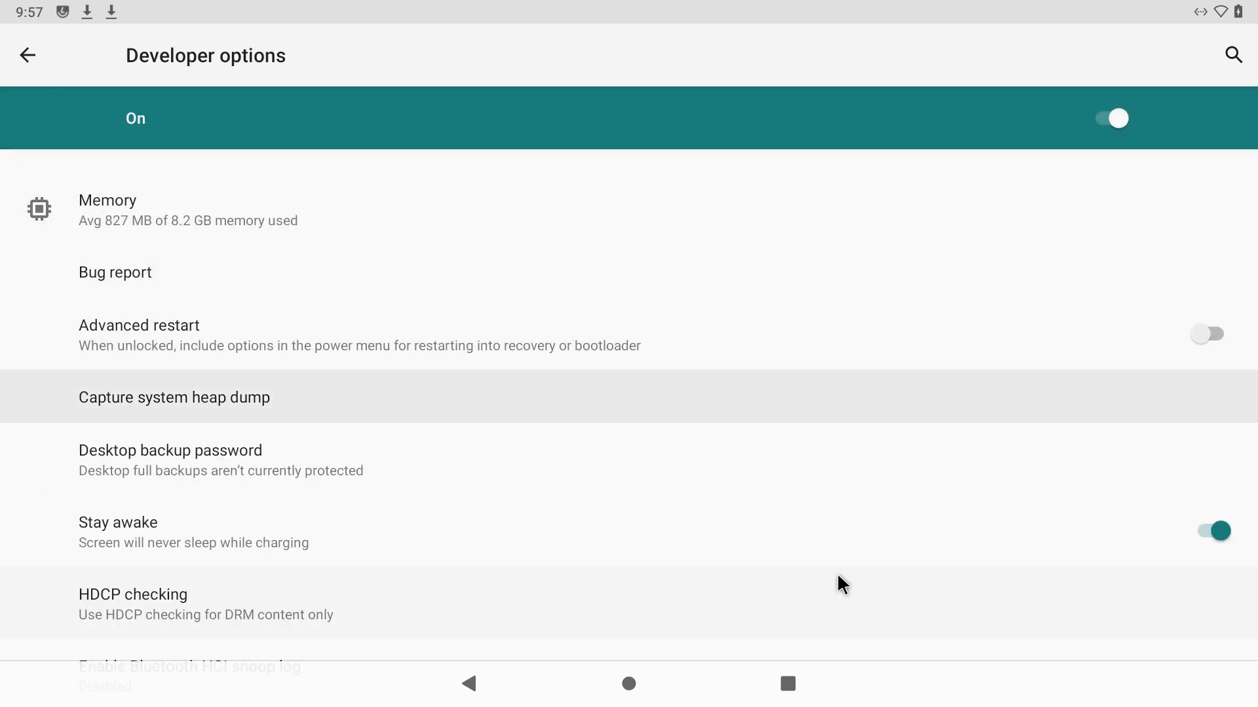
{"action": "scroll", "scroll_direction": "down", "scroll_amount": 3}
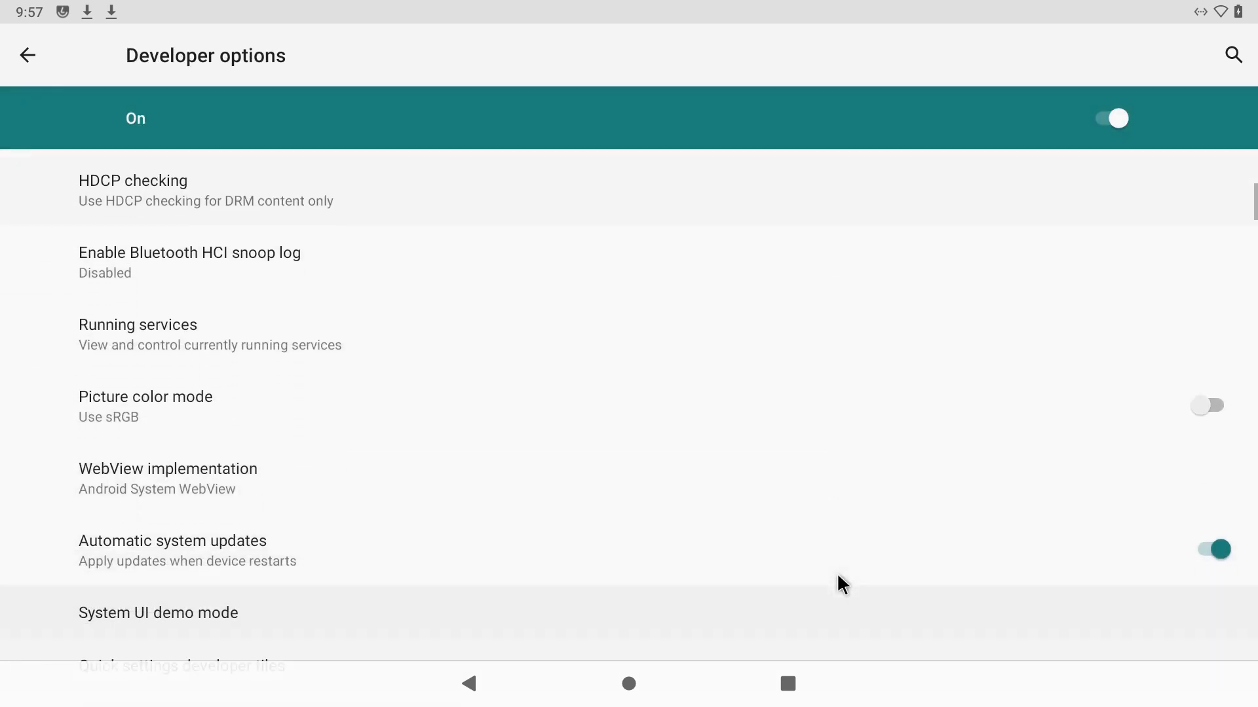
{"action": "scroll", "scroll_direction": "down", "scroll_amount": 3}
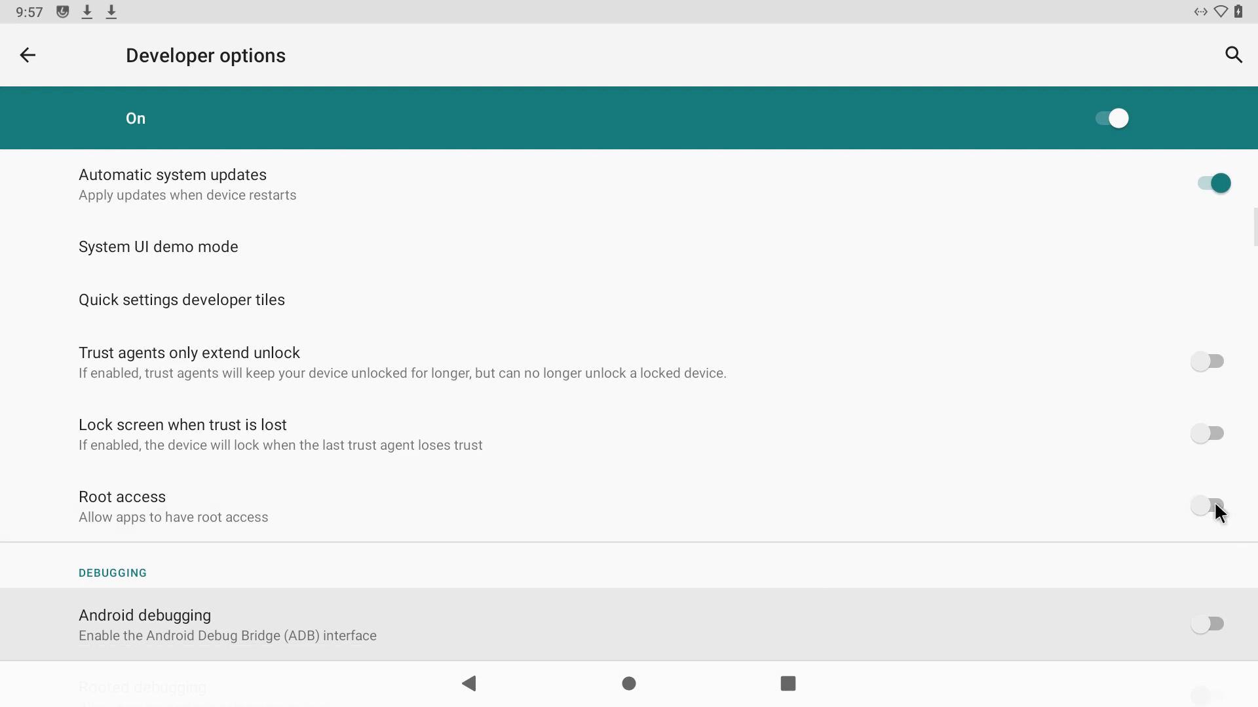
{"action": "left_click", "coordinate": [1208, 504]}
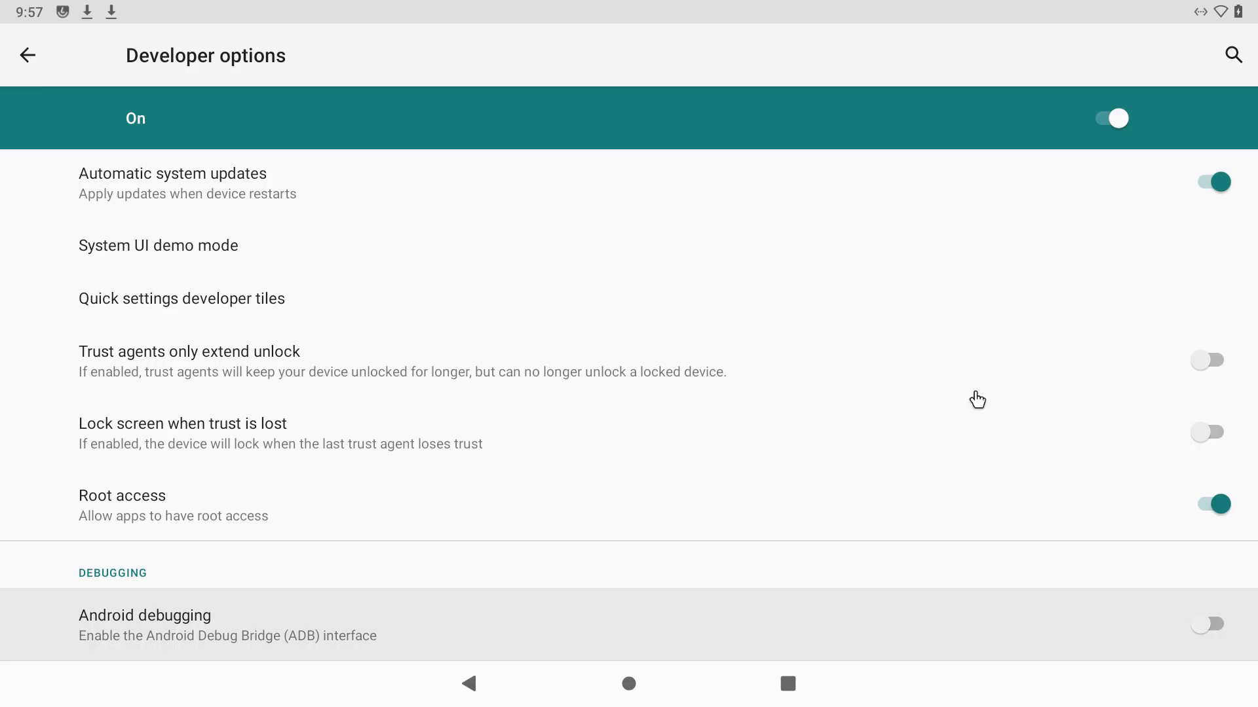
{"action": "scroll", "scroll_direction": "down", "scroll_amount": 3}
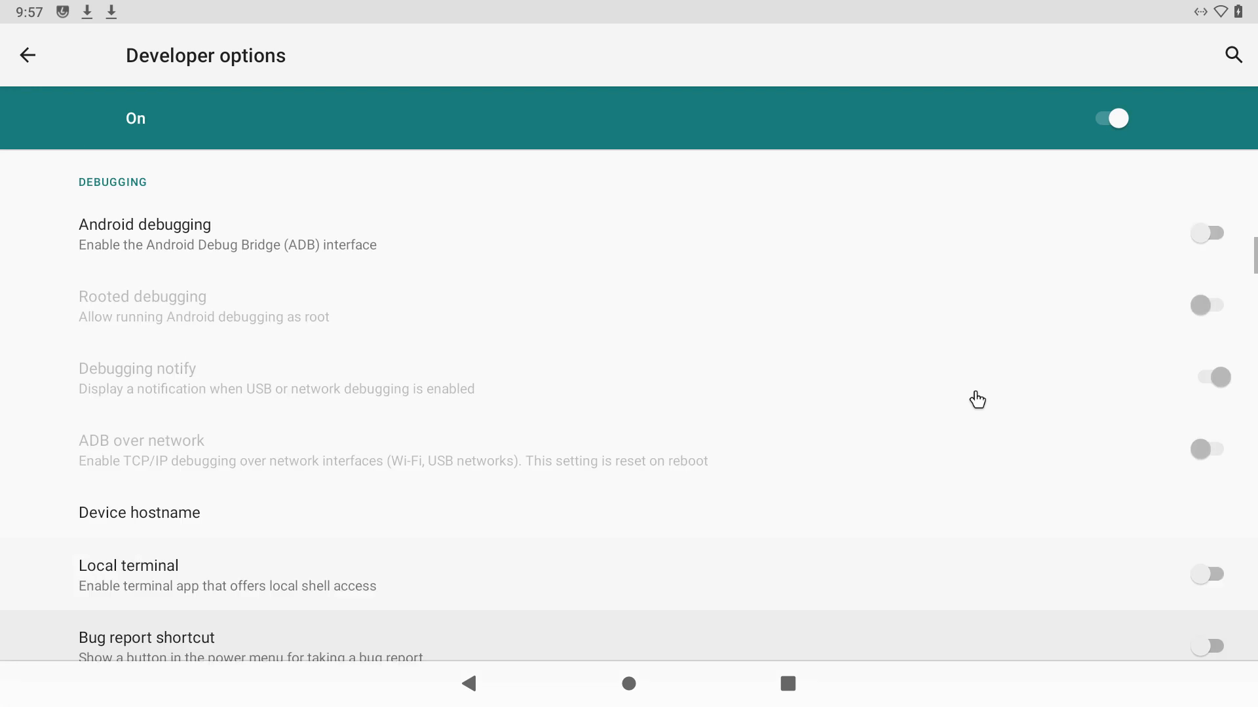
{"action": "left_click", "coordinate": [1208, 575]}
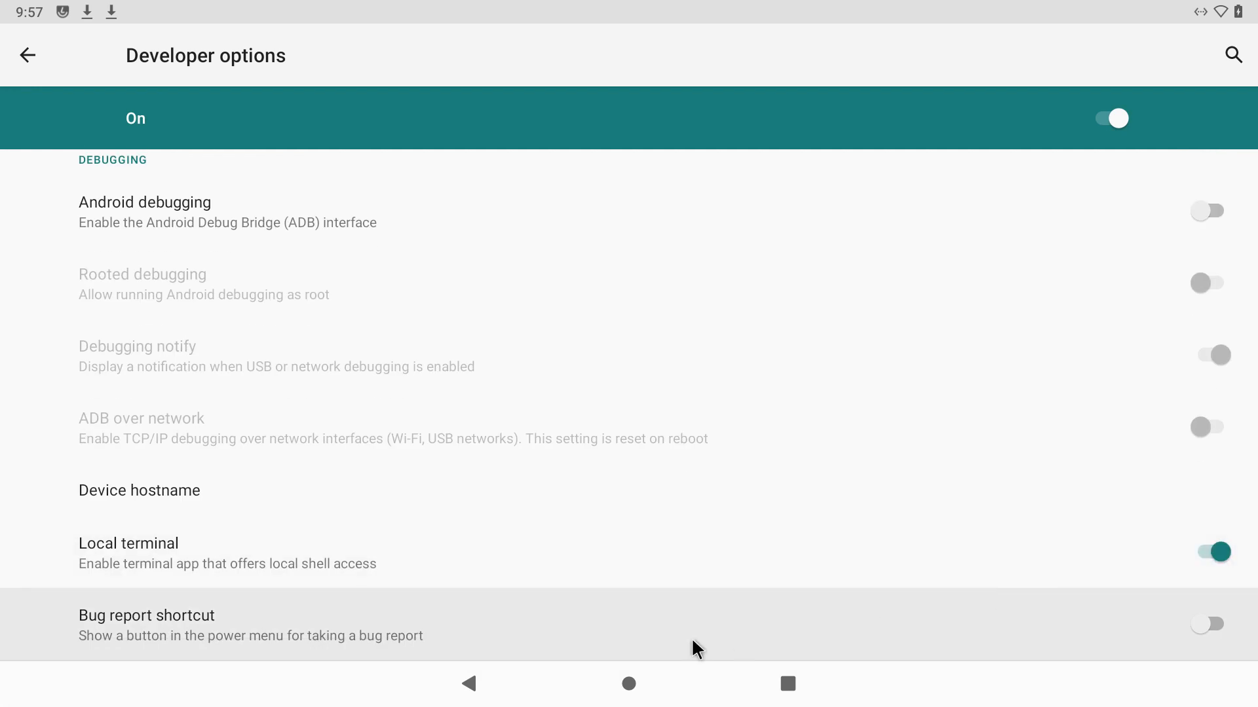
{"action": "left_click", "coordinate": [628, 684]}
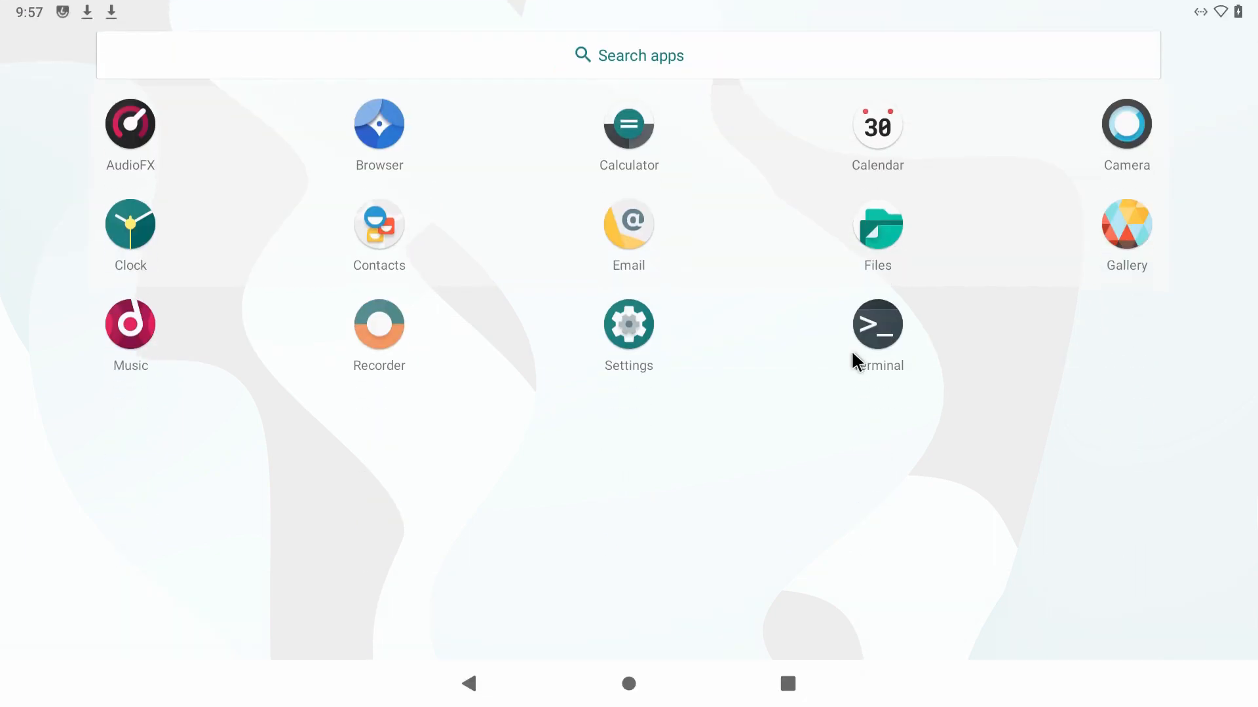
- Launch Terminal with storage access, run rpi4-recovery.sh as root, and reboot
{"action": "left_click", "coordinate": [877, 325]}
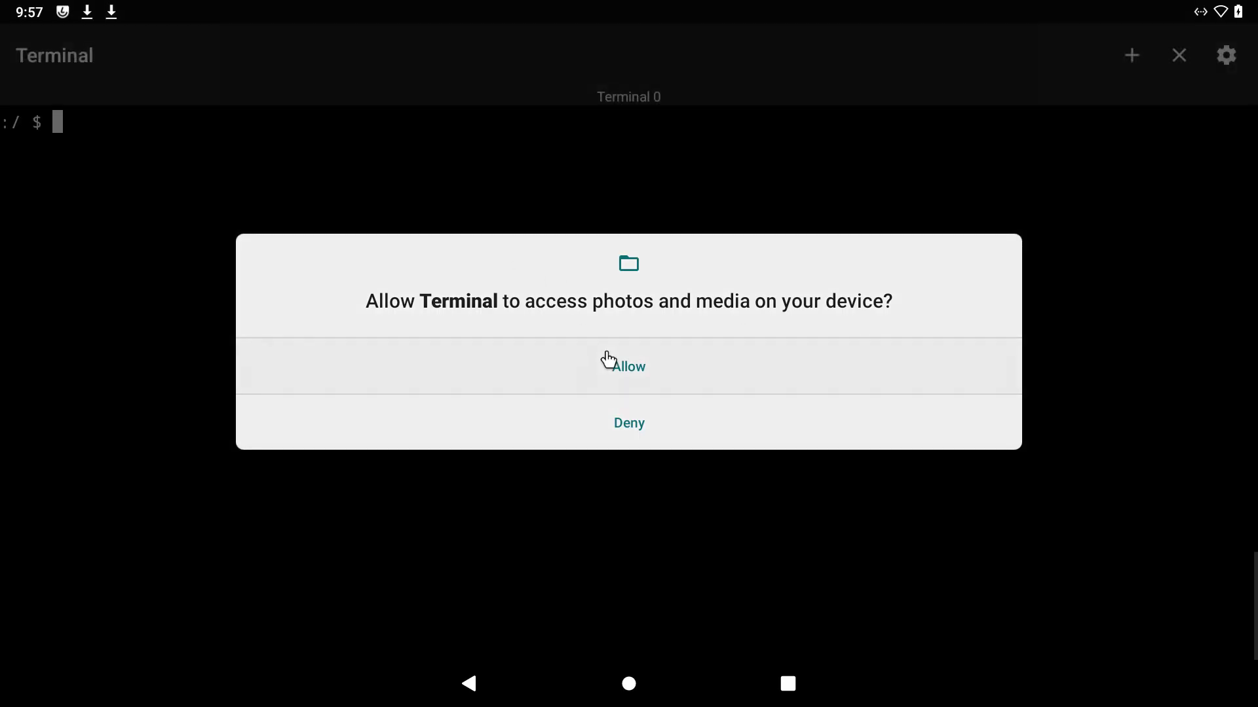
{"action": "left_click", "coordinate": [629, 366]}
{"action": "type", "text": "su"}
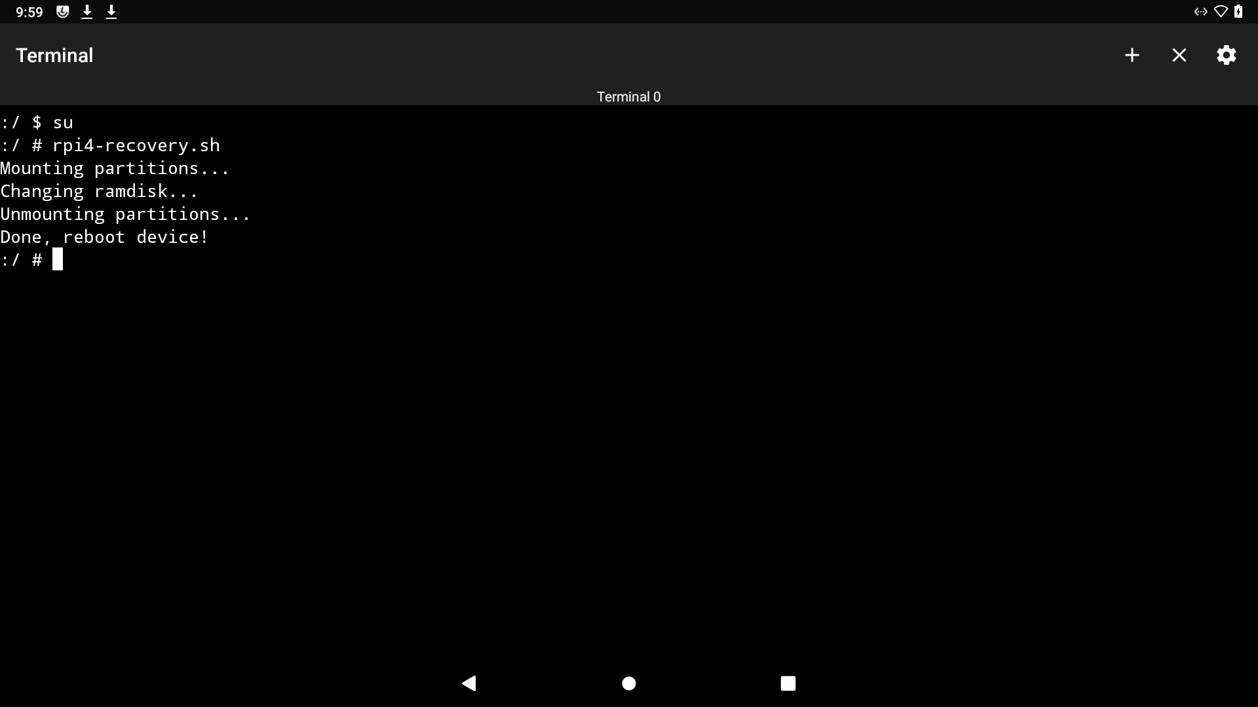
{"action": "type", "text": "reboot"}
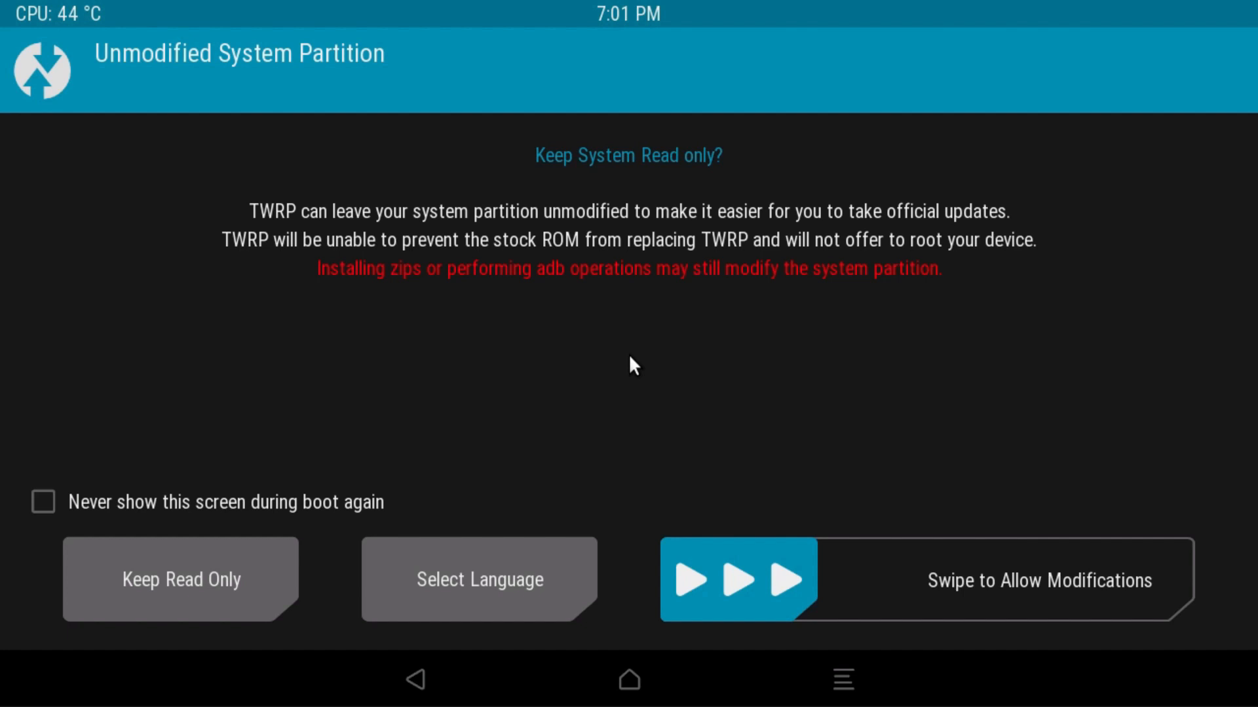
{"action": "mouse_move", "coordinate": [670, 472]}
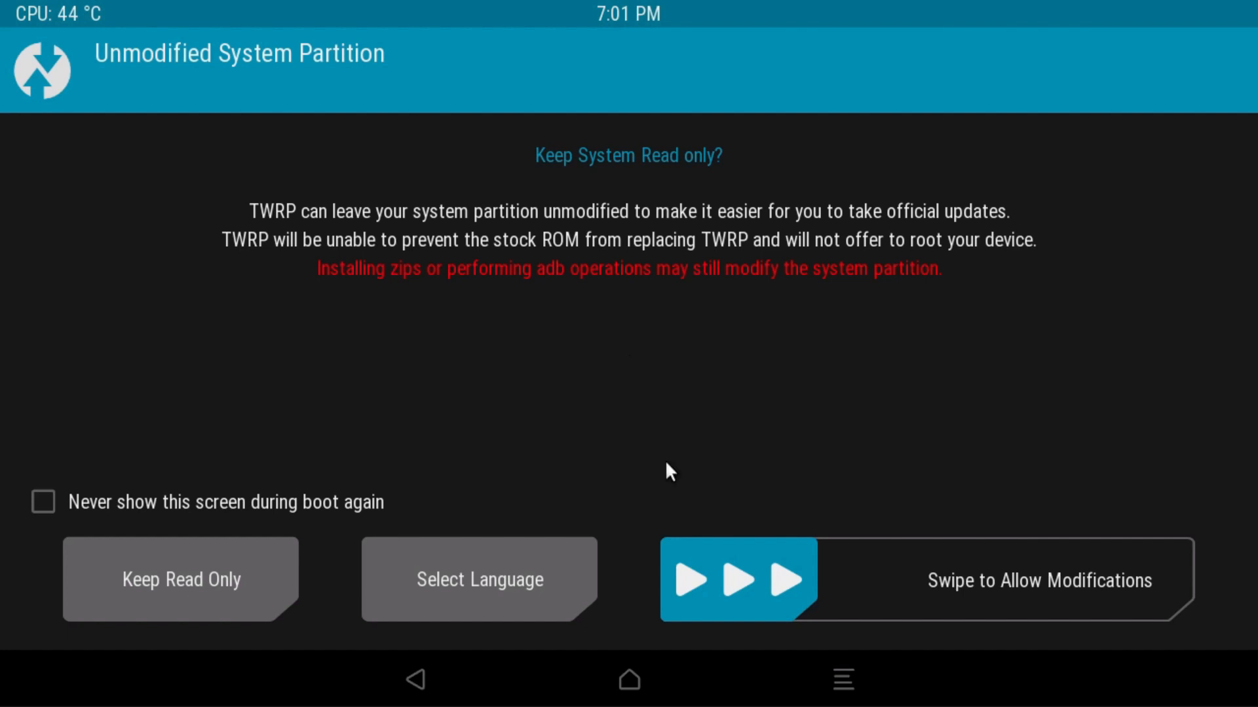
{"action": "mouse_move", "coordinate": [754, 663]}
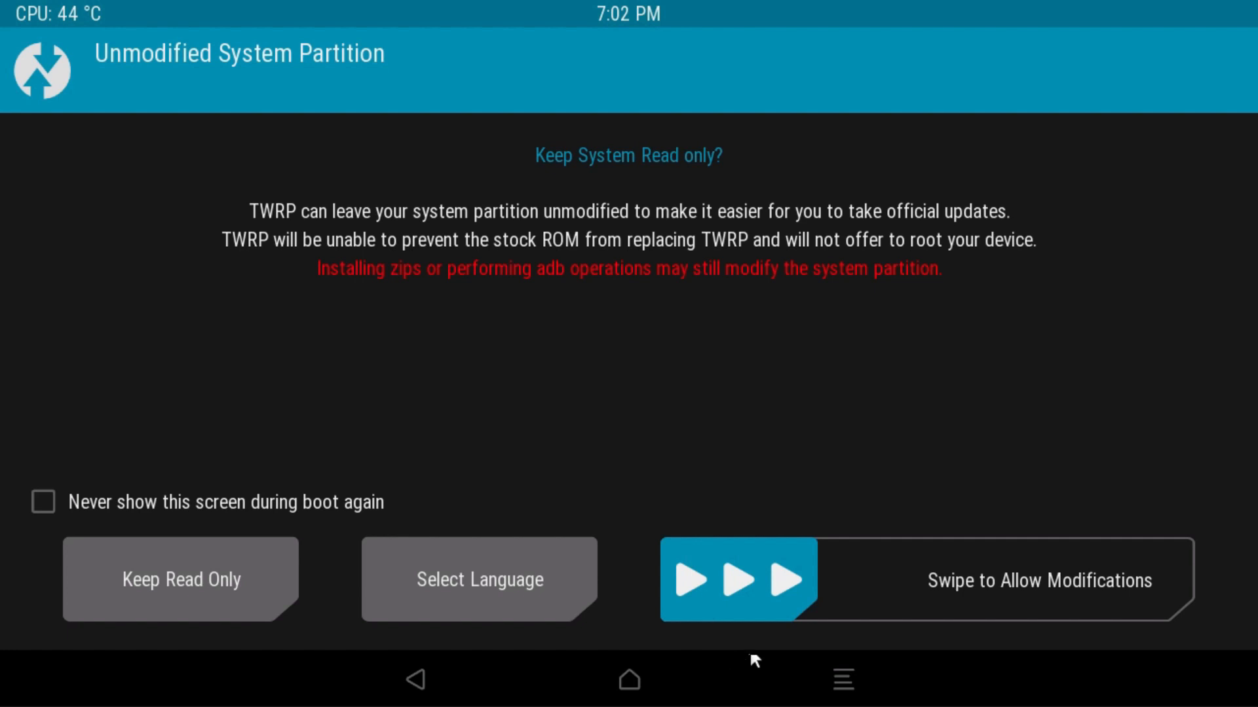
- Install open_gapps-arm-10.0-pico-20201029.zip by swiping to flash, then wipe the Dalvik cache
{"action": "left_click", "coordinate": [181, 579]}
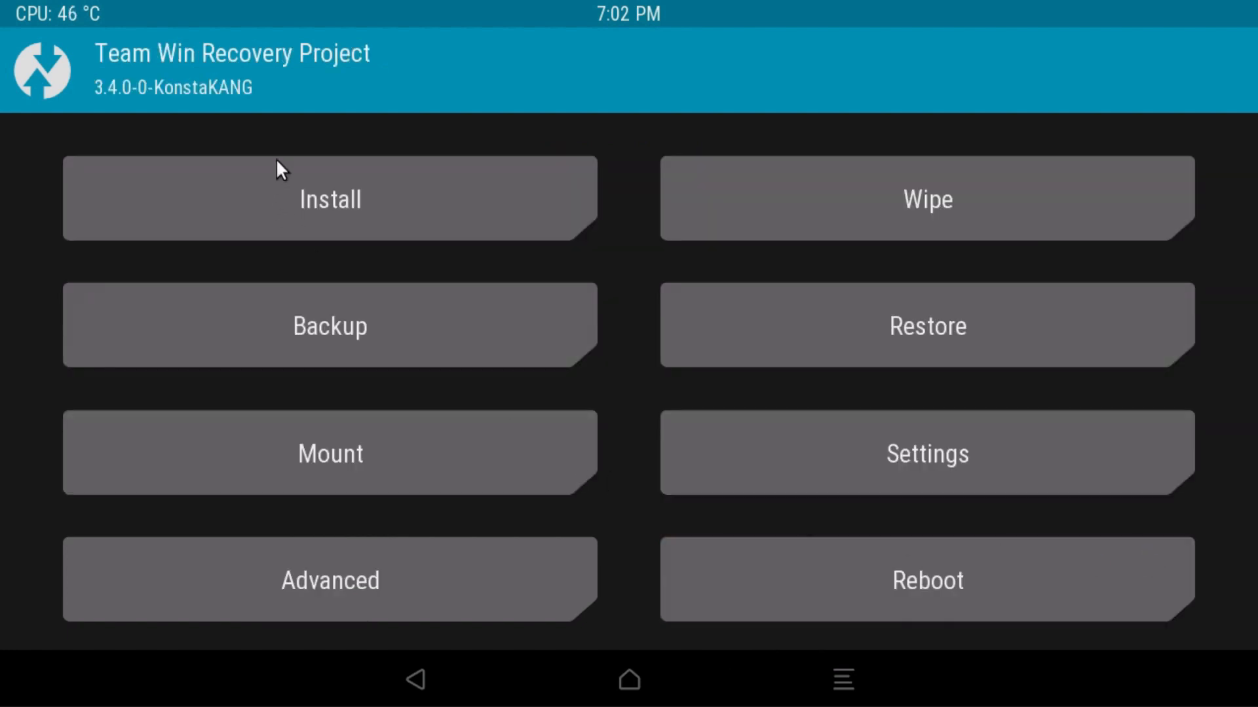
{"action": "left_click", "coordinate": [330, 200]}
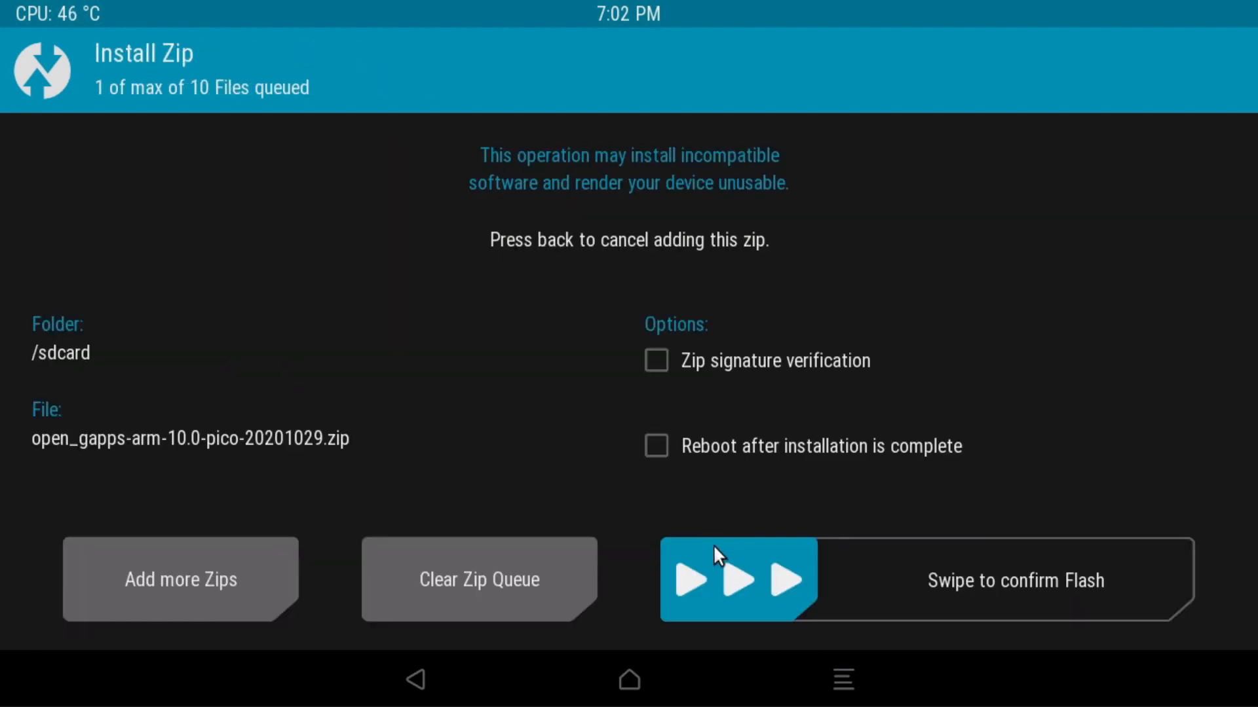
{"action": "left_click_drag", "start_coordinate": [698, 581], "coordinate": [1164, 581]}
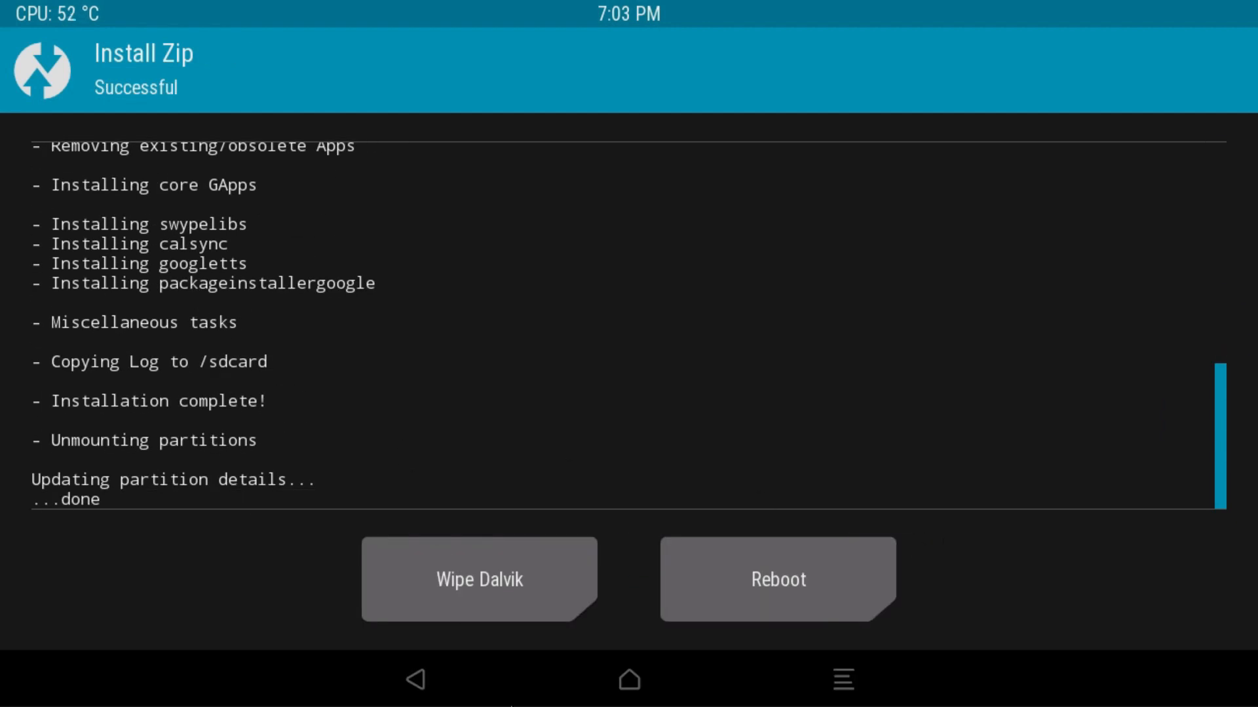
{"action": "left_click", "coordinate": [479, 579]}
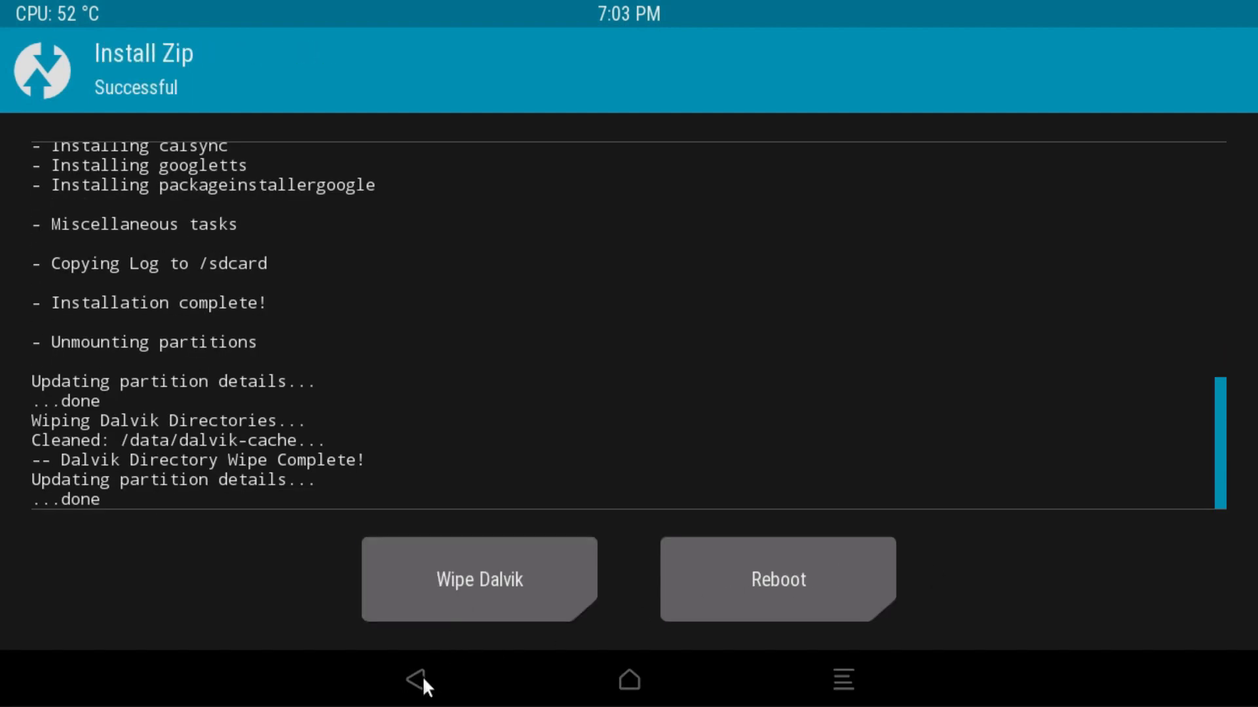
- Check the Mount and Wipe menus in TWRP without changing anything, returning to the main menu
{"action": "left_click", "coordinate": [417, 683]}
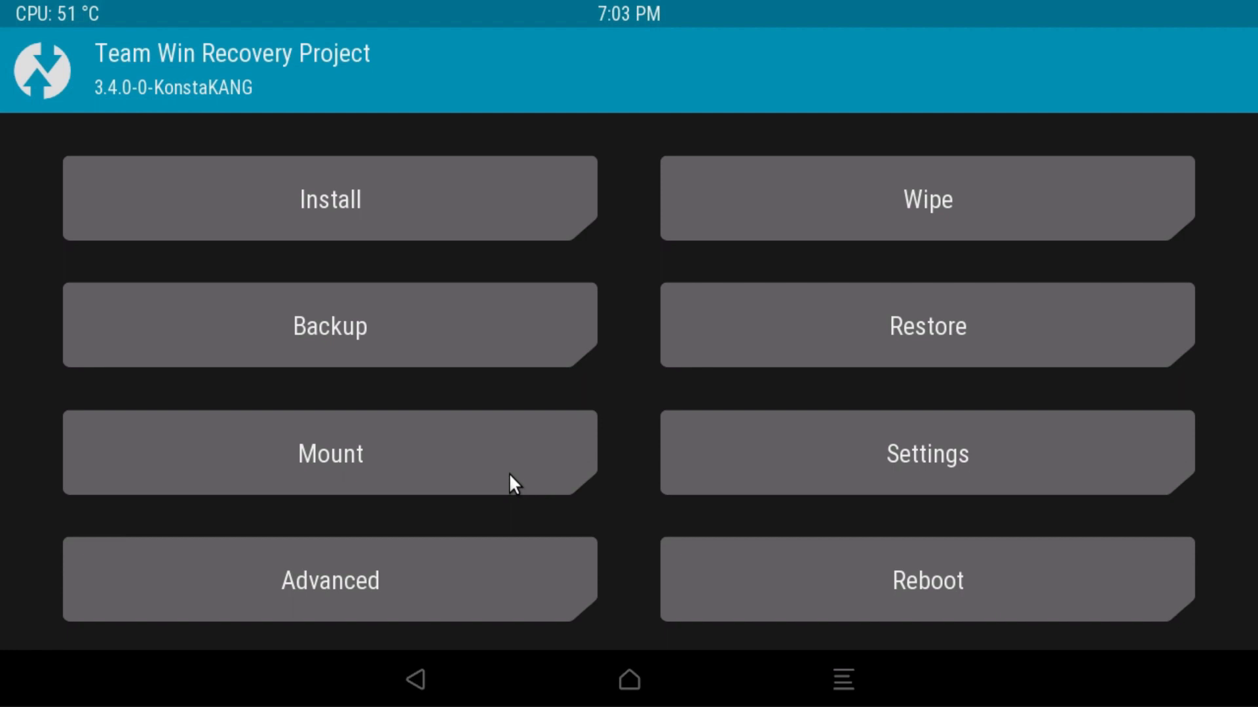
{"action": "left_click", "coordinate": [330, 454]}
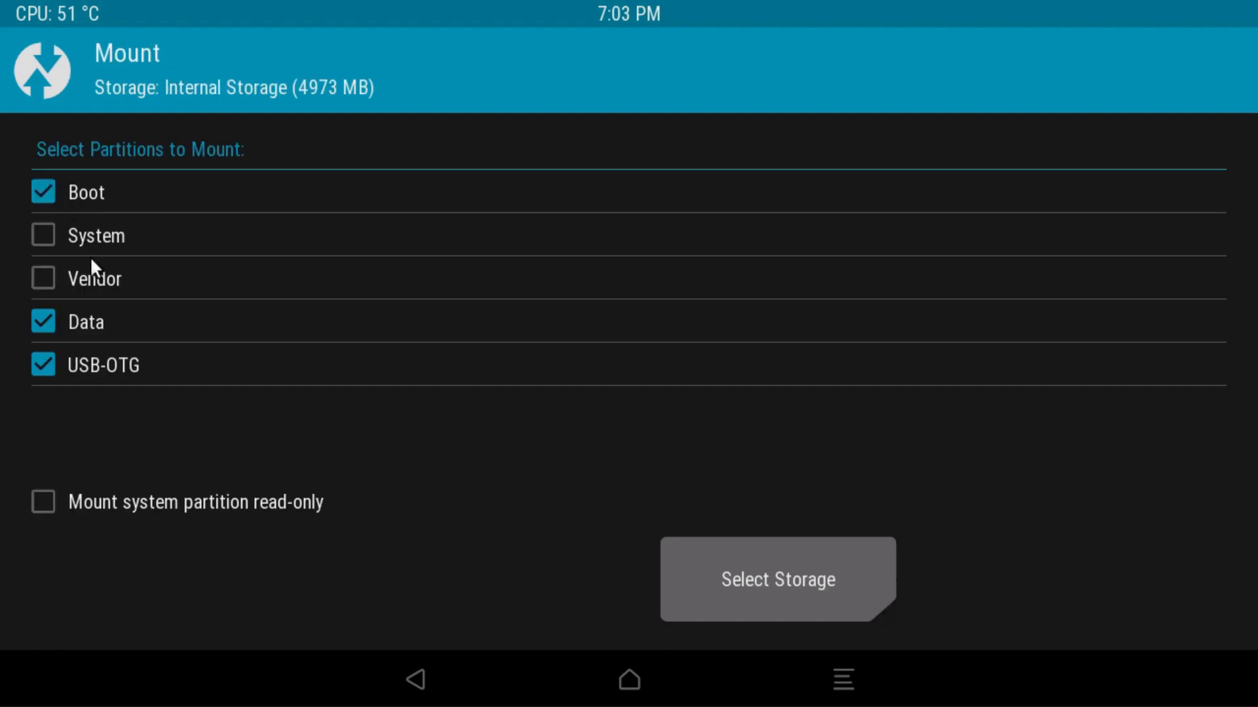
{"action": "left_click", "coordinate": [415, 684]}
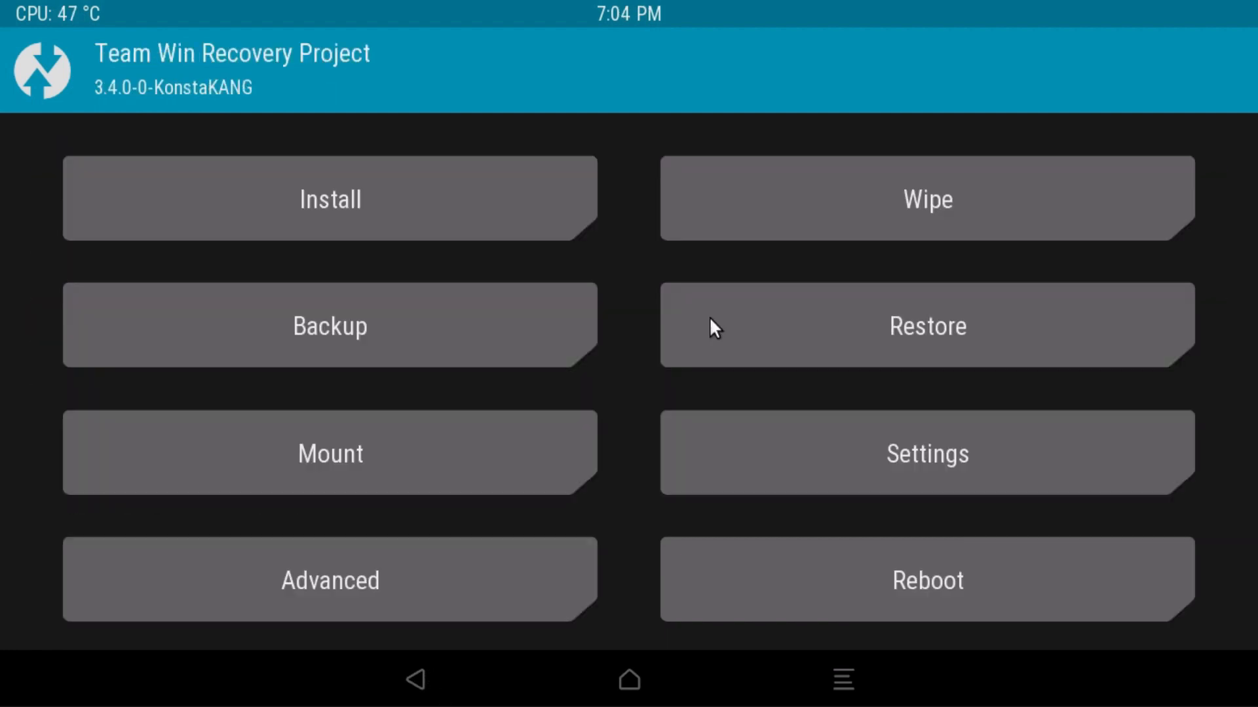
{"action": "left_click", "coordinate": [928, 199]}
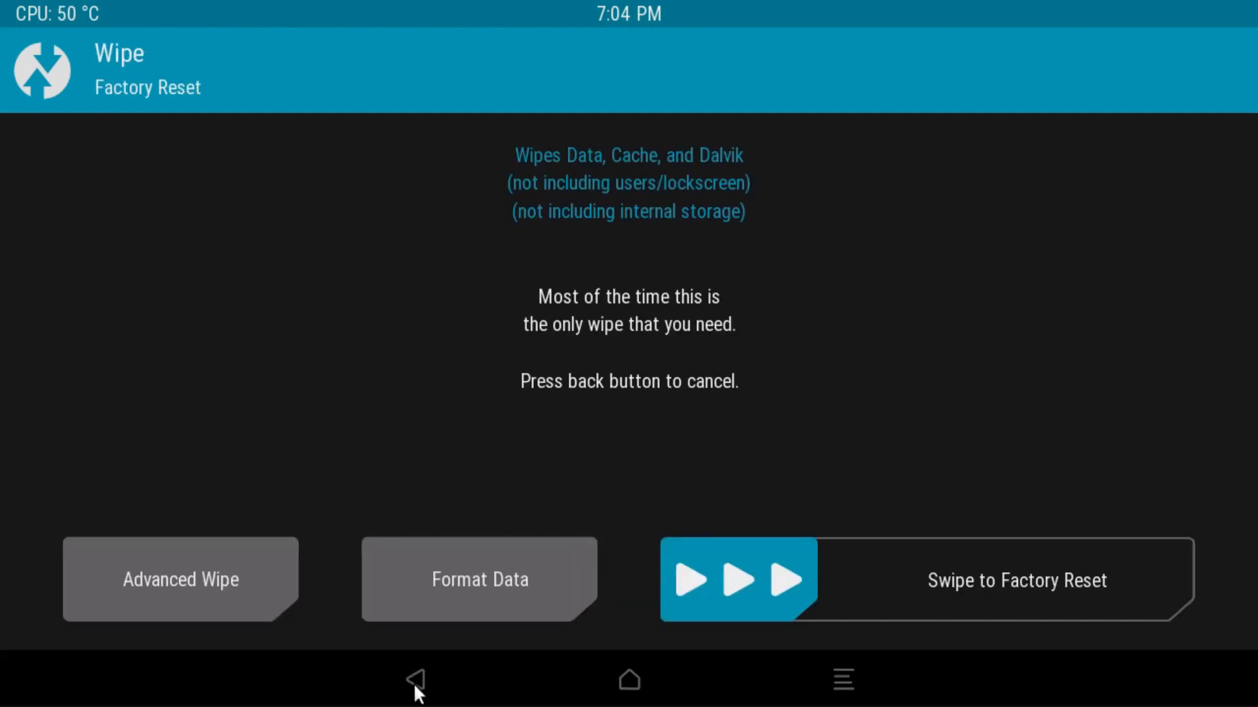
{"action": "left_click", "coordinate": [418, 678]}
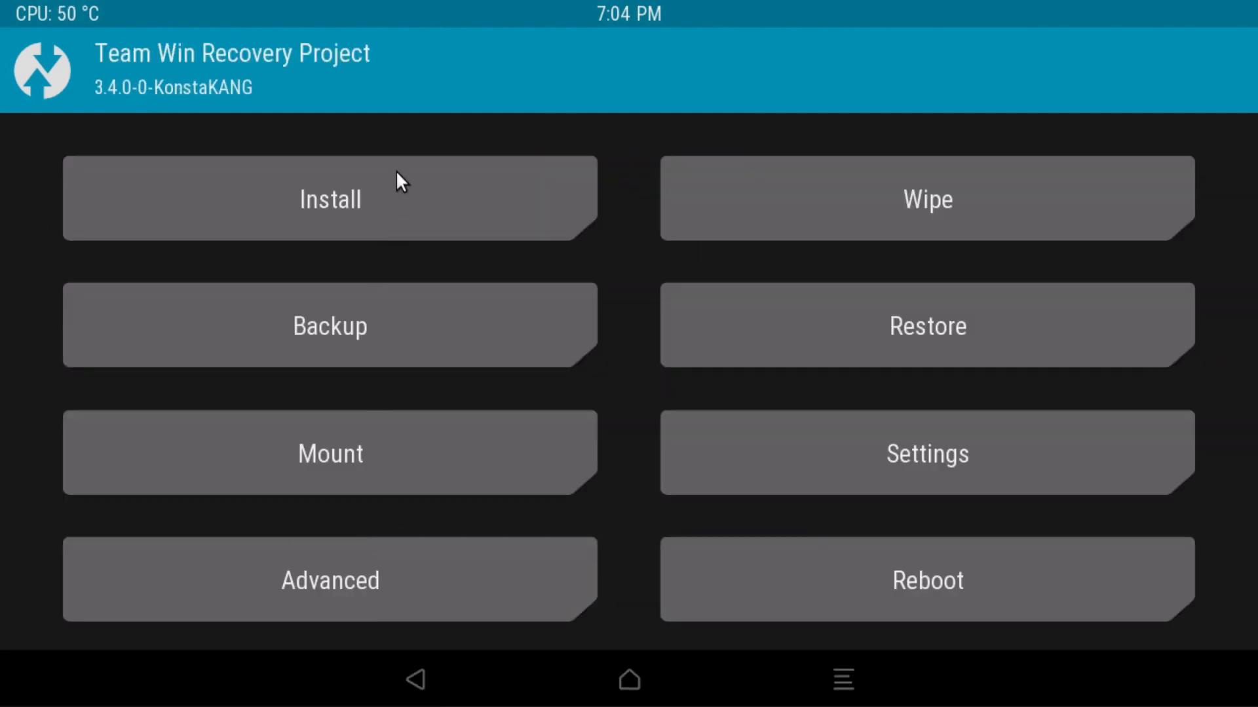
- Select lineage-17.1-rpi-recovery2boot.zip from the Install file list
{"action": "left_click", "coordinate": [330, 199]}
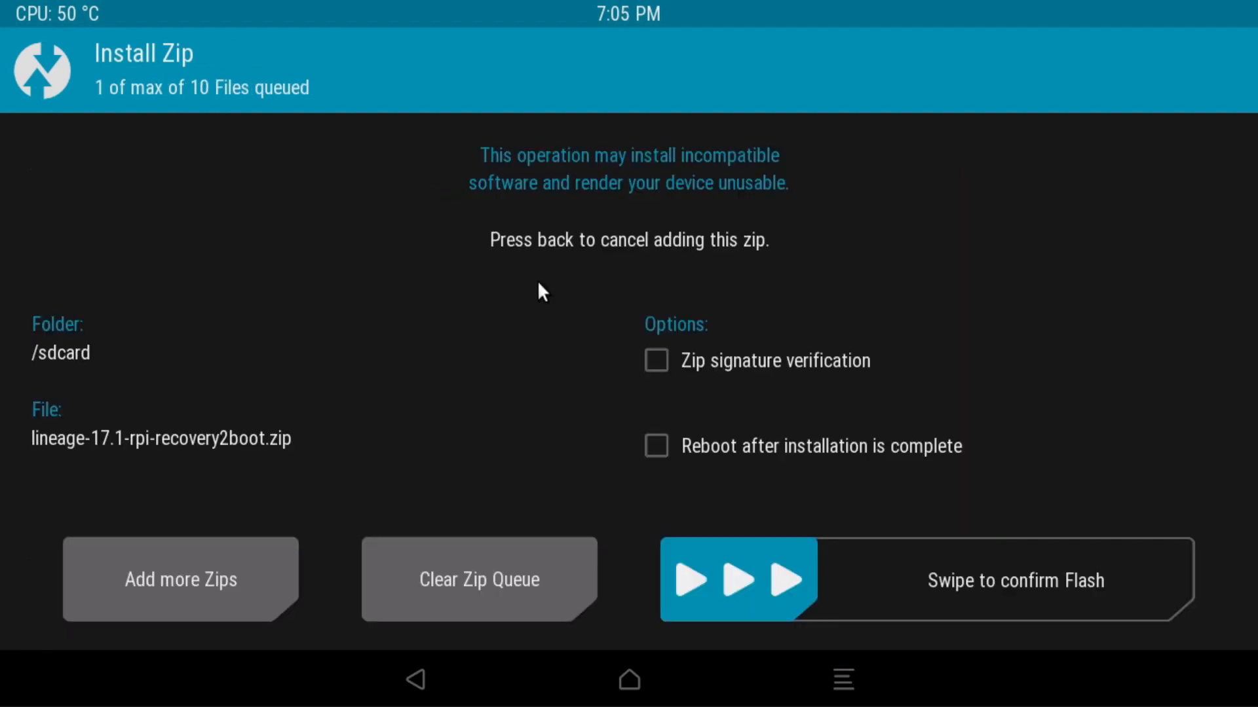
{"action": "left_click", "coordinate": [657, 445]}
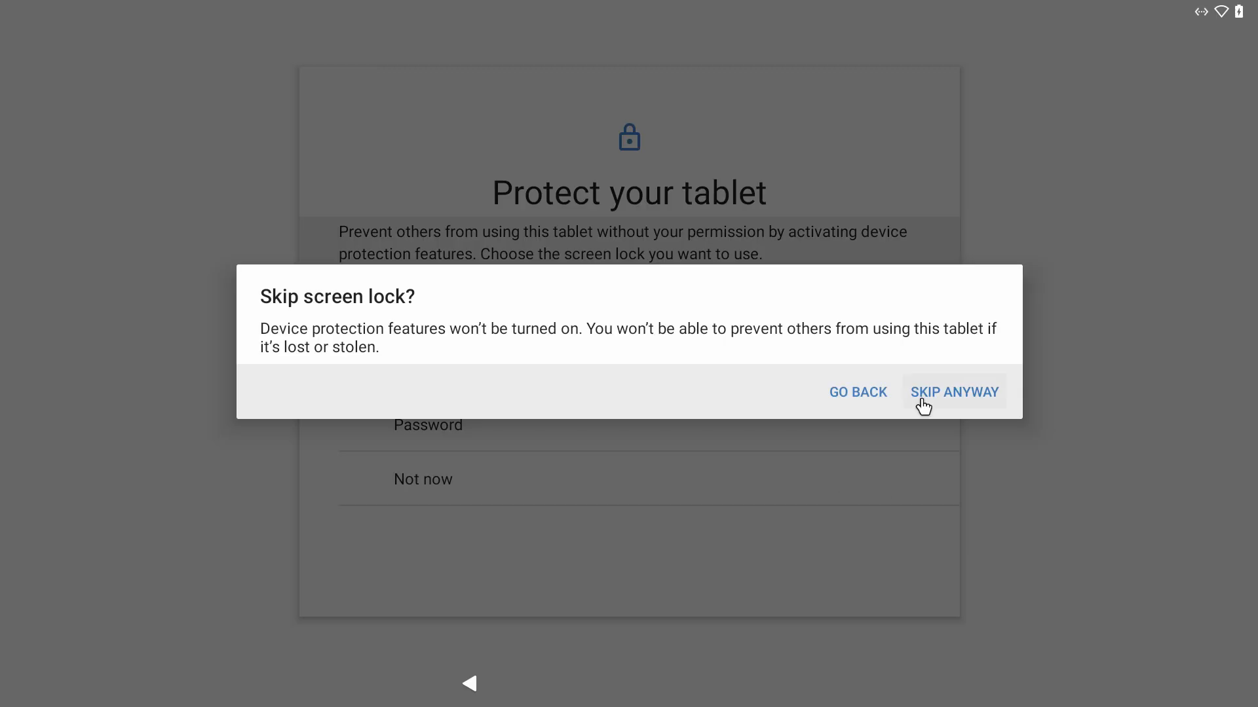
- Skip the screen lock anyway and continue past the LineageOS features page to finish setup
{"action": "left_click", "coordinate": [954, 392]}
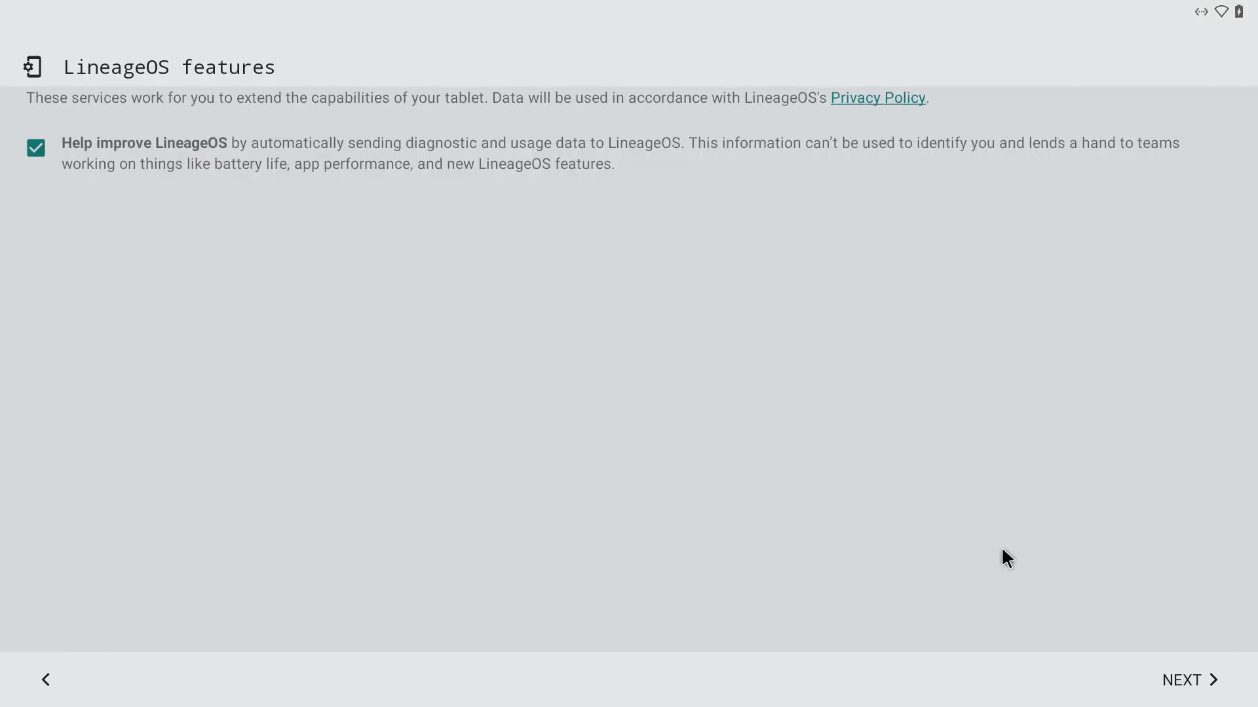
{"action": "left_click", "coordinate": [1182, 680]}
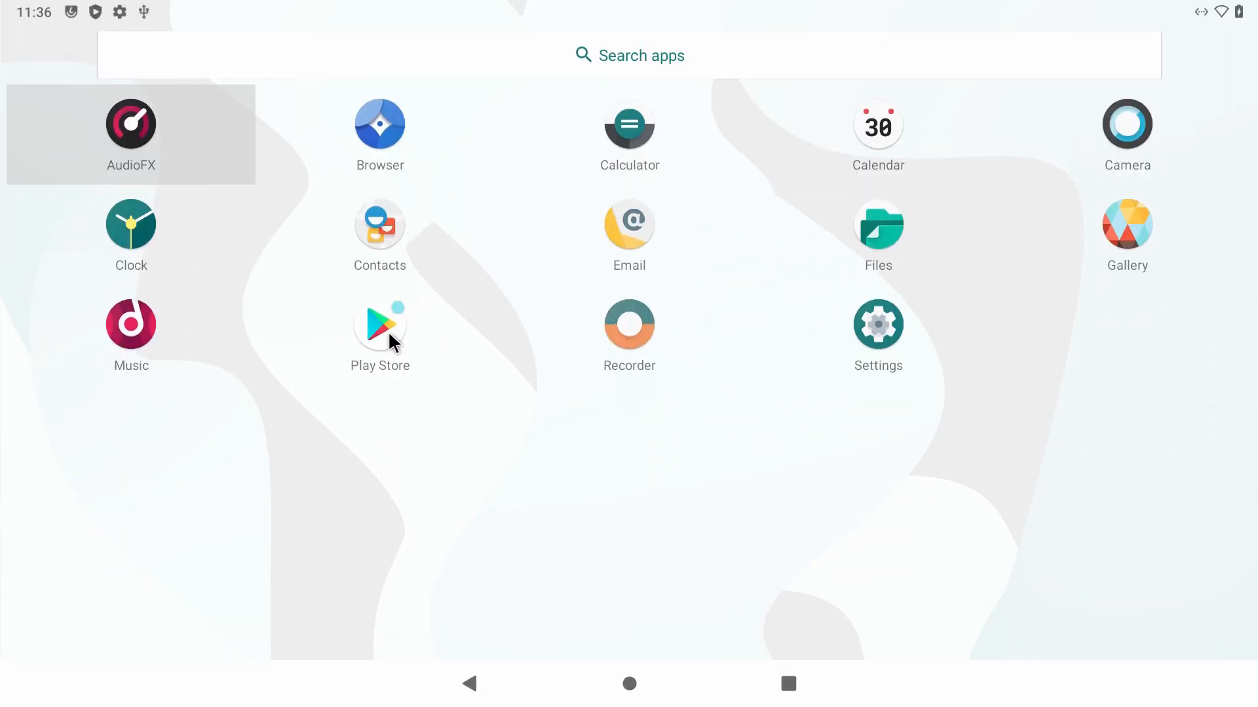
- Launch Play Store from the app drawer and begin Google account sign-in at the email field
{"action": "left_click", "coordinate": [379, 323]}
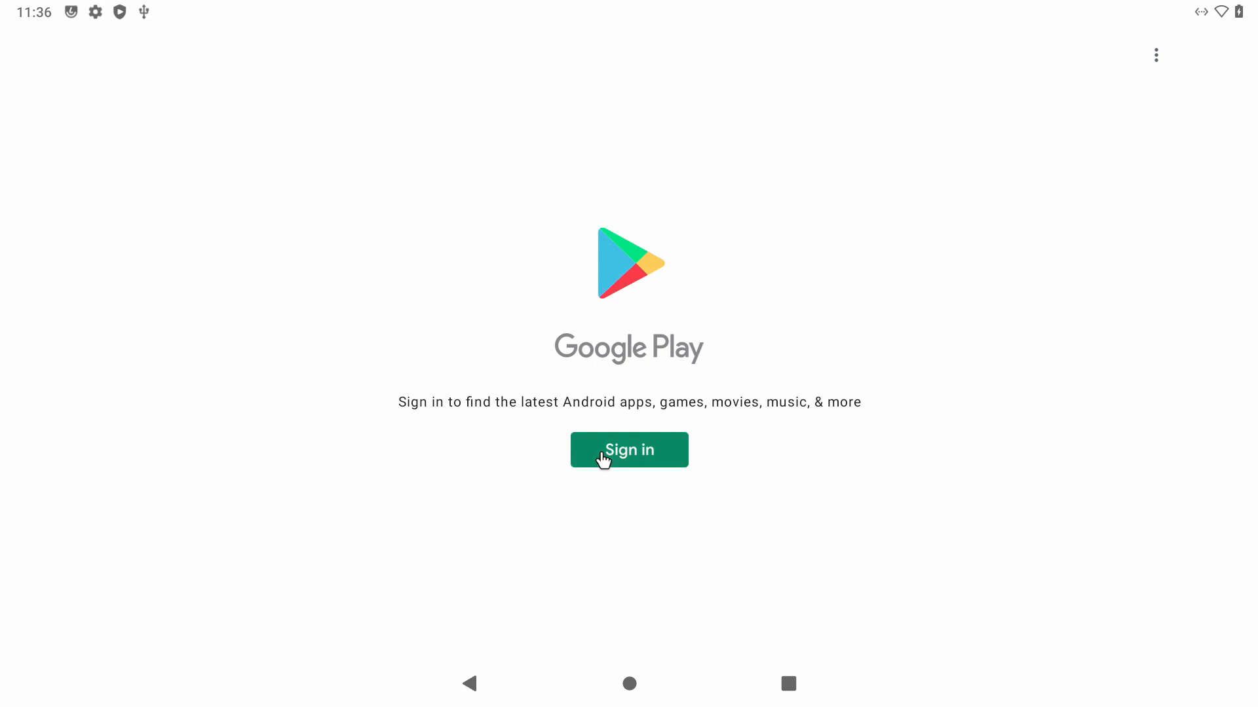
{"action": "left_click", "coordinate": [629, 451]}
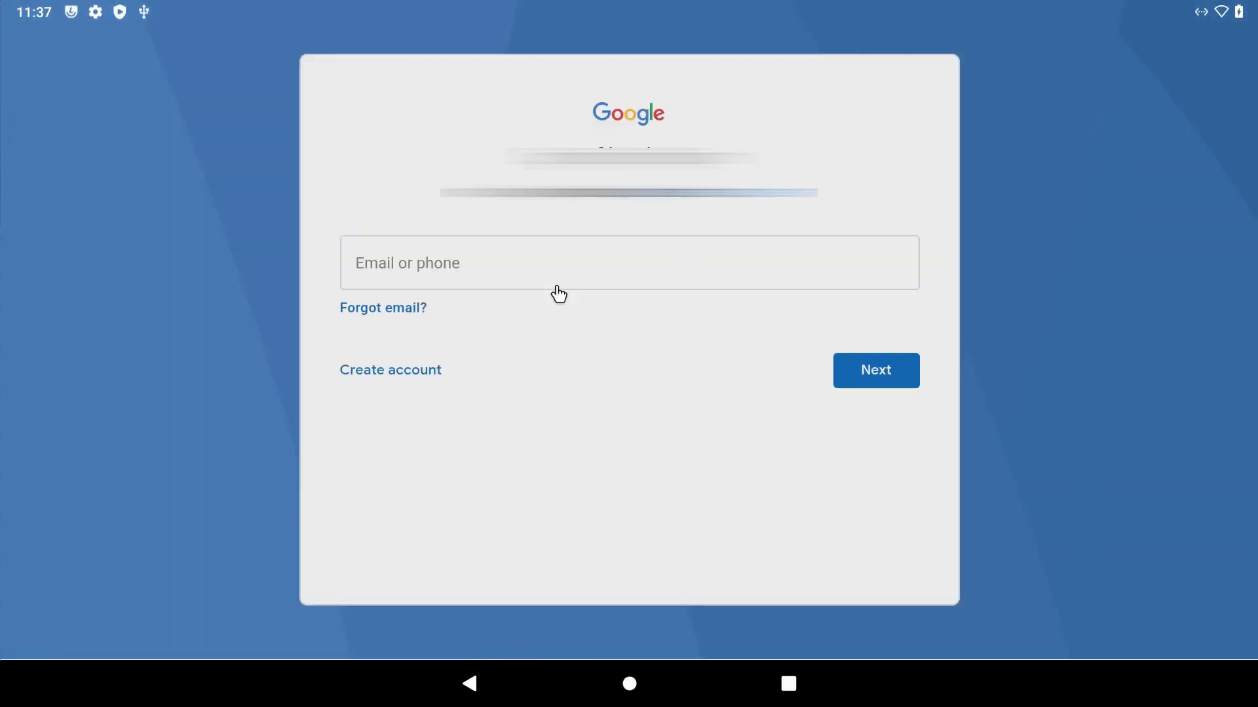
{"action": "left_click", "coordinate": [875, 370]}
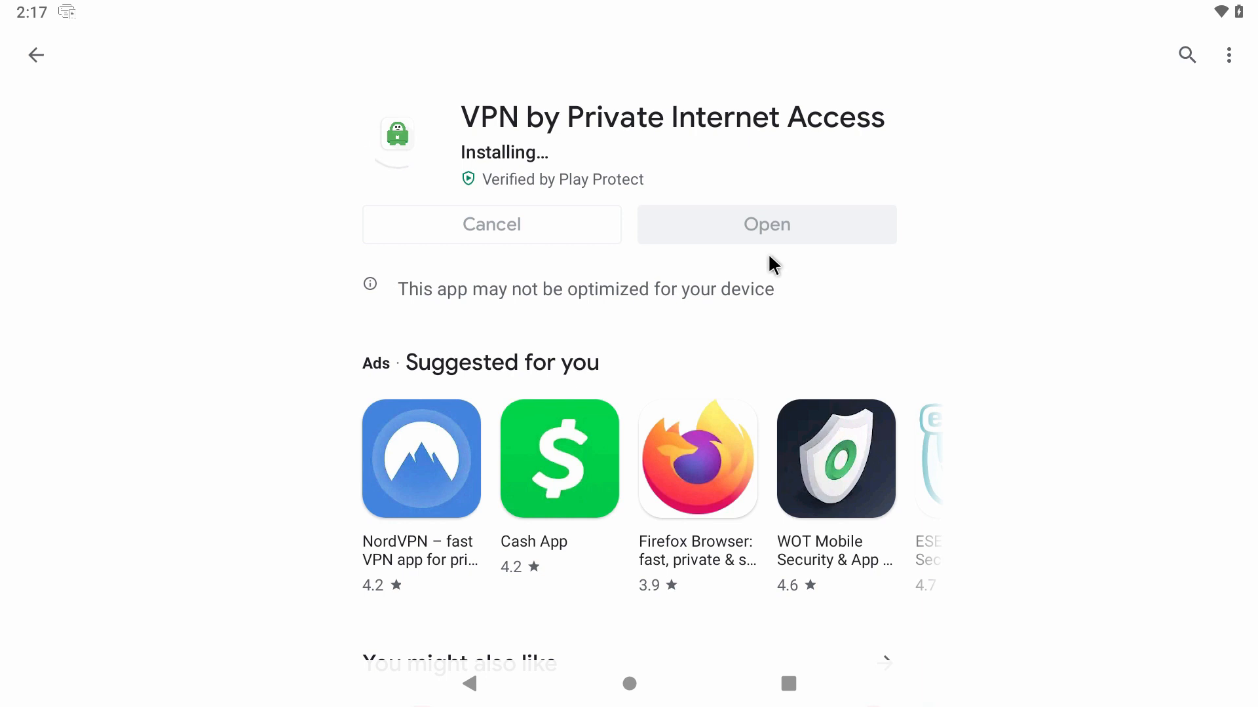
- Launch VPN by Private Internet Access, grant the VPN connection request, and connect to US Atlanta
{"action": "left_click", "coordinate": [767, 224]}
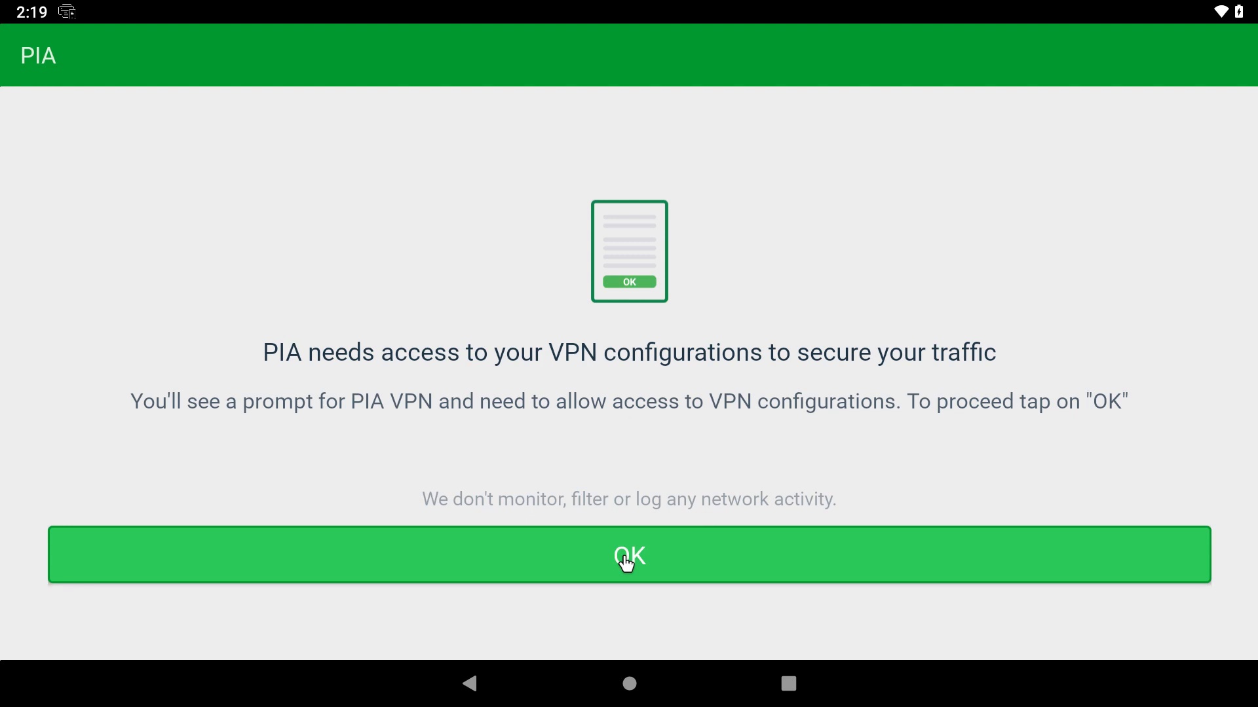
{"action": "left_click", "coordinate": [628, 556]}
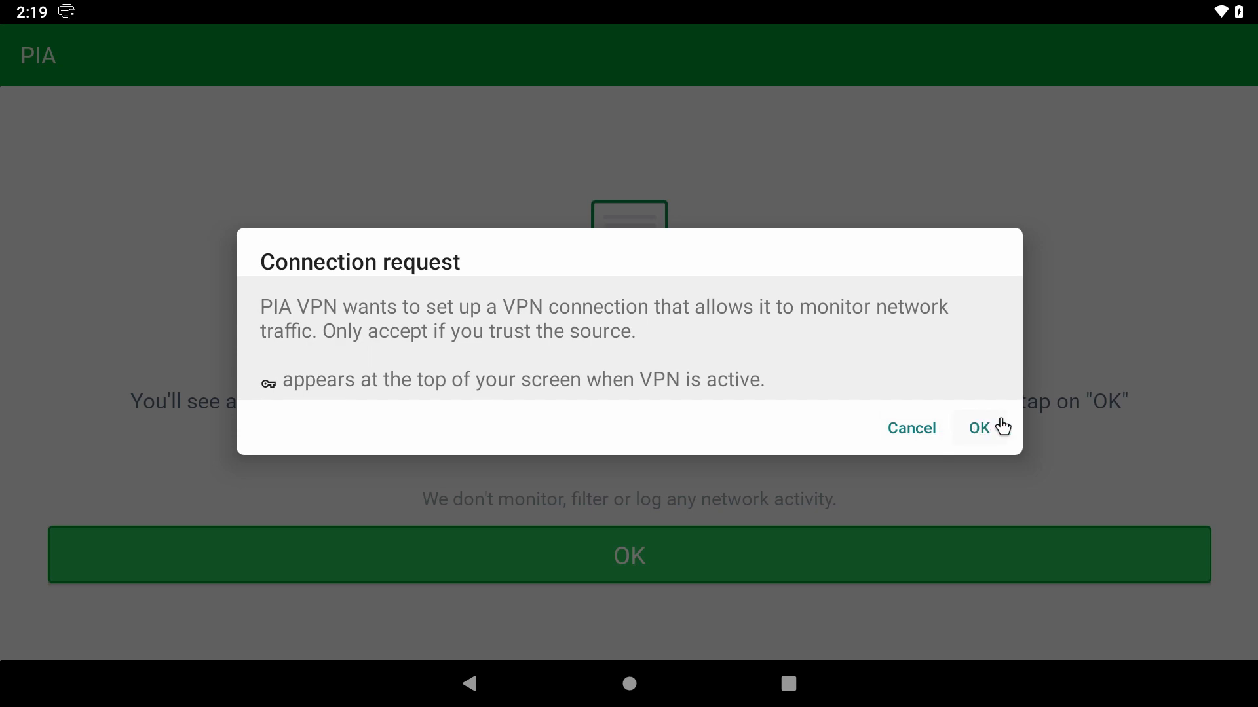
{"action": "left_click", "coordinate": [977, 427]}
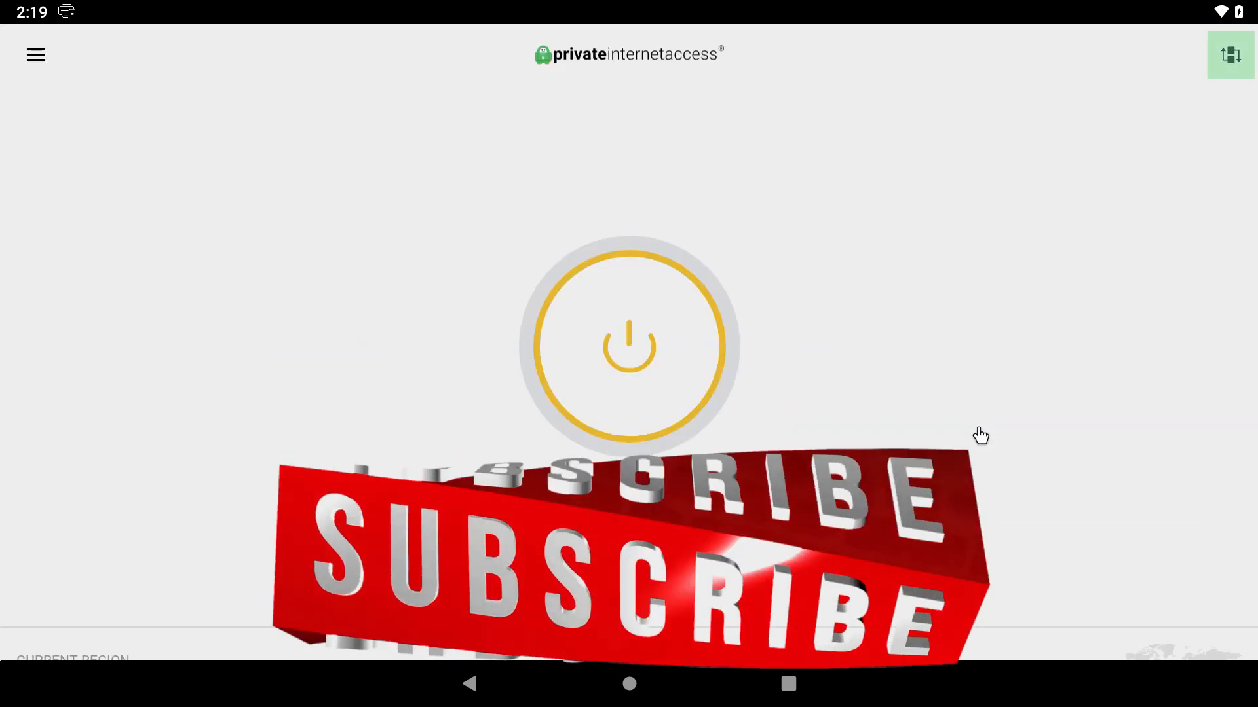
{"action": "left_click", "coordinate": [623, 352]}
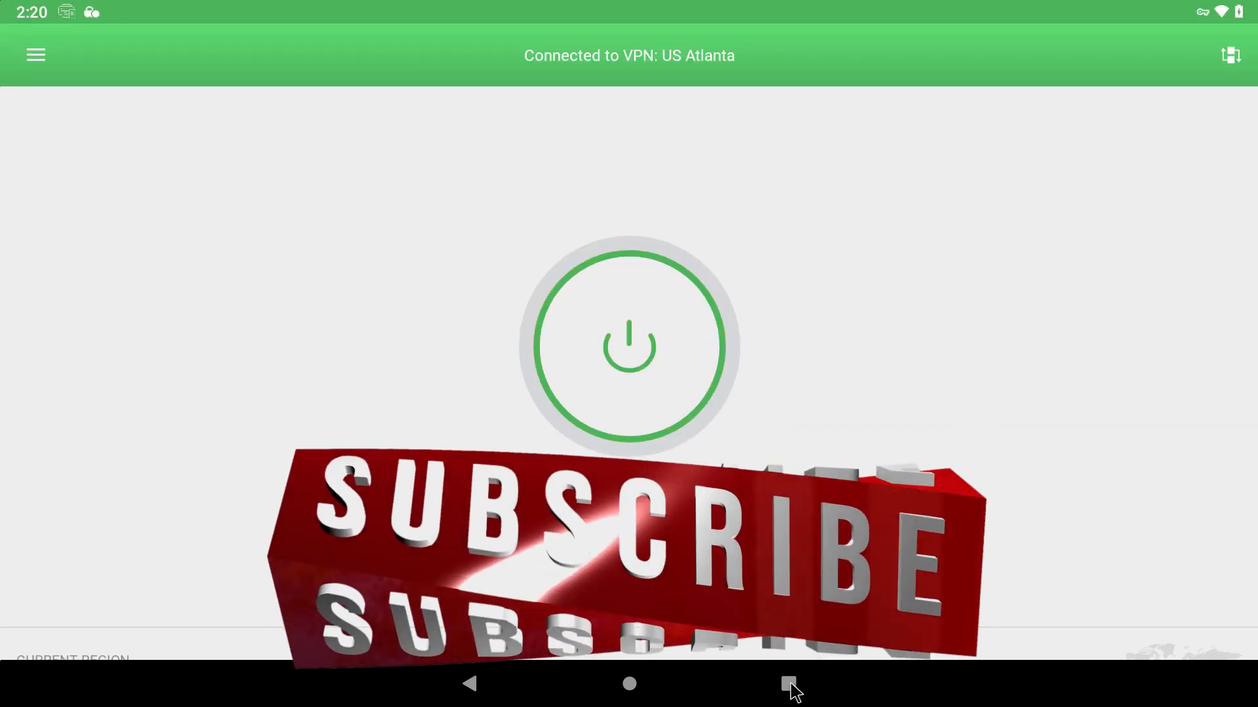